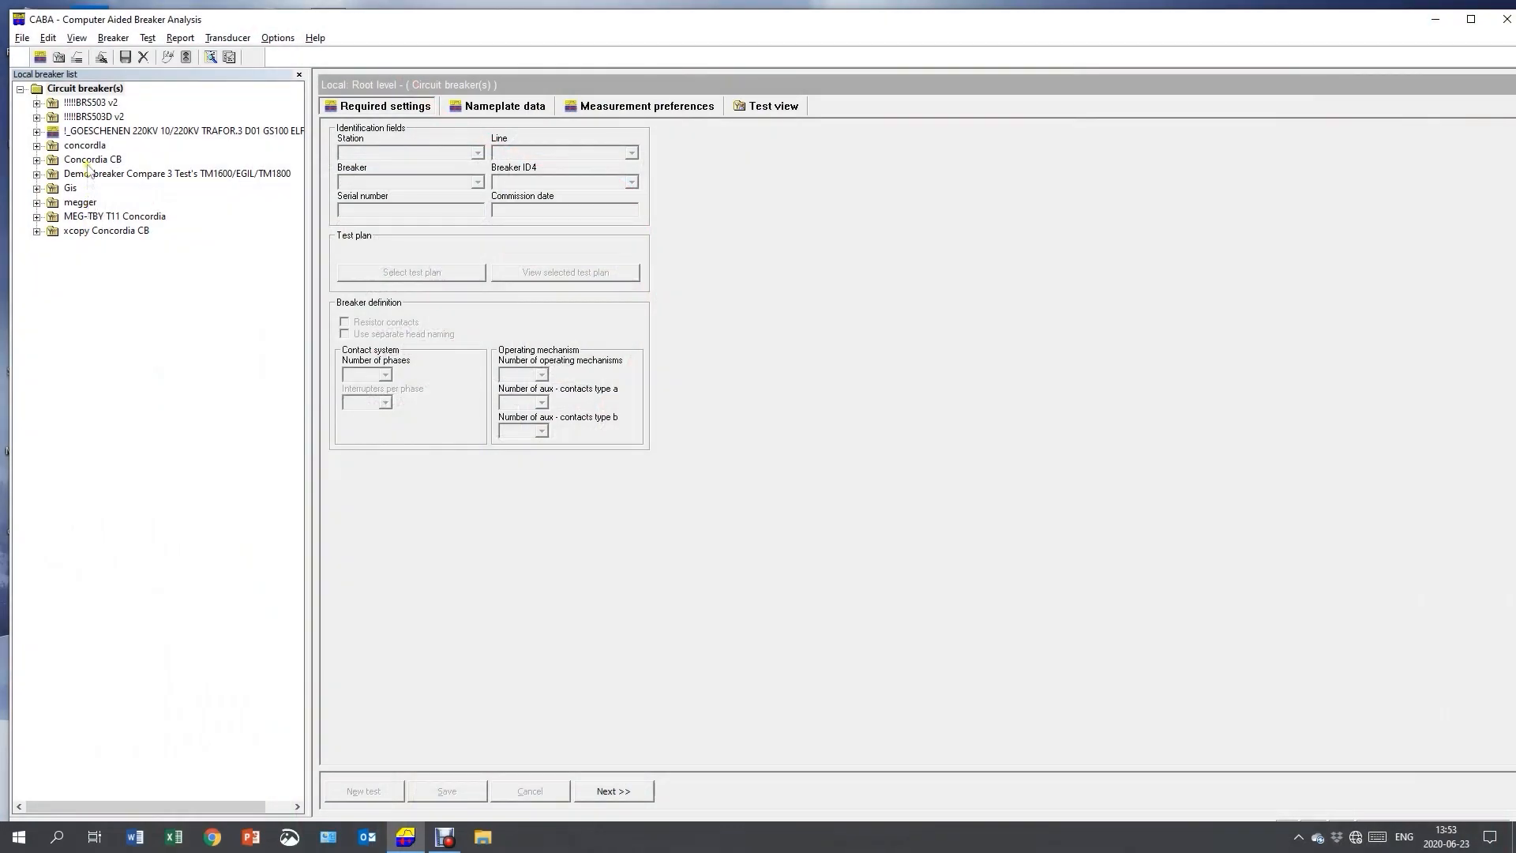
Step: Expand Concordia CB and its 2020-06-16 test, then bring up the Test Plan Editor
{"action": "left_click", "coordinate": [36, 158]}
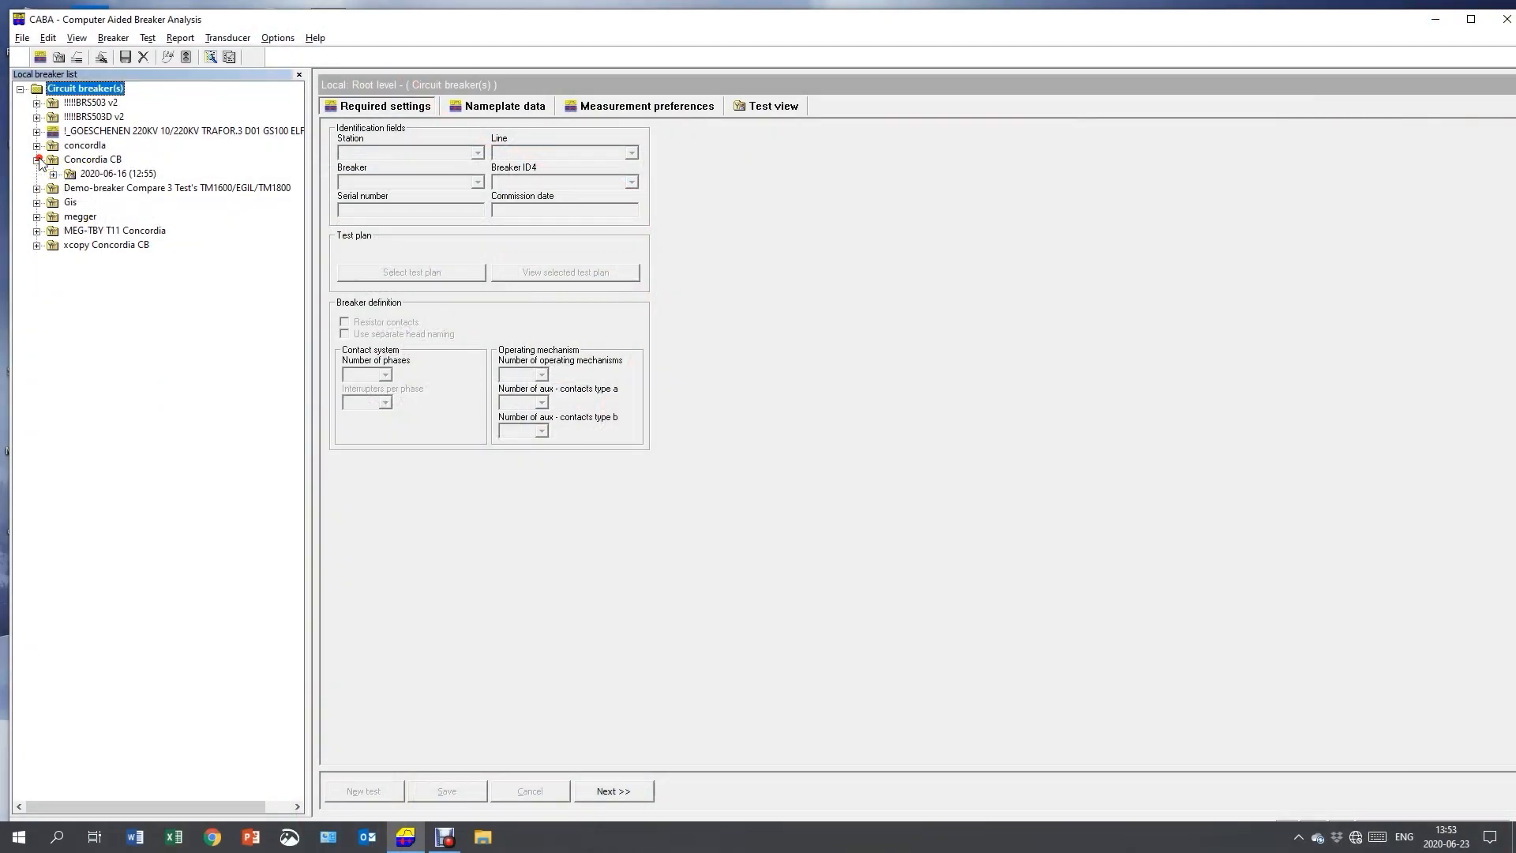
{"action": "left_click", "coordinate": [54, 173]}
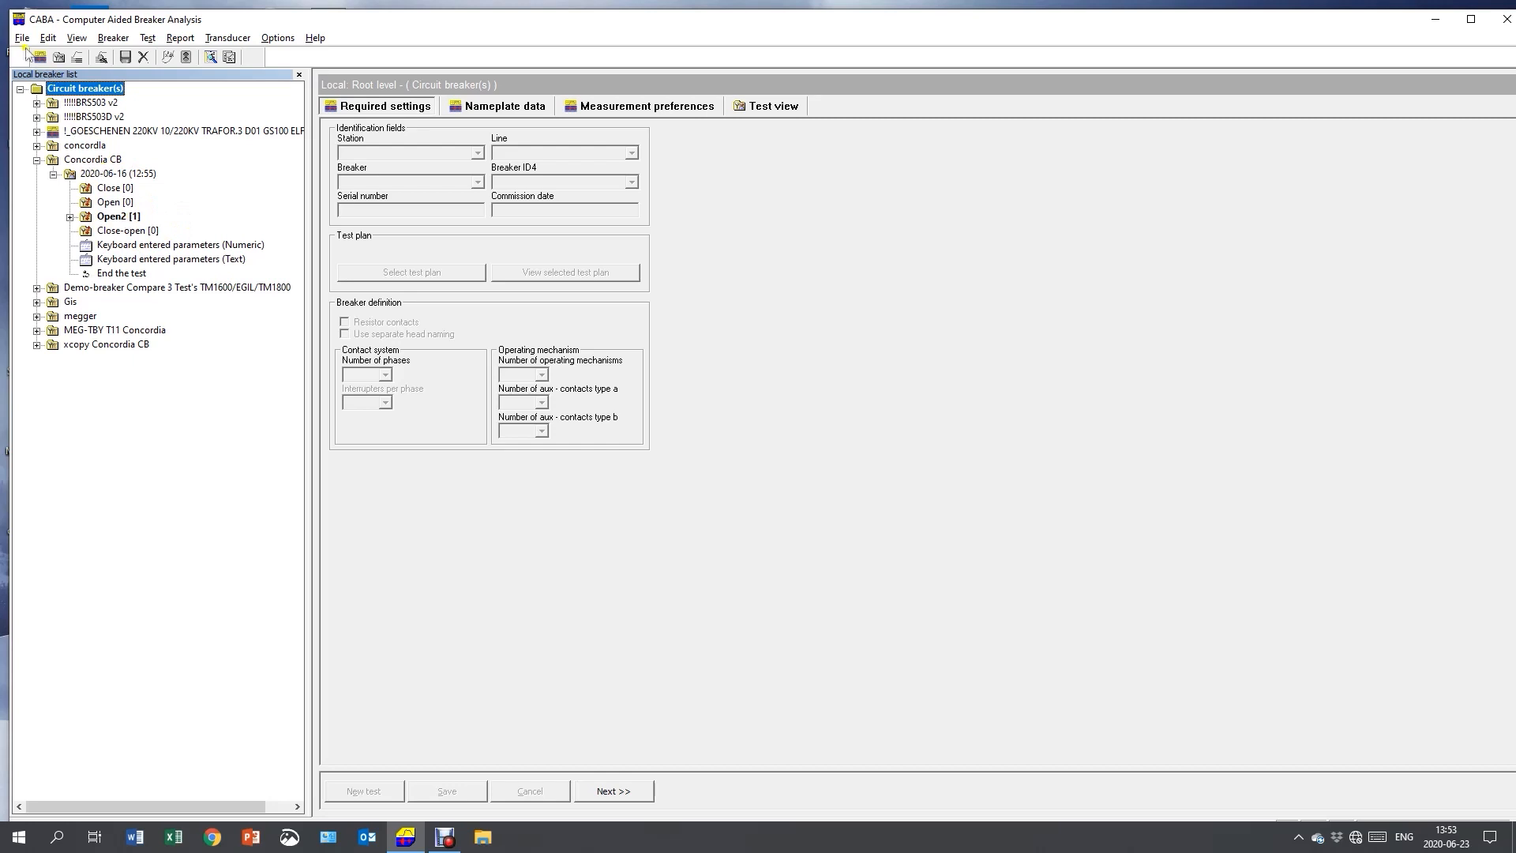
{"action": "left_click", "coordinate": [21, 36]}
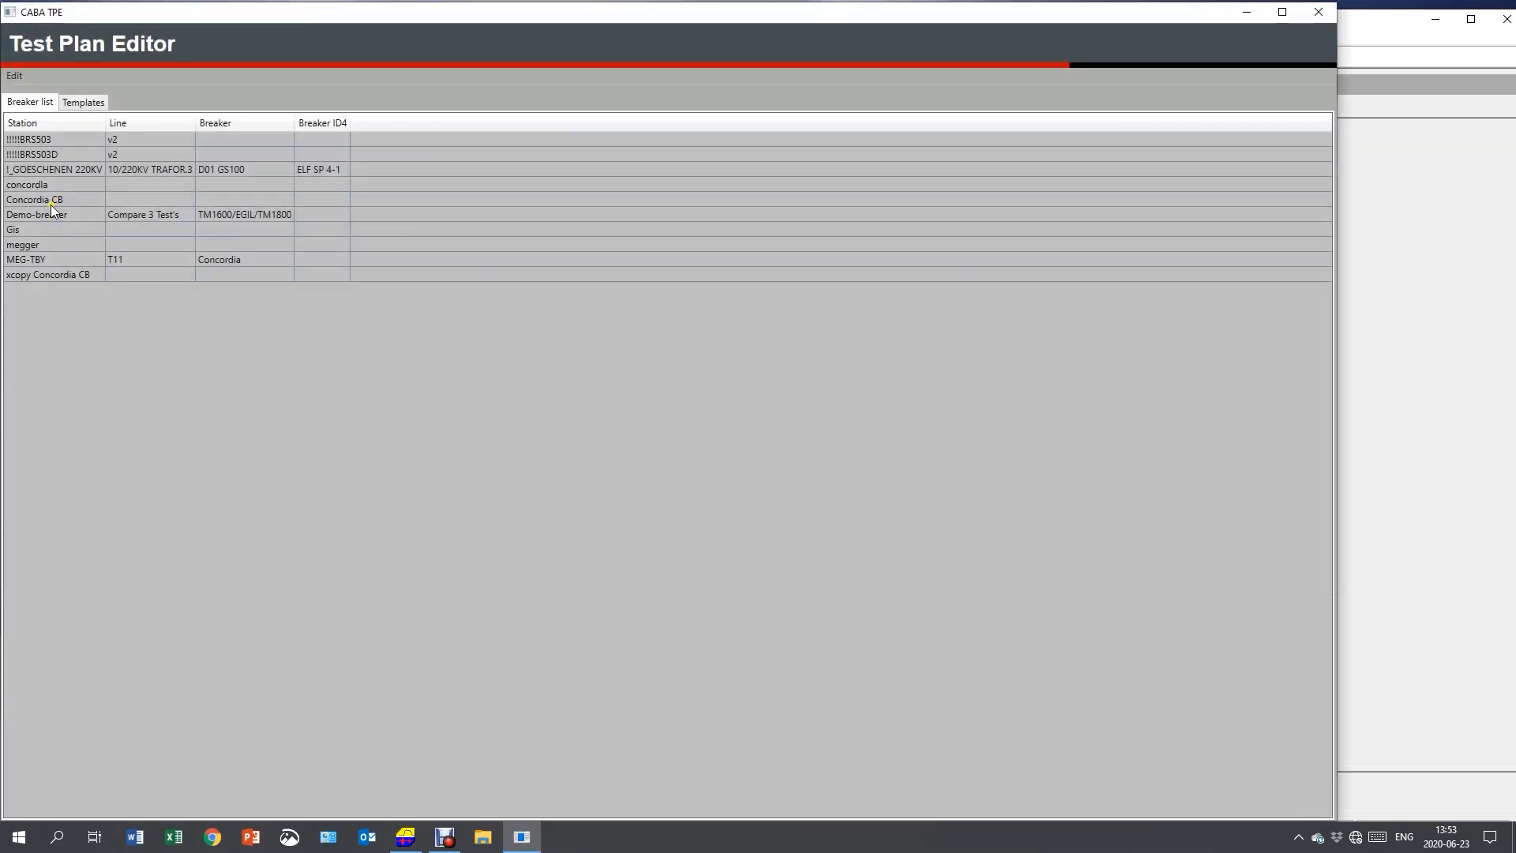
Step: Edit the Concordia CB test plan, advance past Breaker definition and General settings to the Test menu, and begin a new operation
{"action": "double_click", "coordinate": [33, 199]}
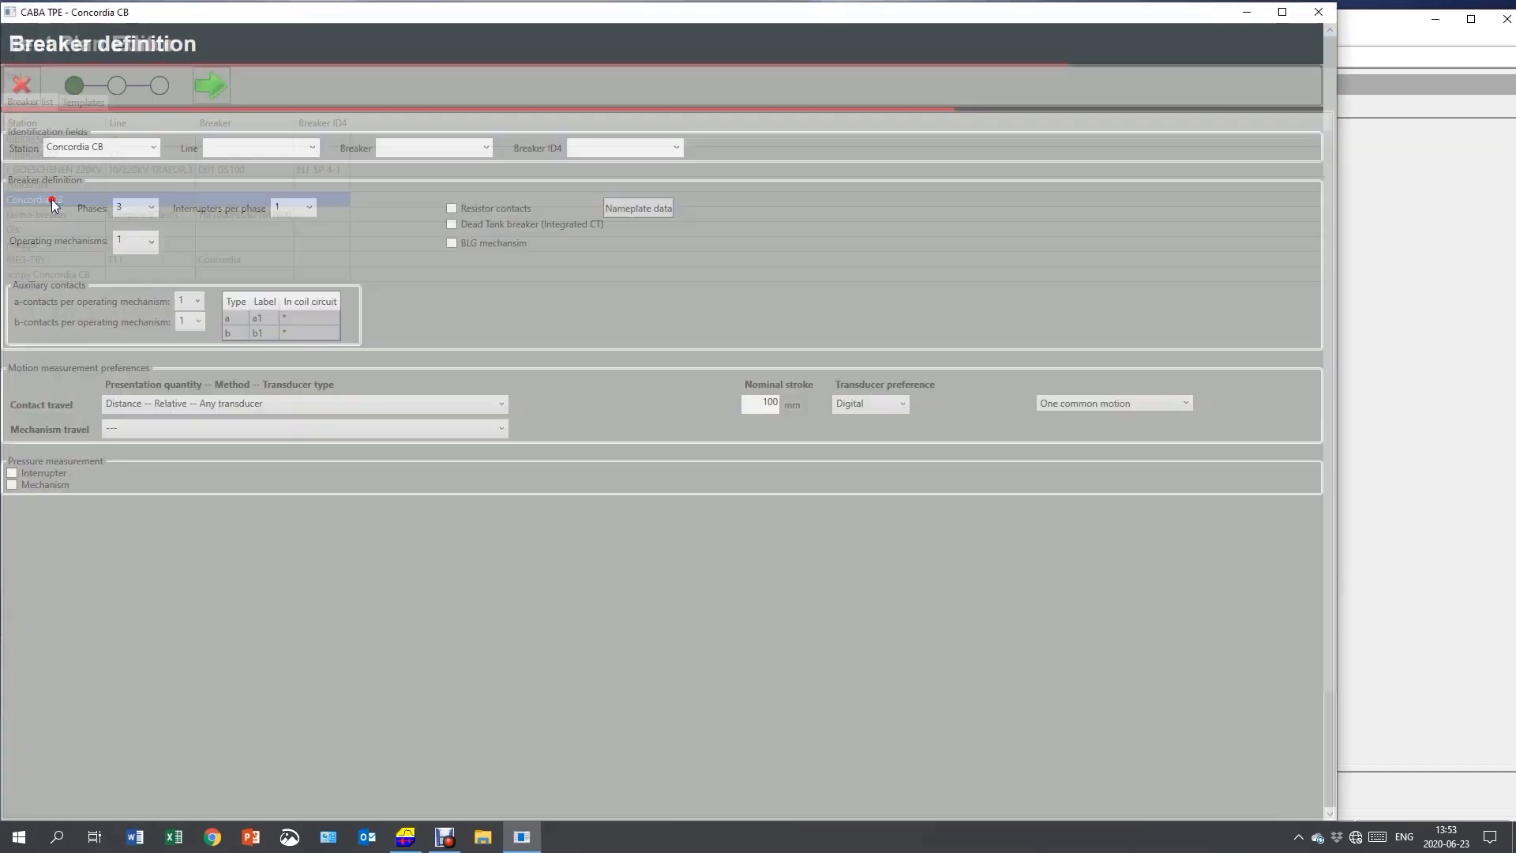
{"action": "left_click", "coordinate": [210, 85]}
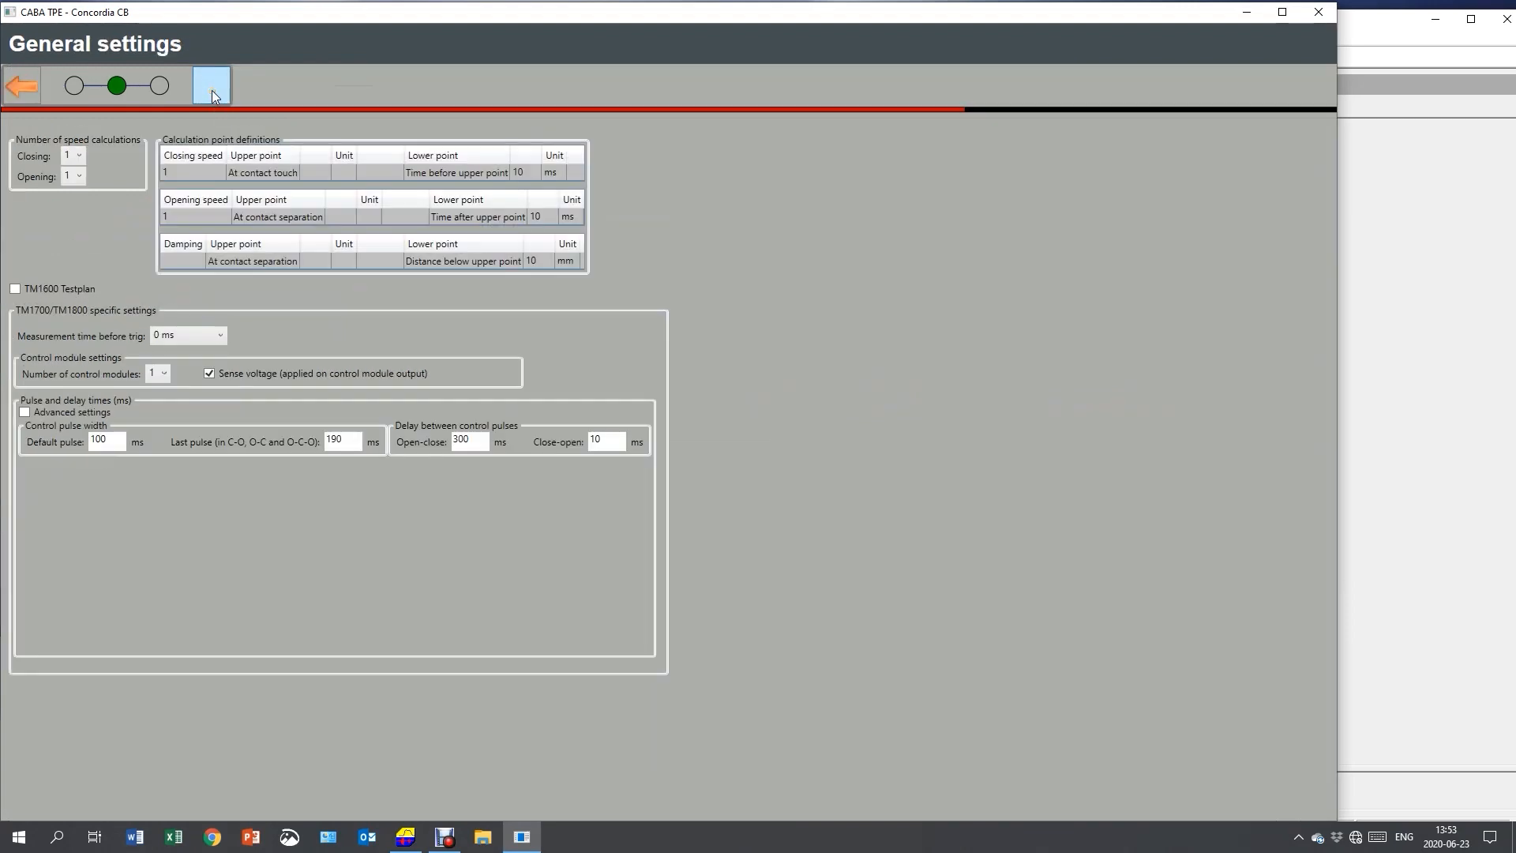
{"action": "left_click", "coordinate": [209, 86]}
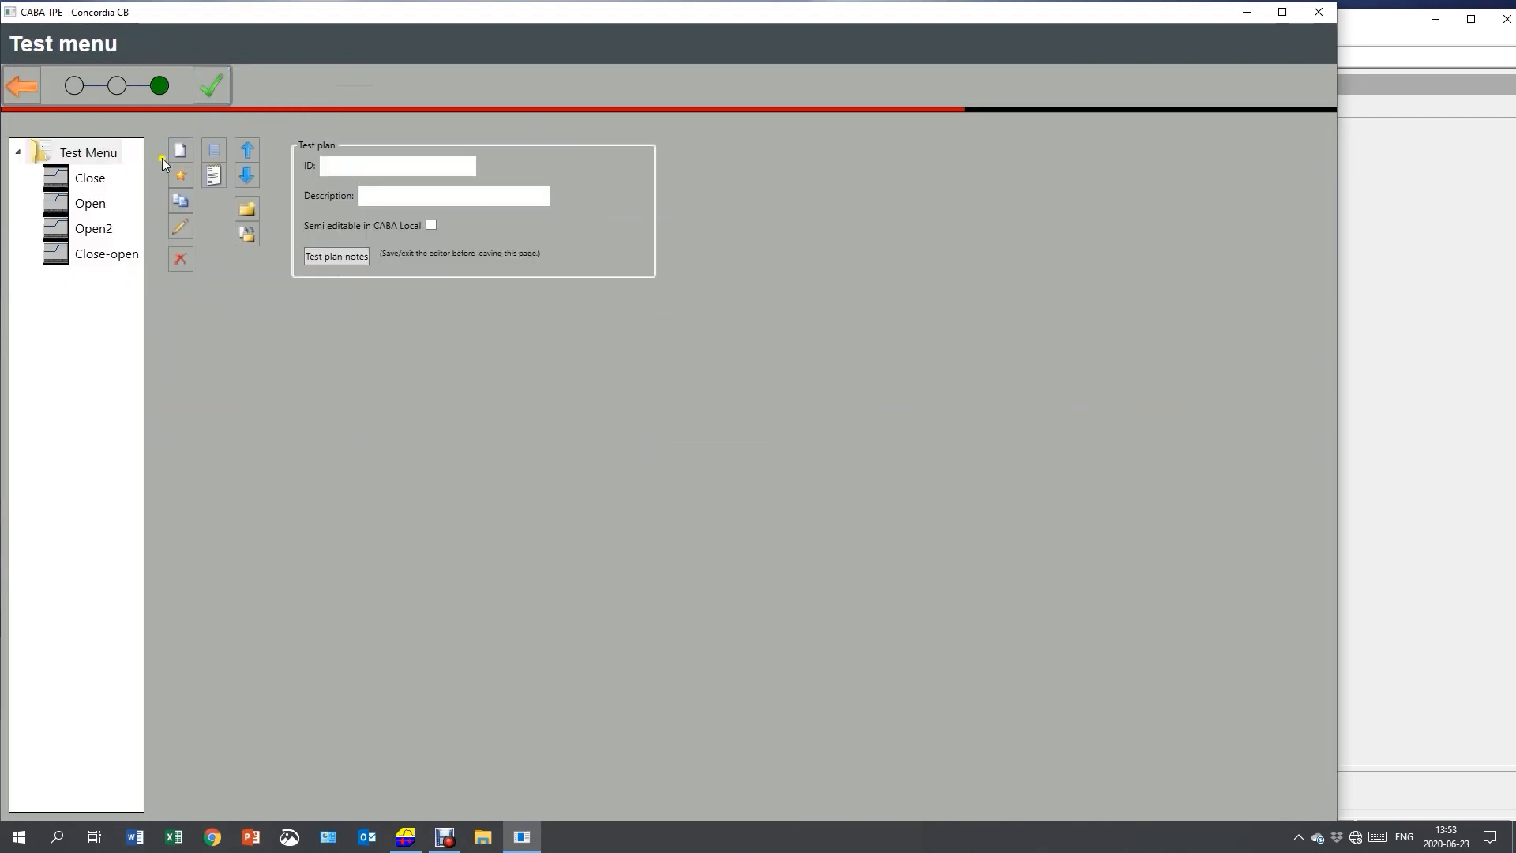
{"action": "left_click", "coordinate": [180, 148]}
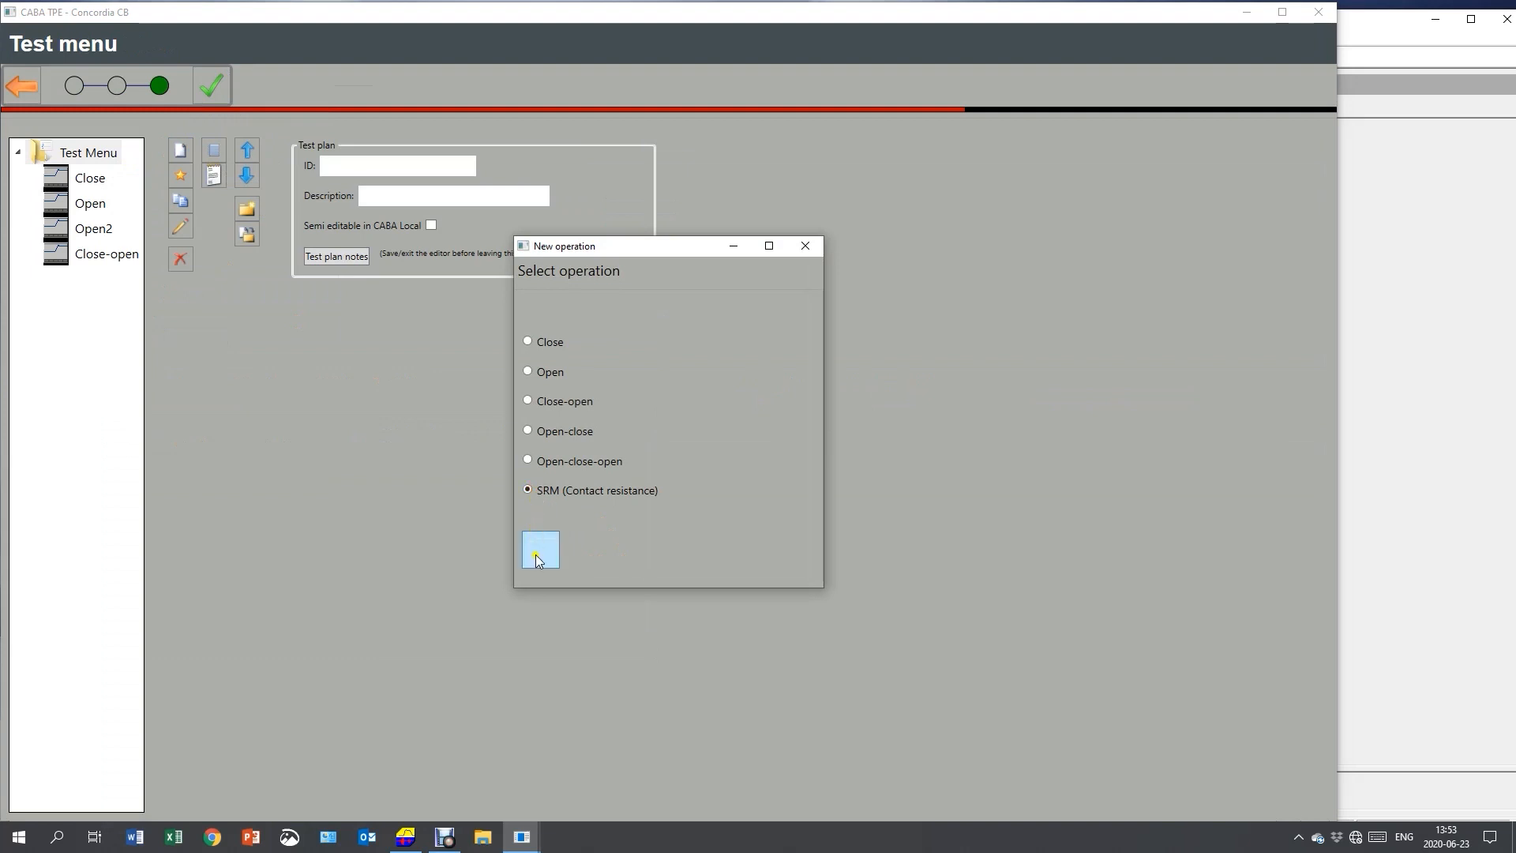
Step: Add an SRM contact resistance operation split phase by phase, giving SRM A, B and C
{"action": "left_click", "coordinate": [539, 549]}
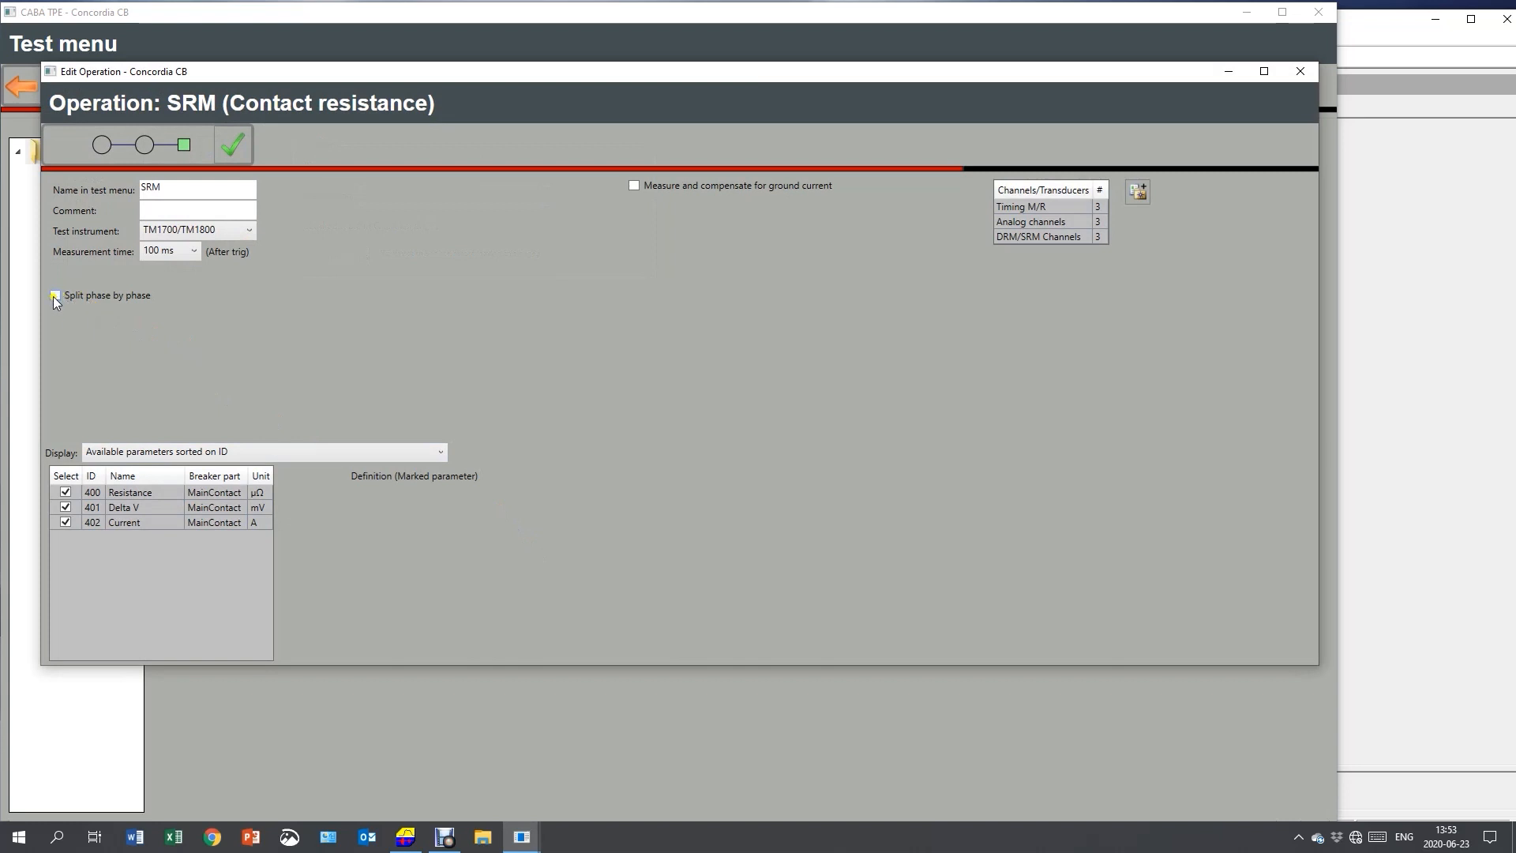
{"action": "left_click", "coordinate": [56, 295]}
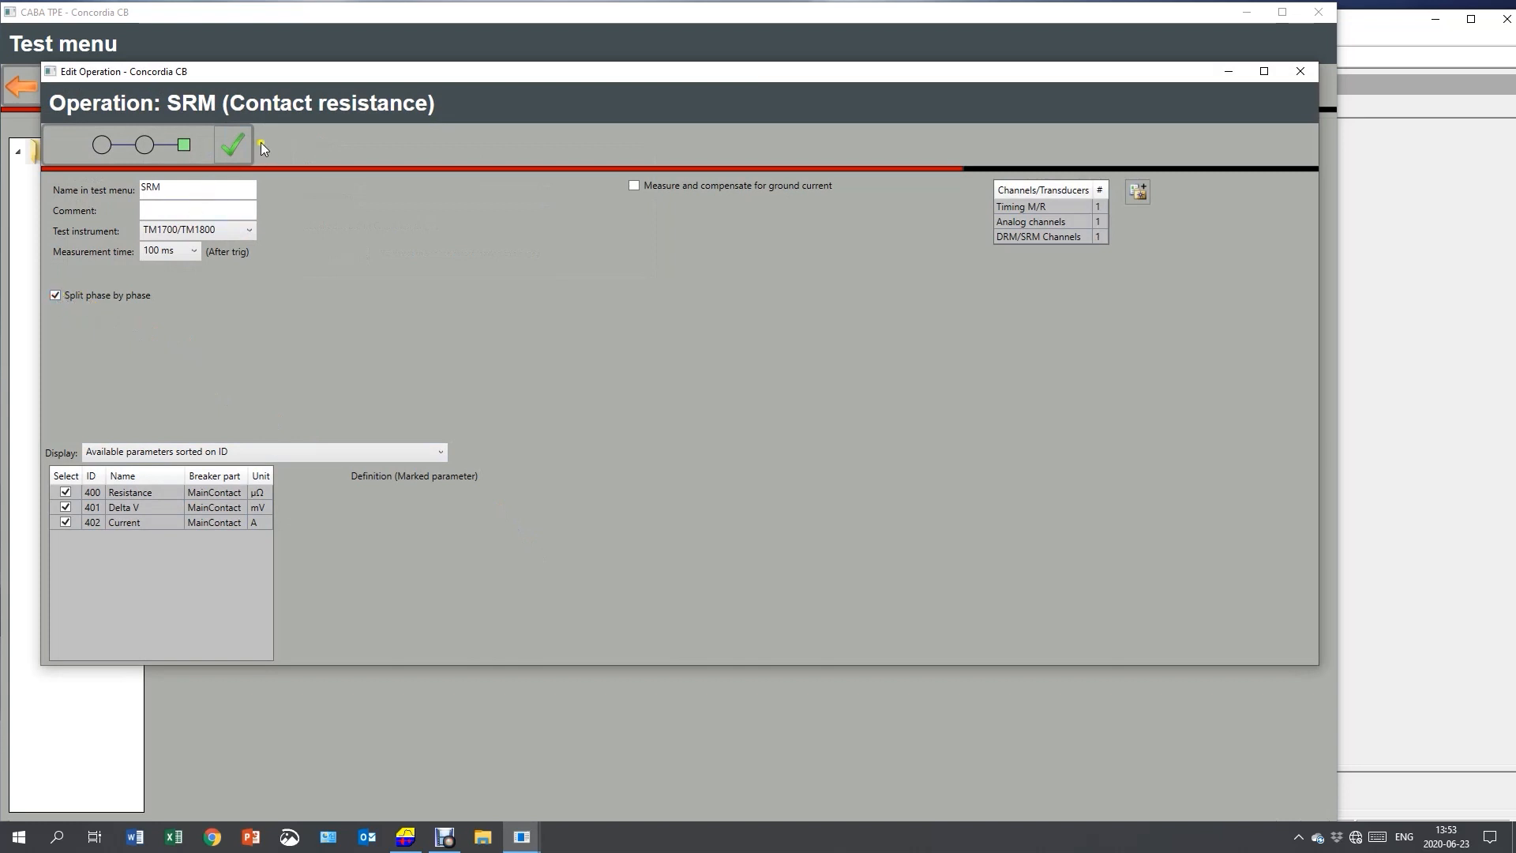
{"action": "left_click", "coordinate": [232, 144]}
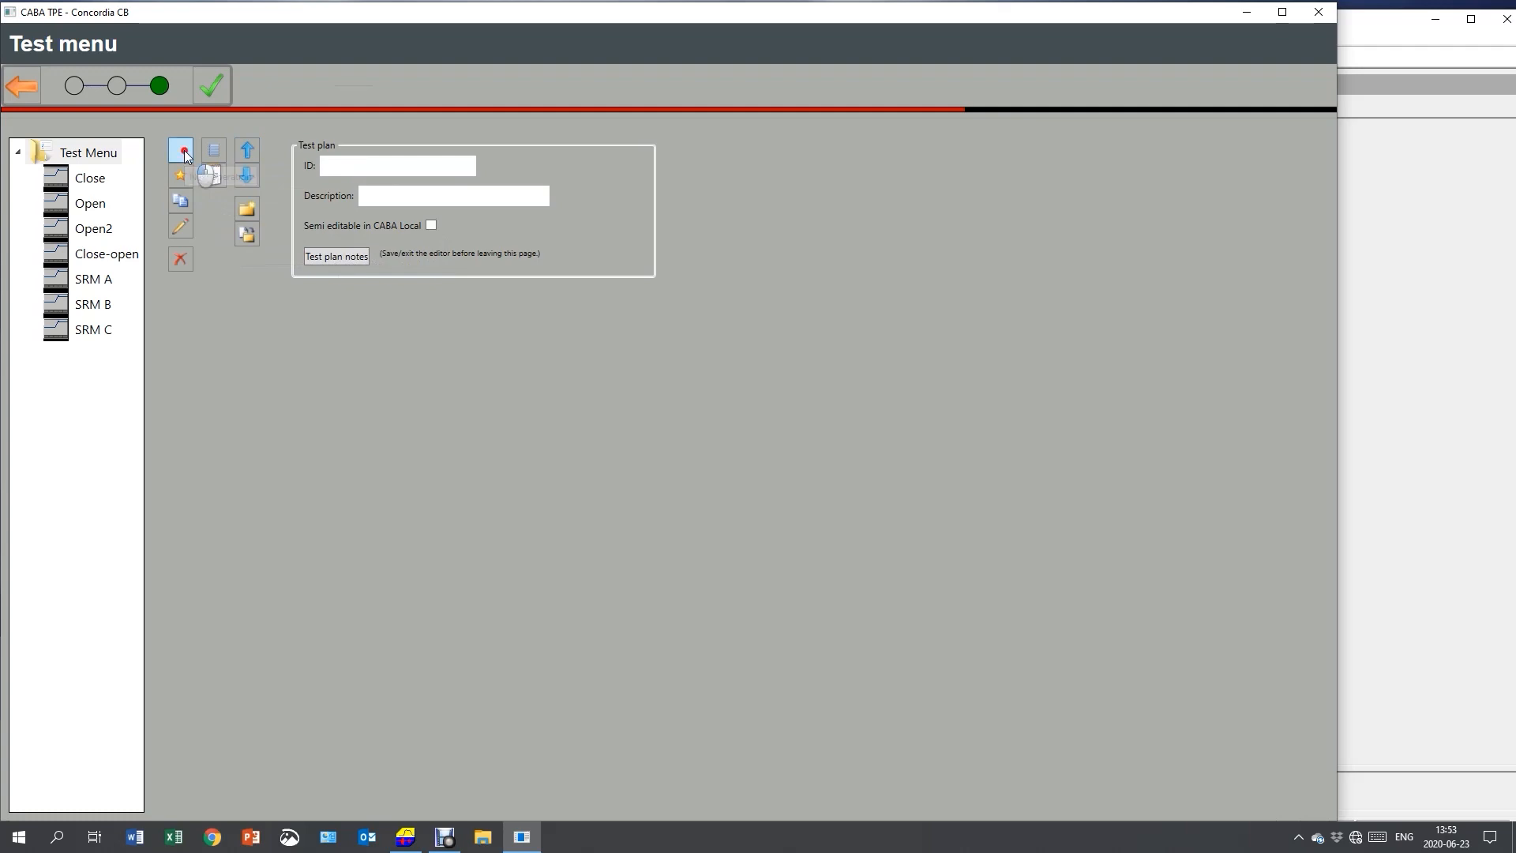
Step: Add an Open operation with contact timing off, DRM on, split by phase, auxiliary contacts untimed
{"action": "left_click", "coordinate": [180, 150]}
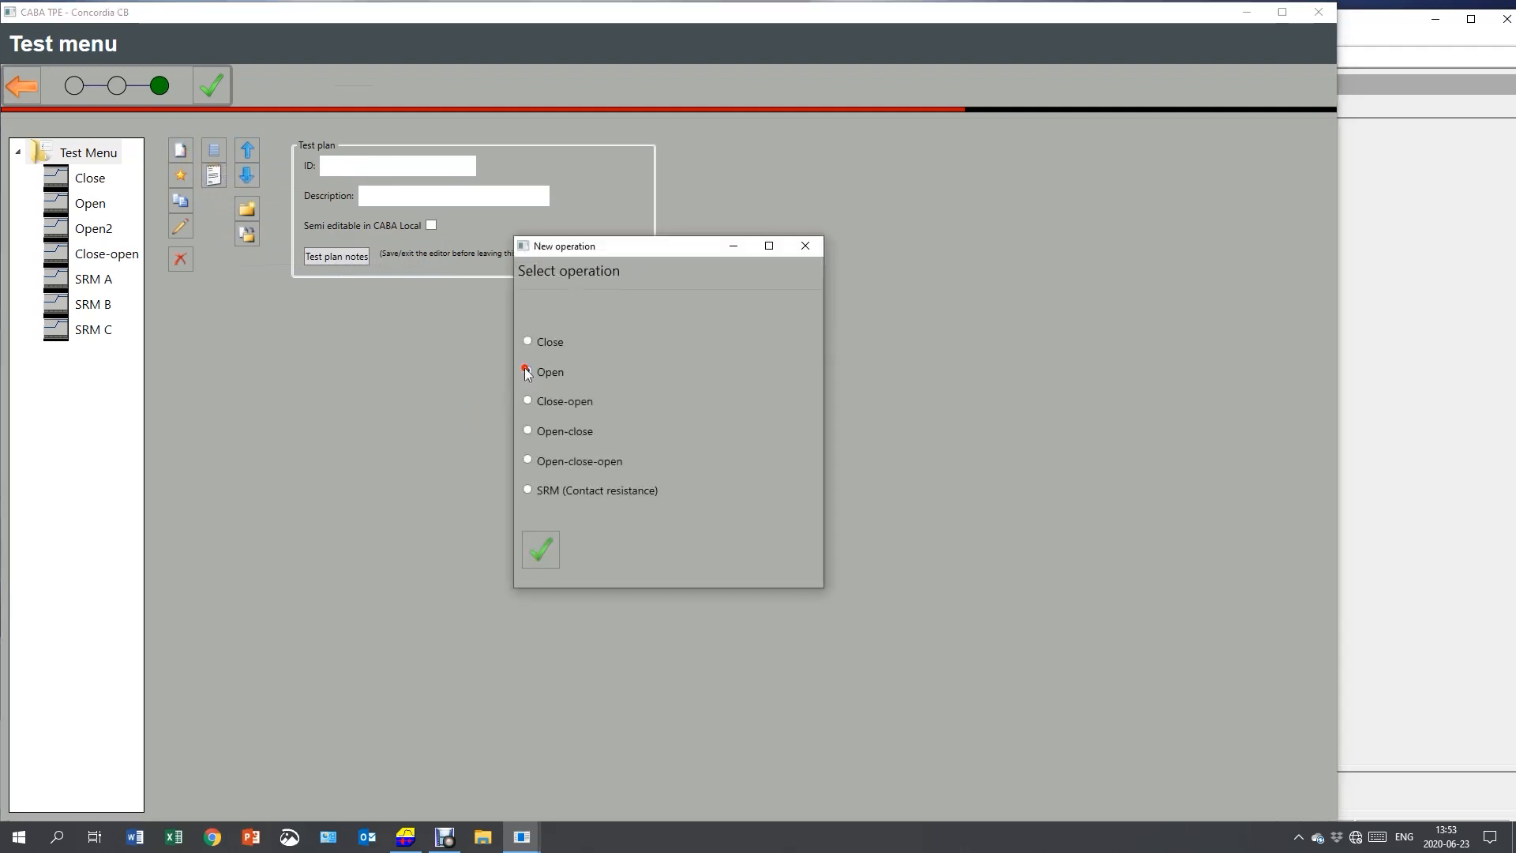
{"action": "left_click", "coordinate": [540, 550]}
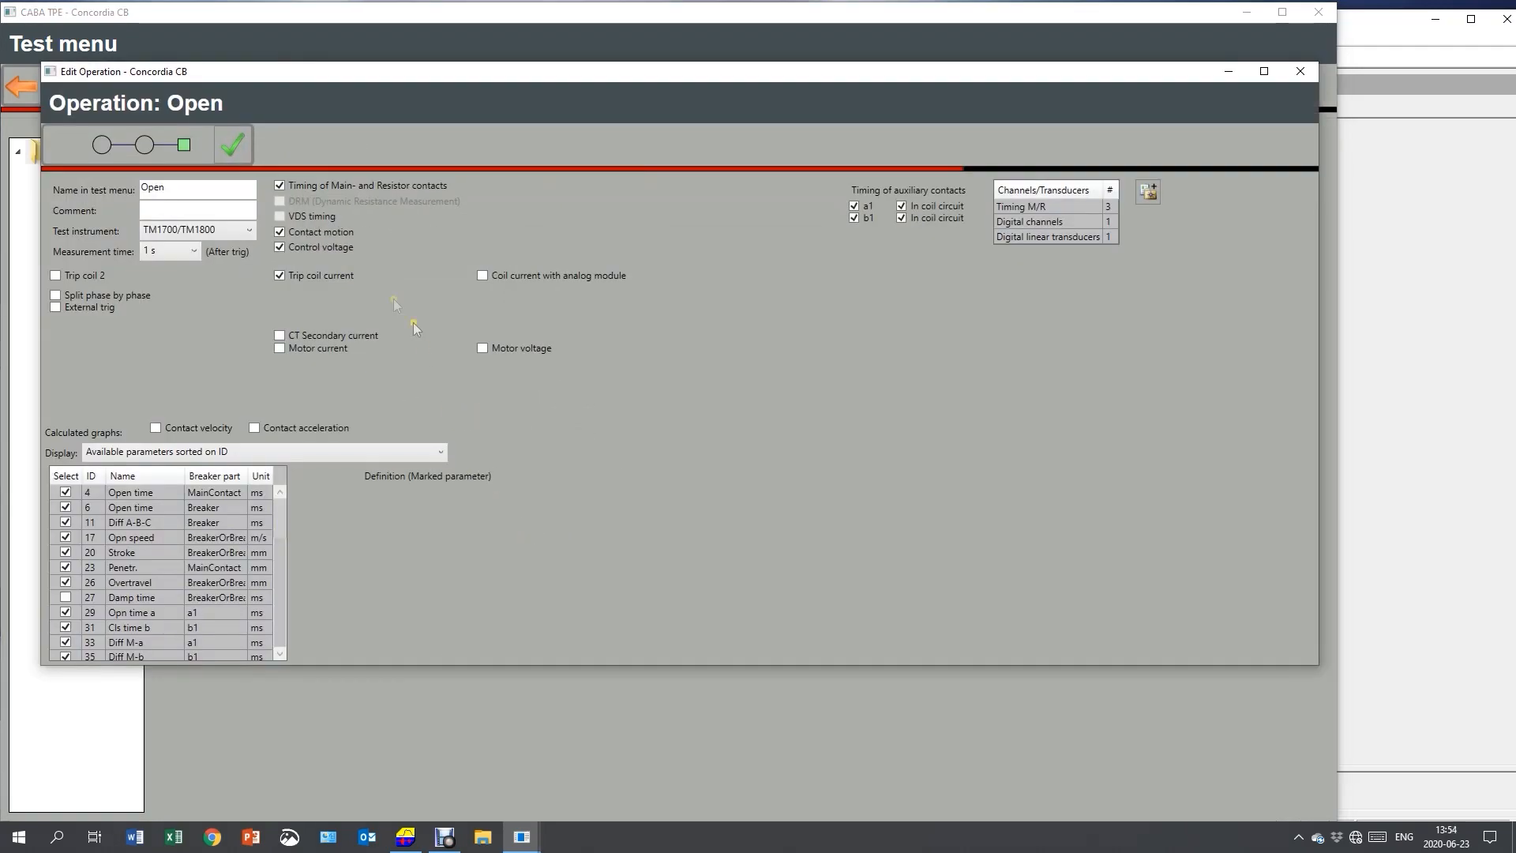
{"action": "left_click", "coordinate": [279, 186]}
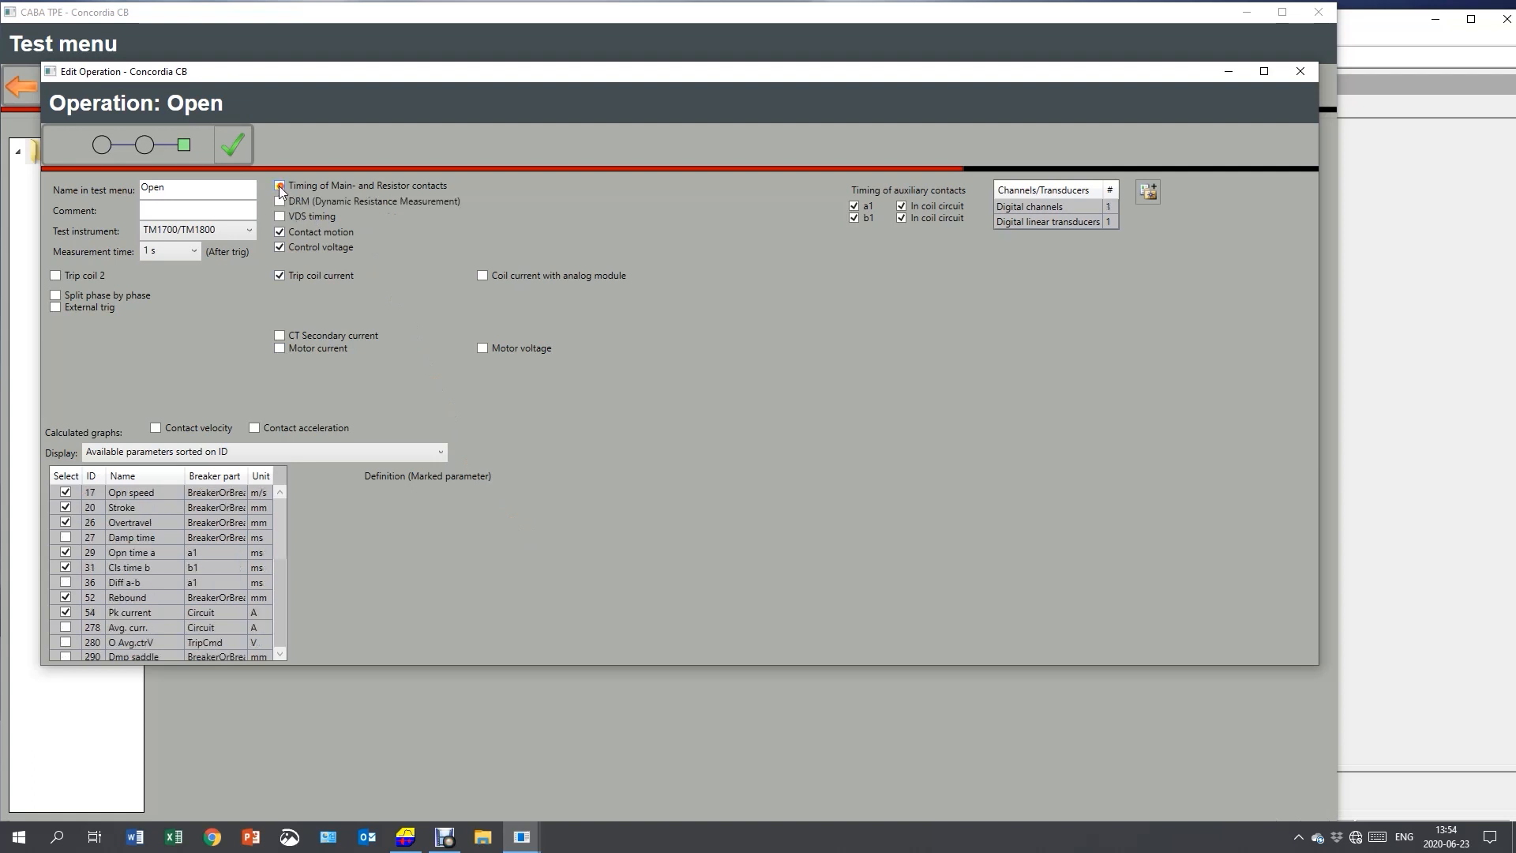
{"action": "left_click", "coordinate": [281, 200]}
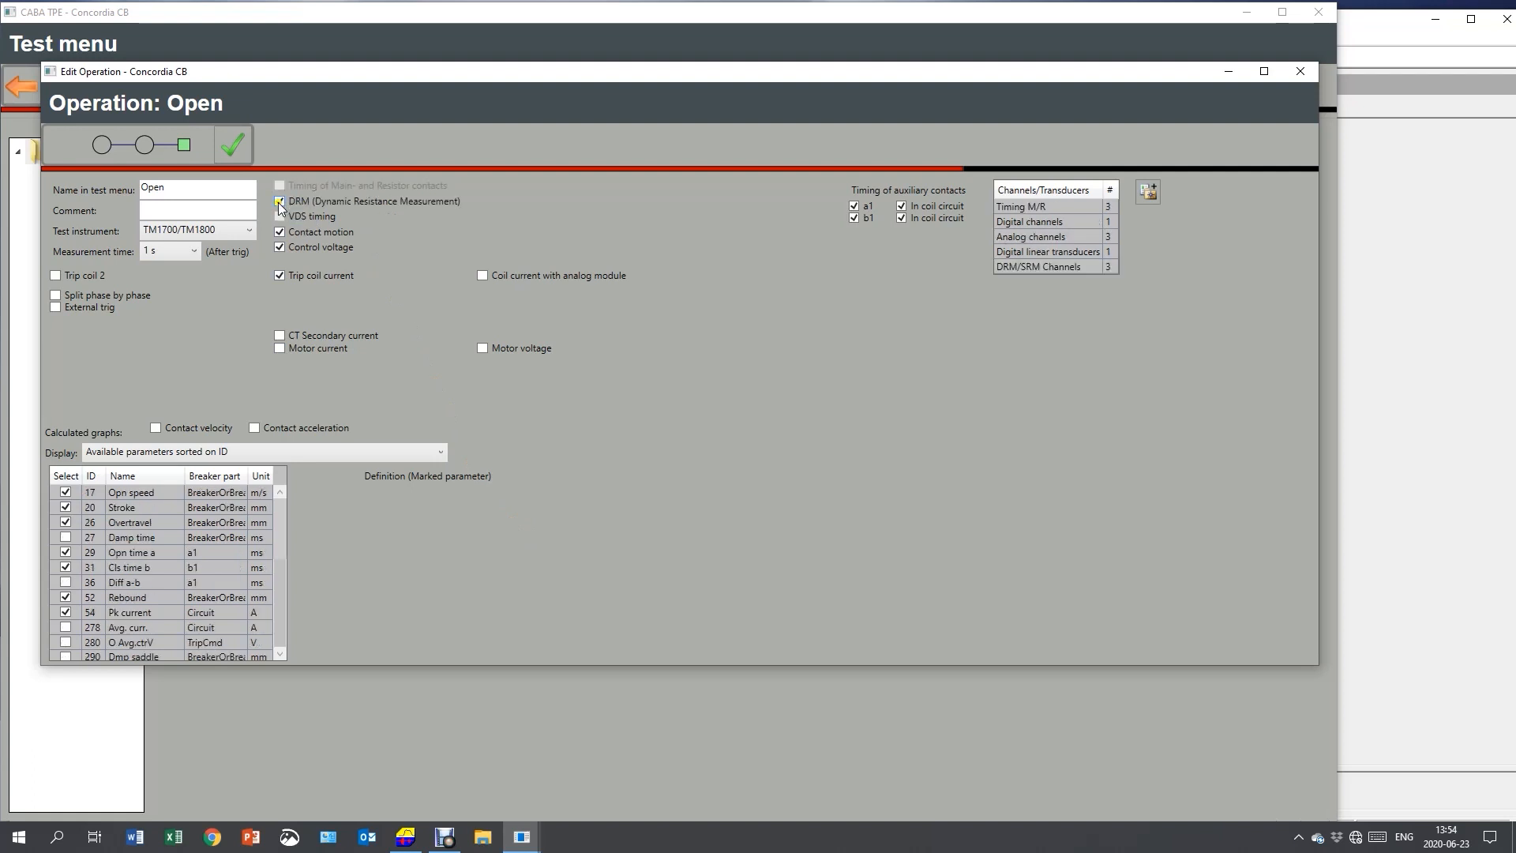
{"action": "left_click", "coordinate": [281, 201]}
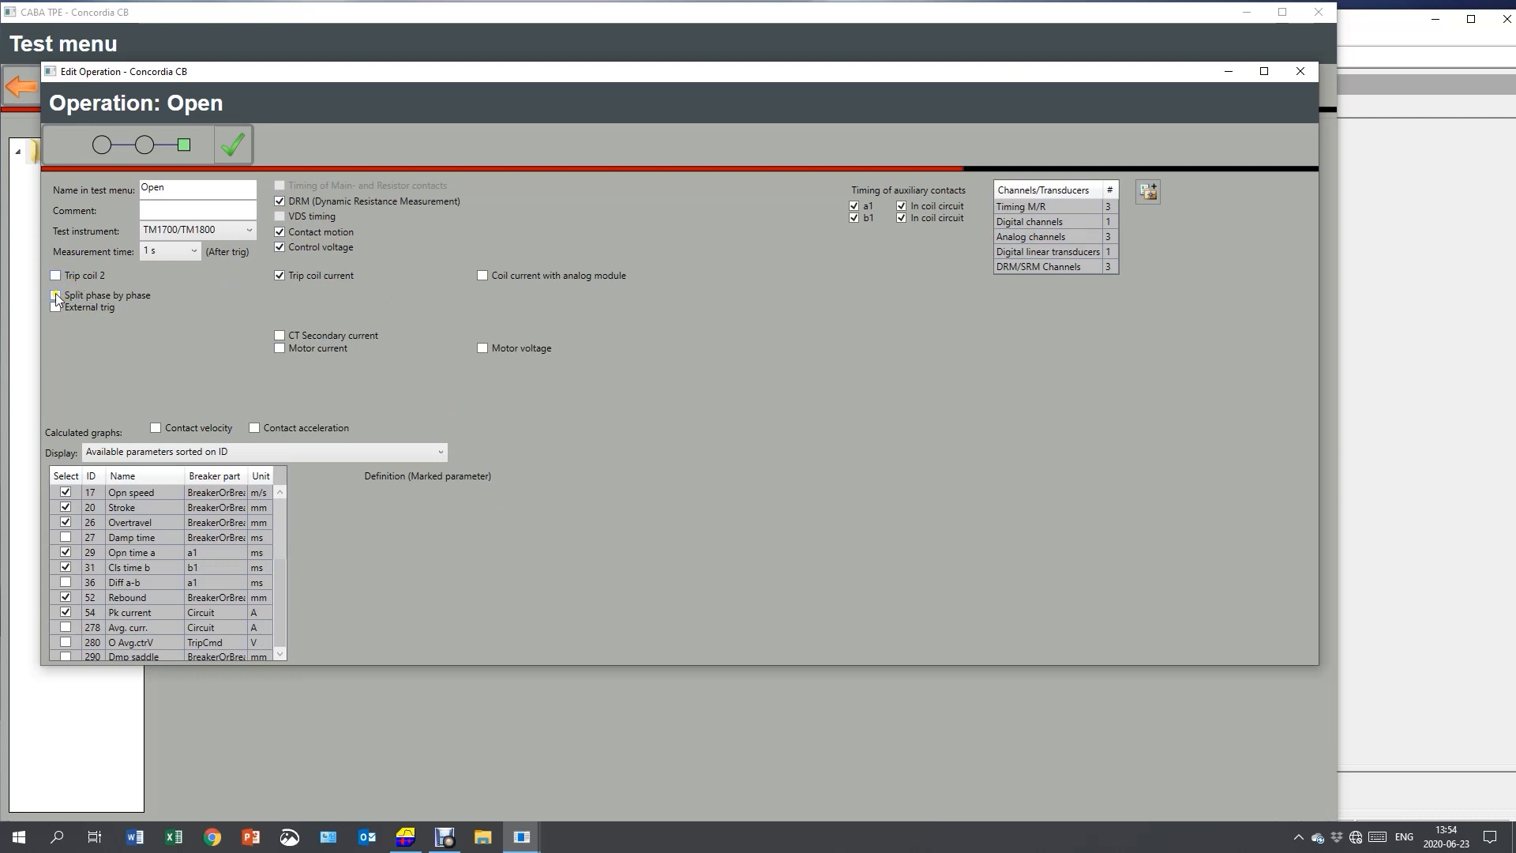
{"action": "left_click", "coordinate": [56, 295]}
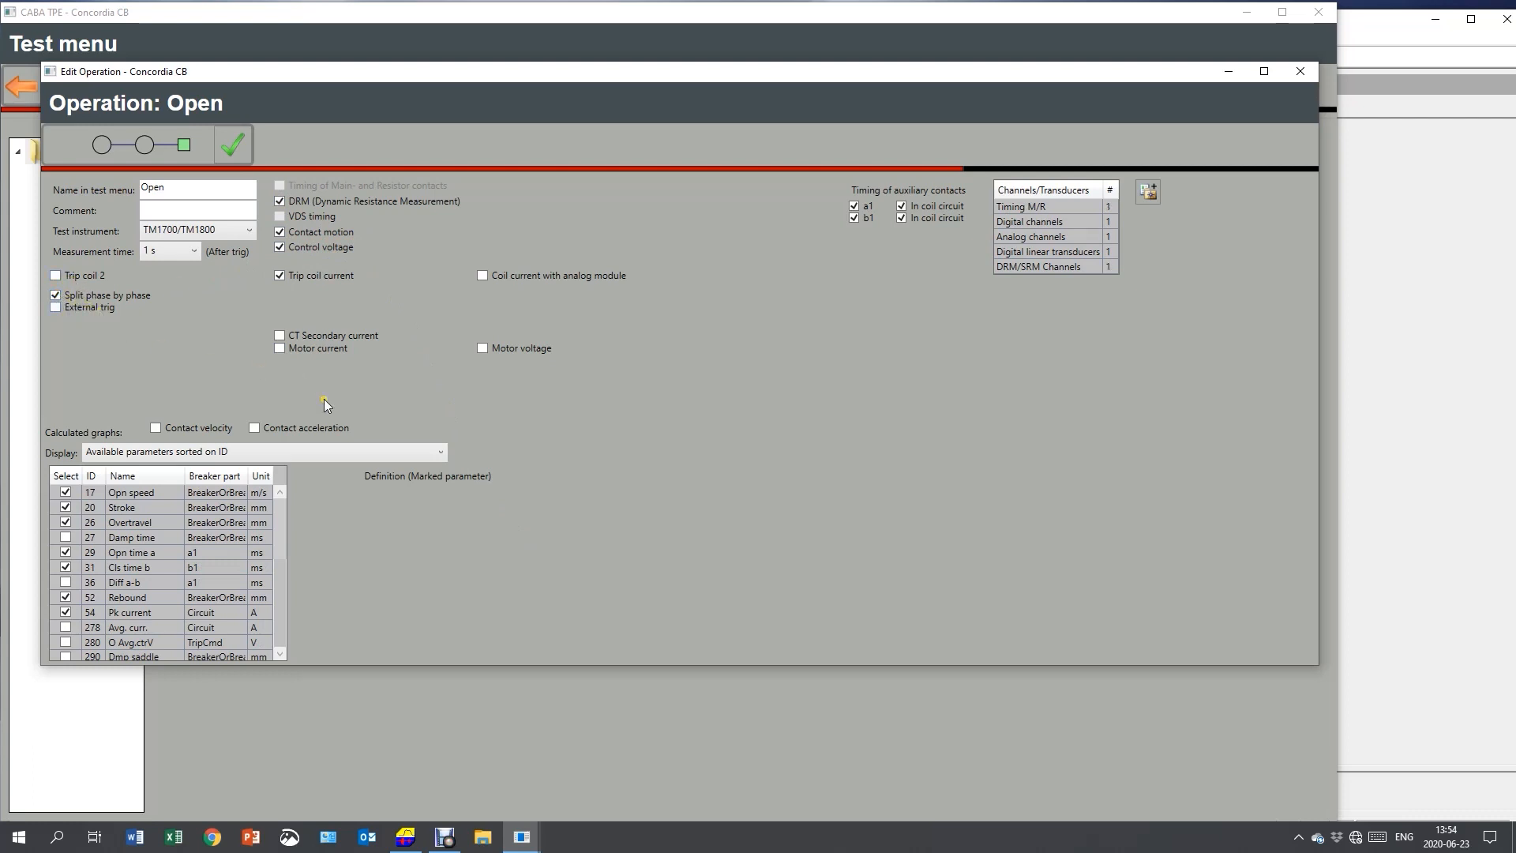
{"action": "mouse_move", "coordinate": [783, 305]}
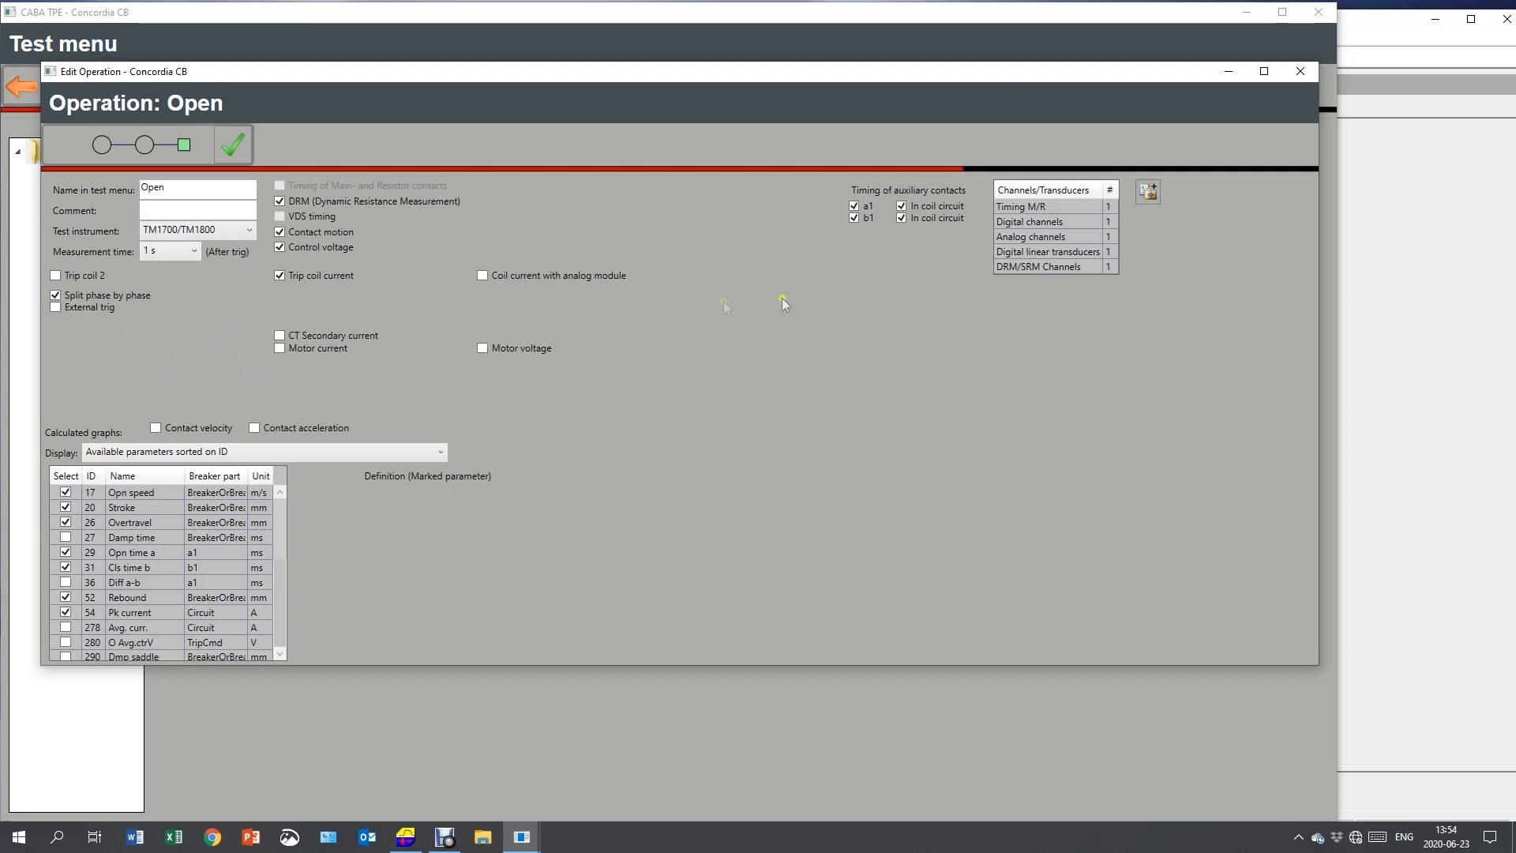
{"action": "left_click", "coordinate": [854, 205]}
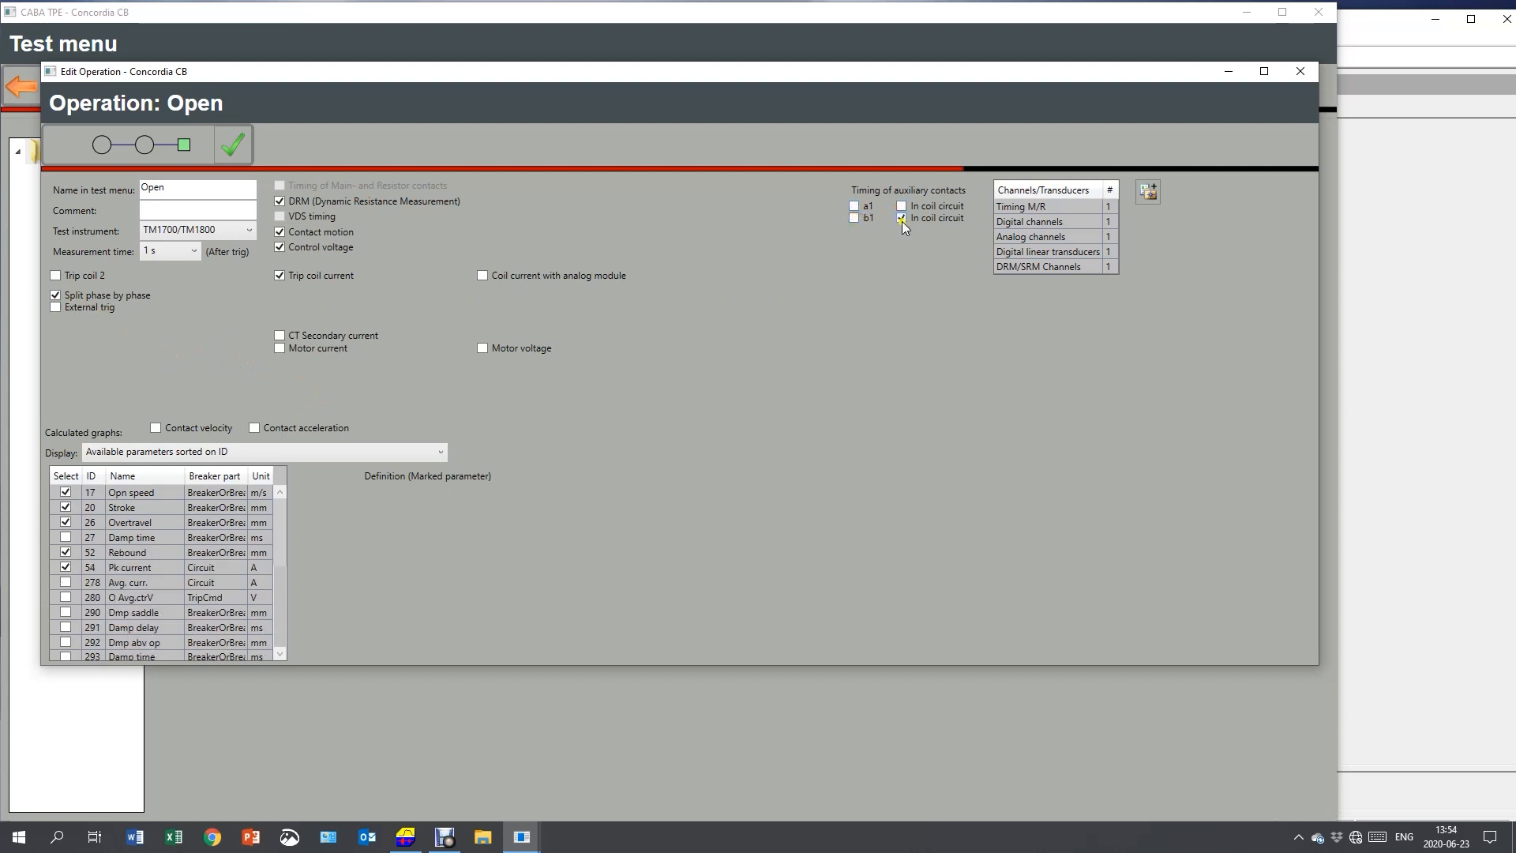
{"action": "left_click", "coordinate": [900, 218]}
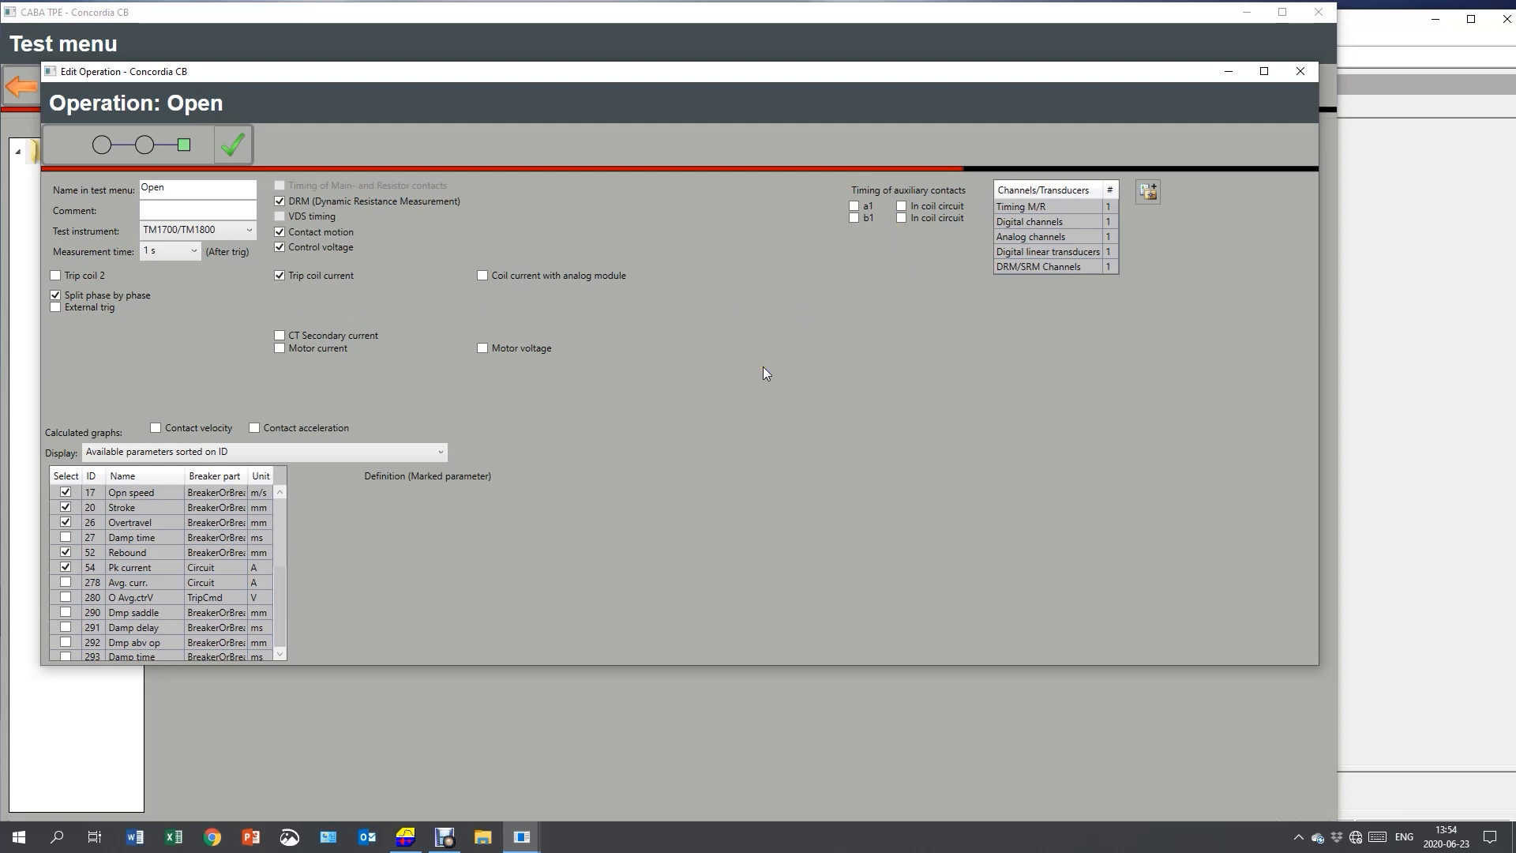
{"action": "mouse_move", "coordinate": [390, 214]}
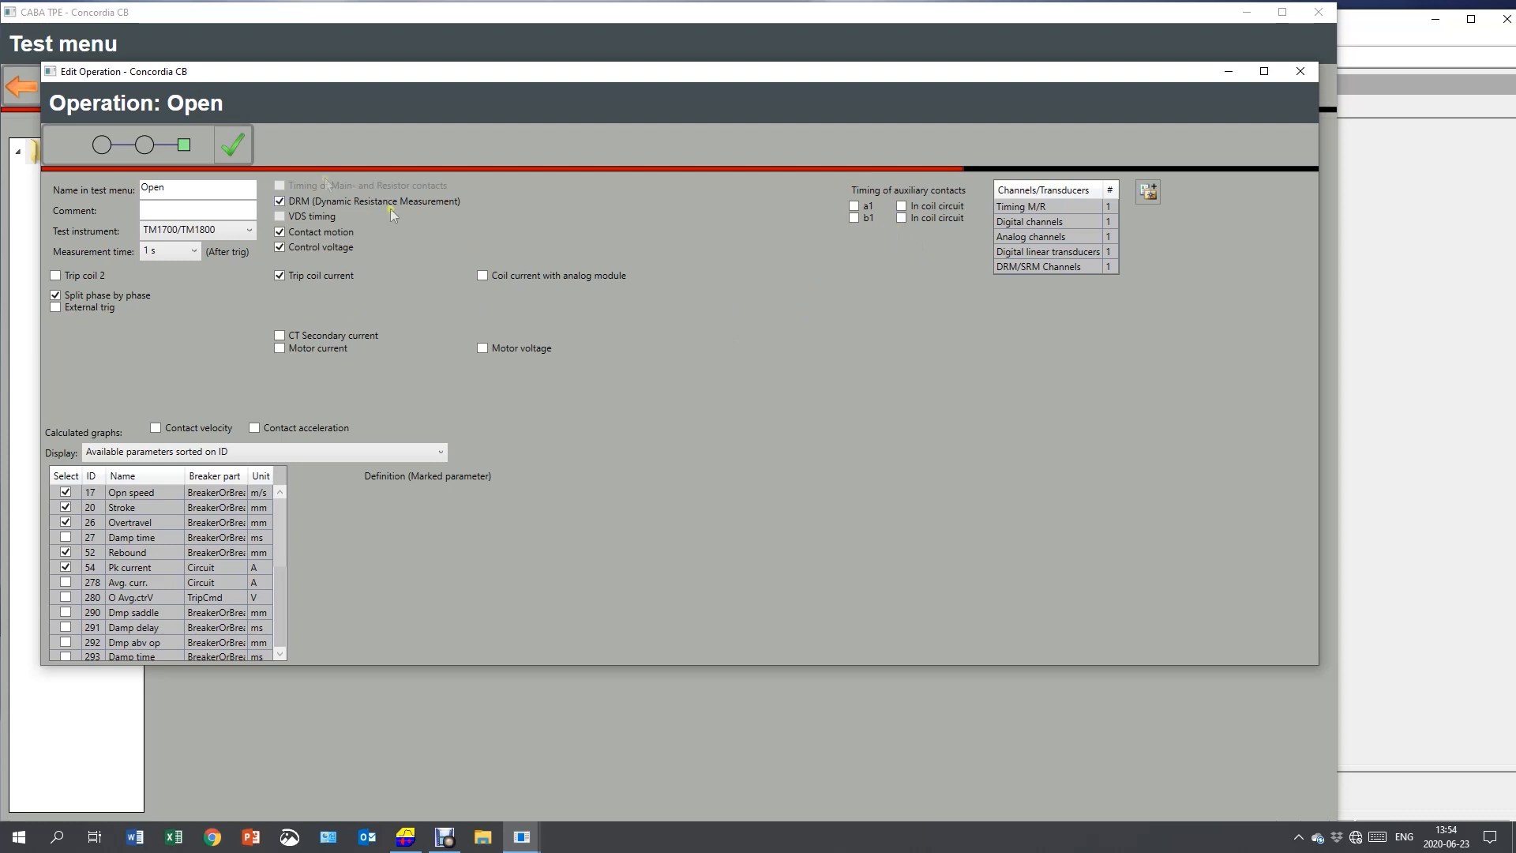
{"action": "mouse_move", "coordinate": [328, 128]}
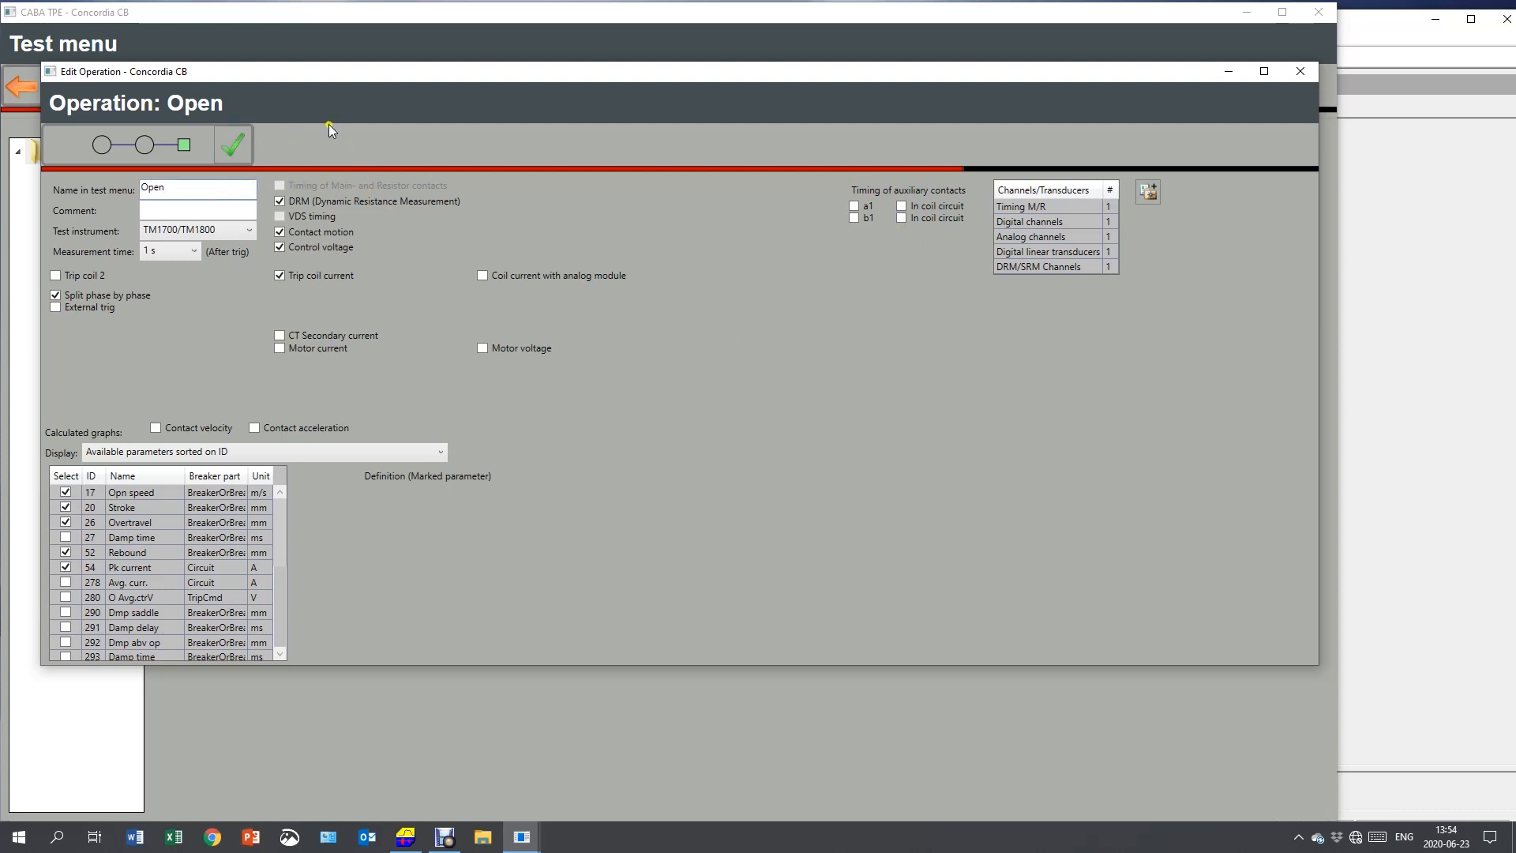
Step: Rename the operation to Open DRM and accept it, giving Open DRM A, B and C
{"action": "left_click", "coordinate": [197, 187]}
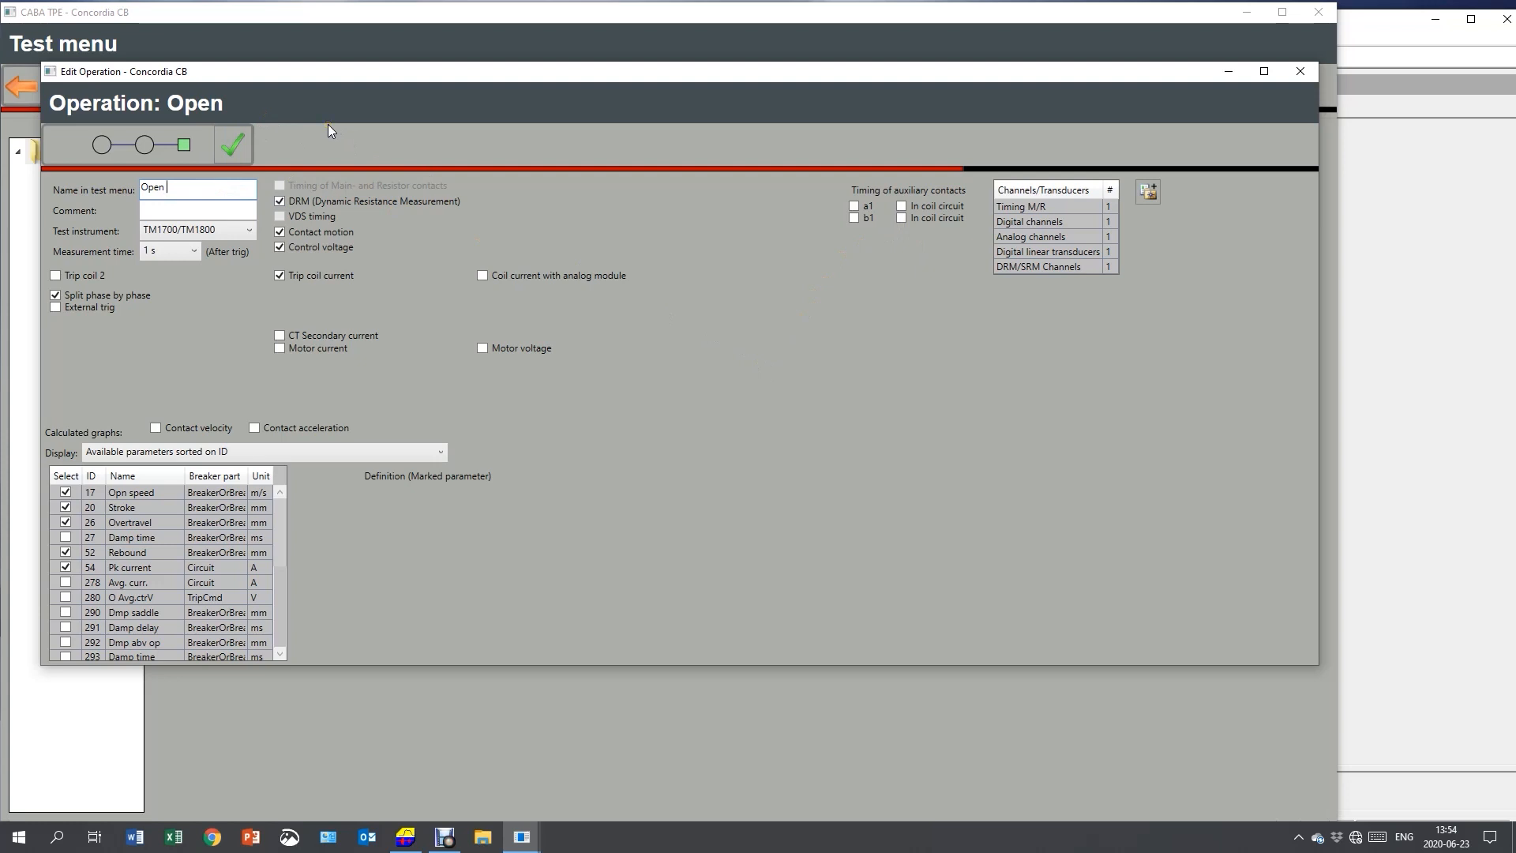
{"action": "type", "text": "DRM"}
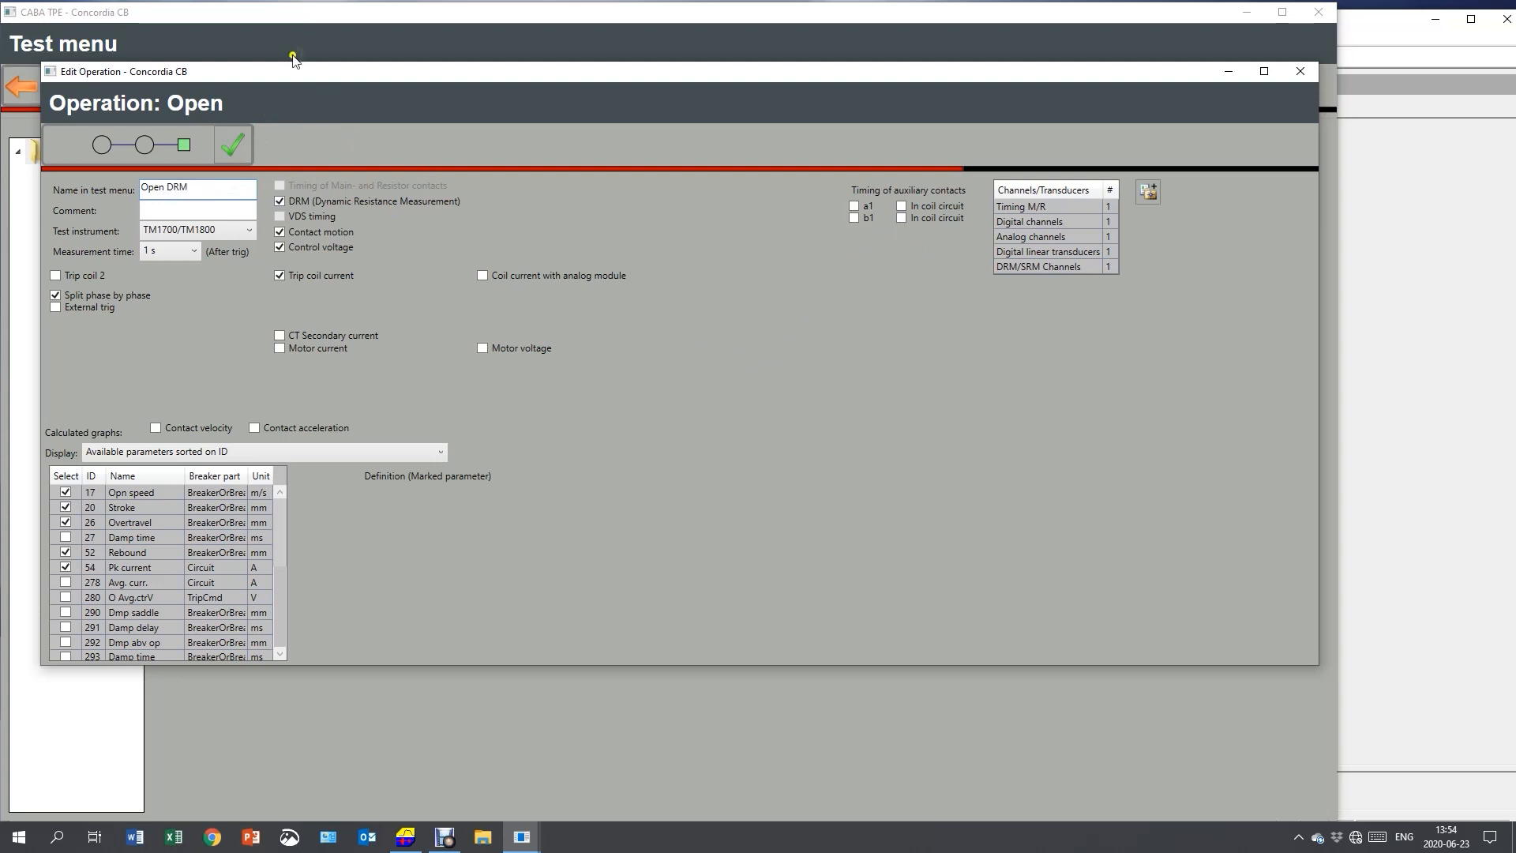
{"action": "left_click", "coordinate": [169, 188]}
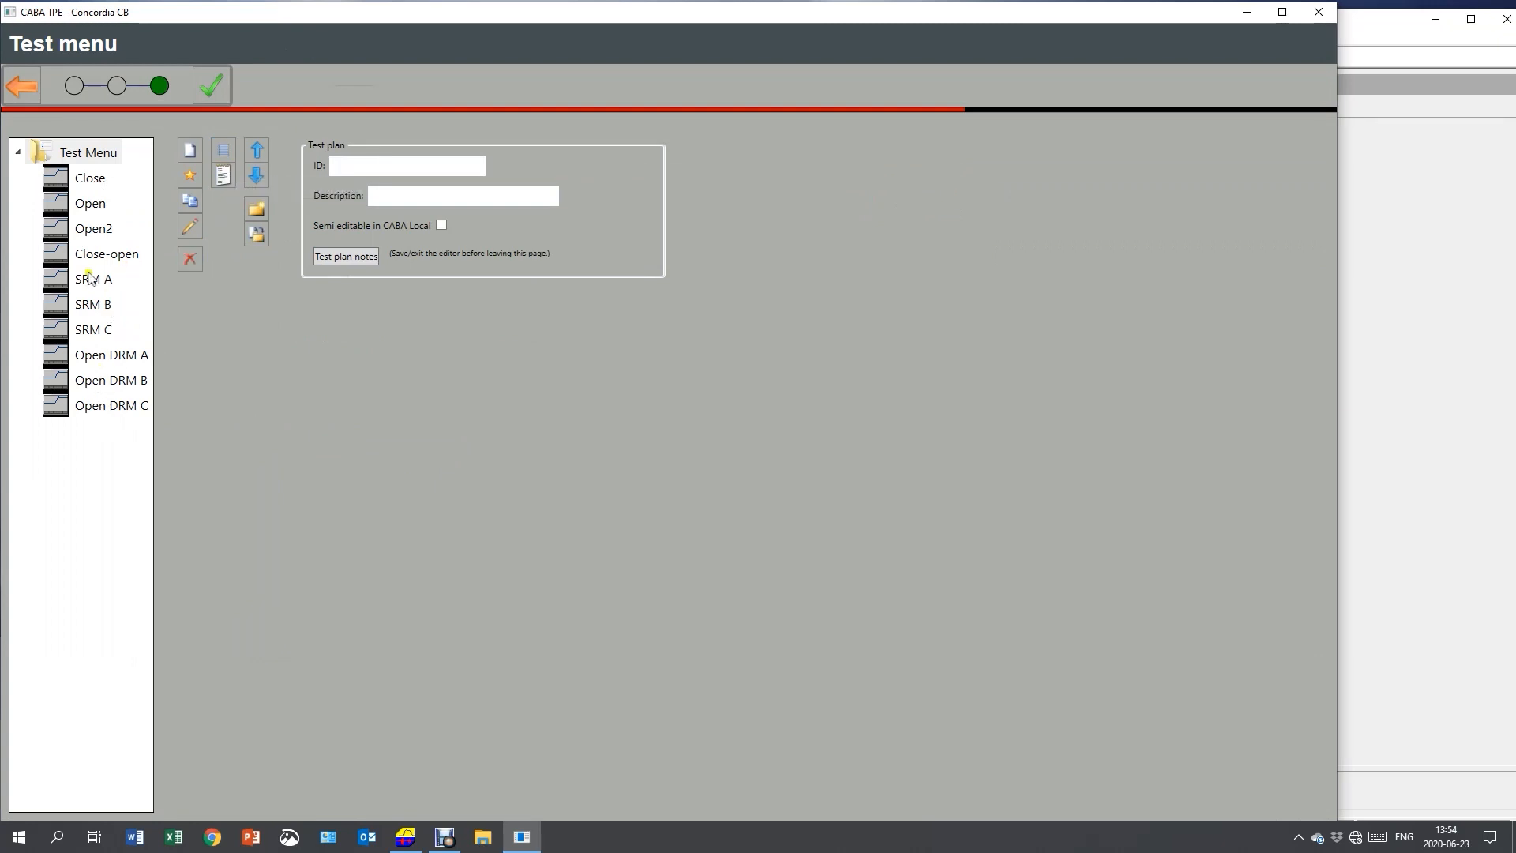
{"action": "mouse_move", "coordinate": [128, 286]}
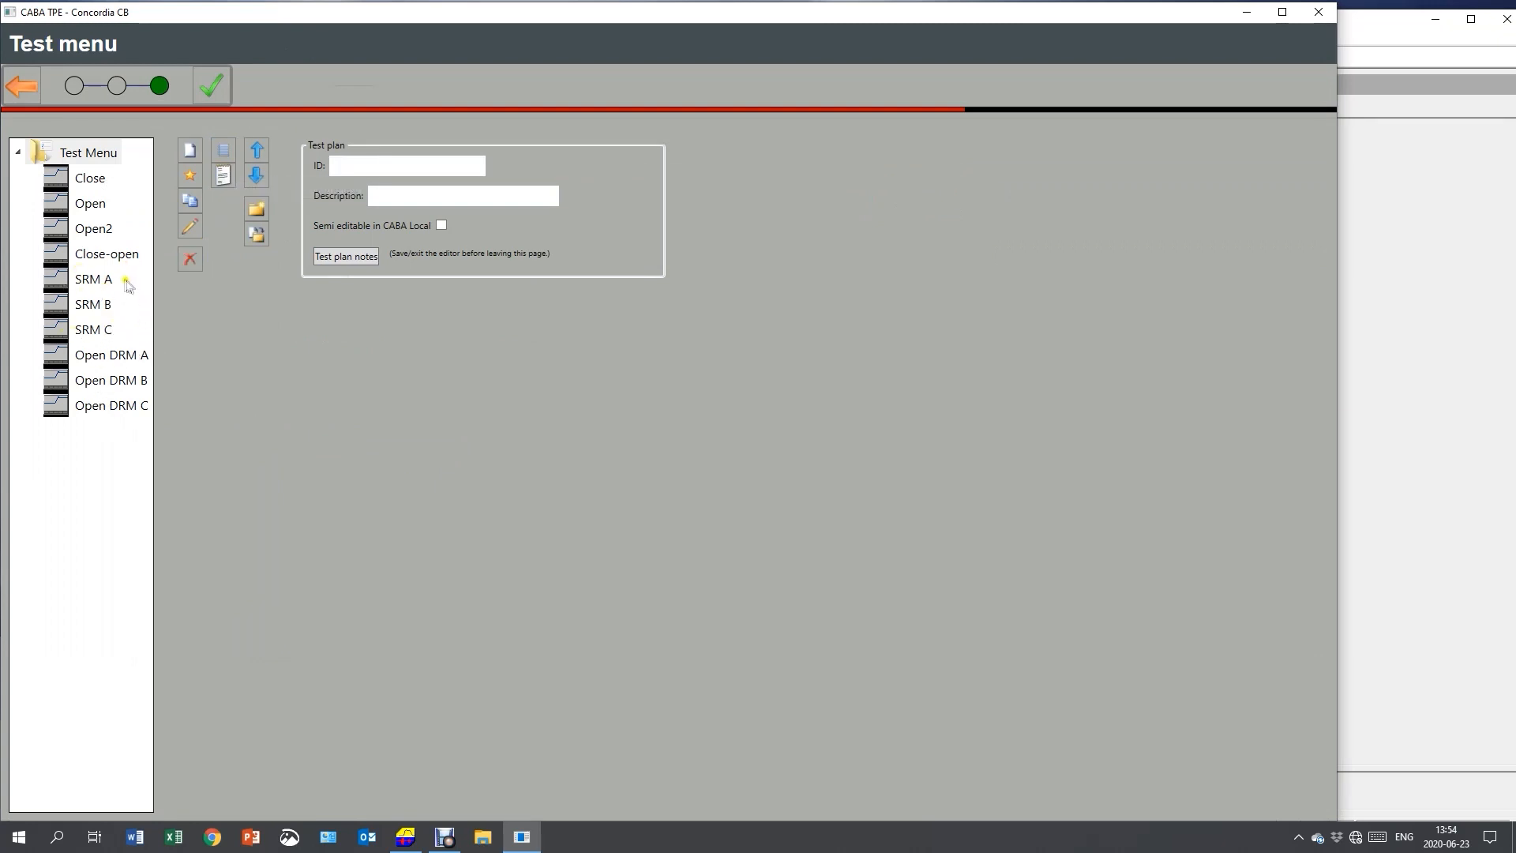
{"action": "mouse_move", "coordinate": [66, 432]}
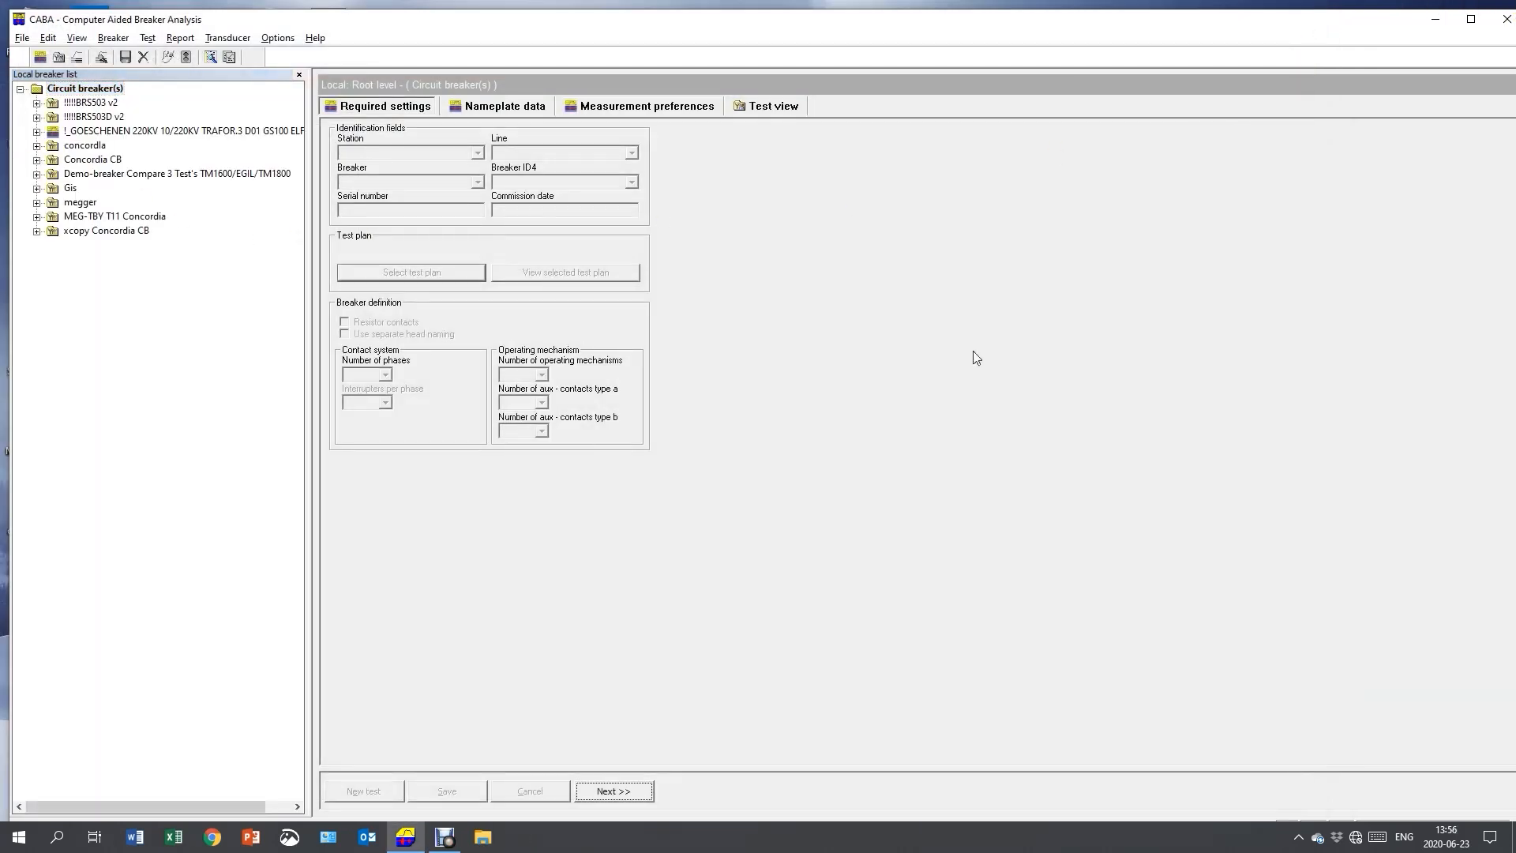
{"action": "mouse_move", "coordinate": [460, 146]}
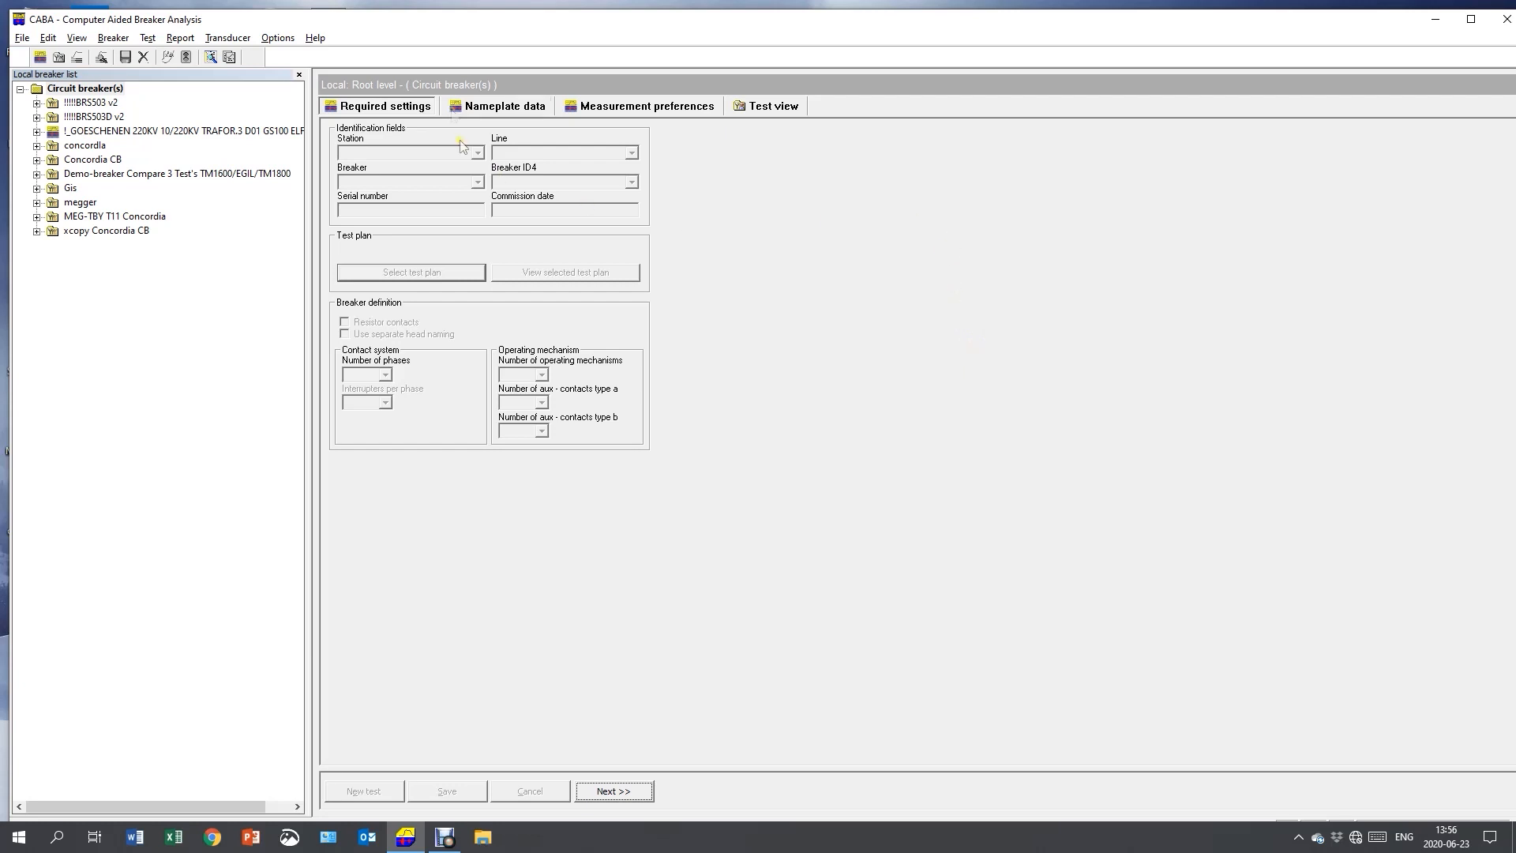
Step: Create a new test under Concordia CB and select the SRM_A operation for recording
{"action": "left_click", "coordinate": [93, 158]}
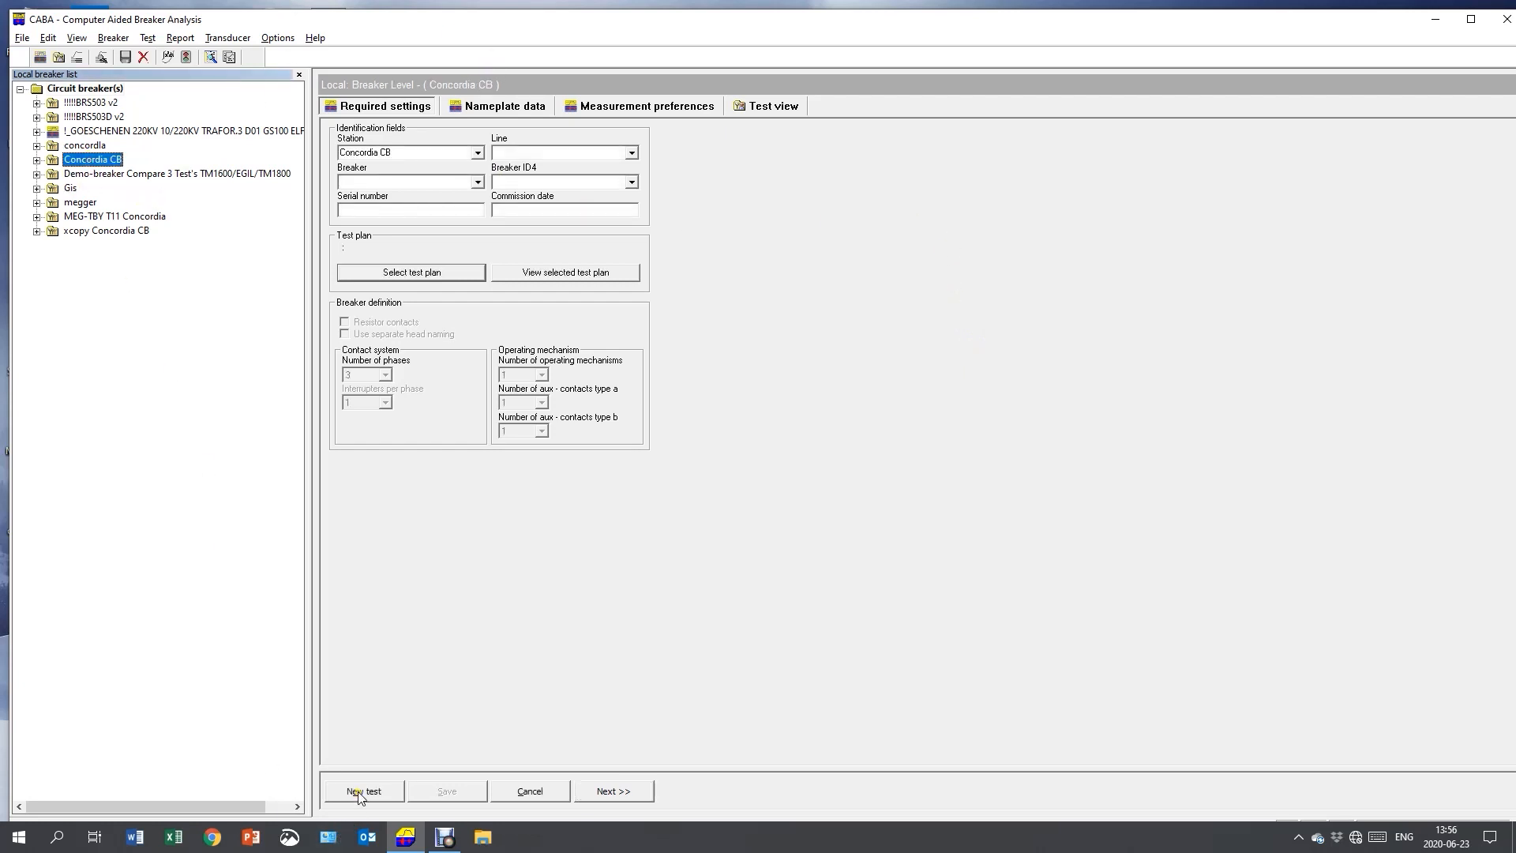
{"action": "left_click", "coordinate": [364, 789]}
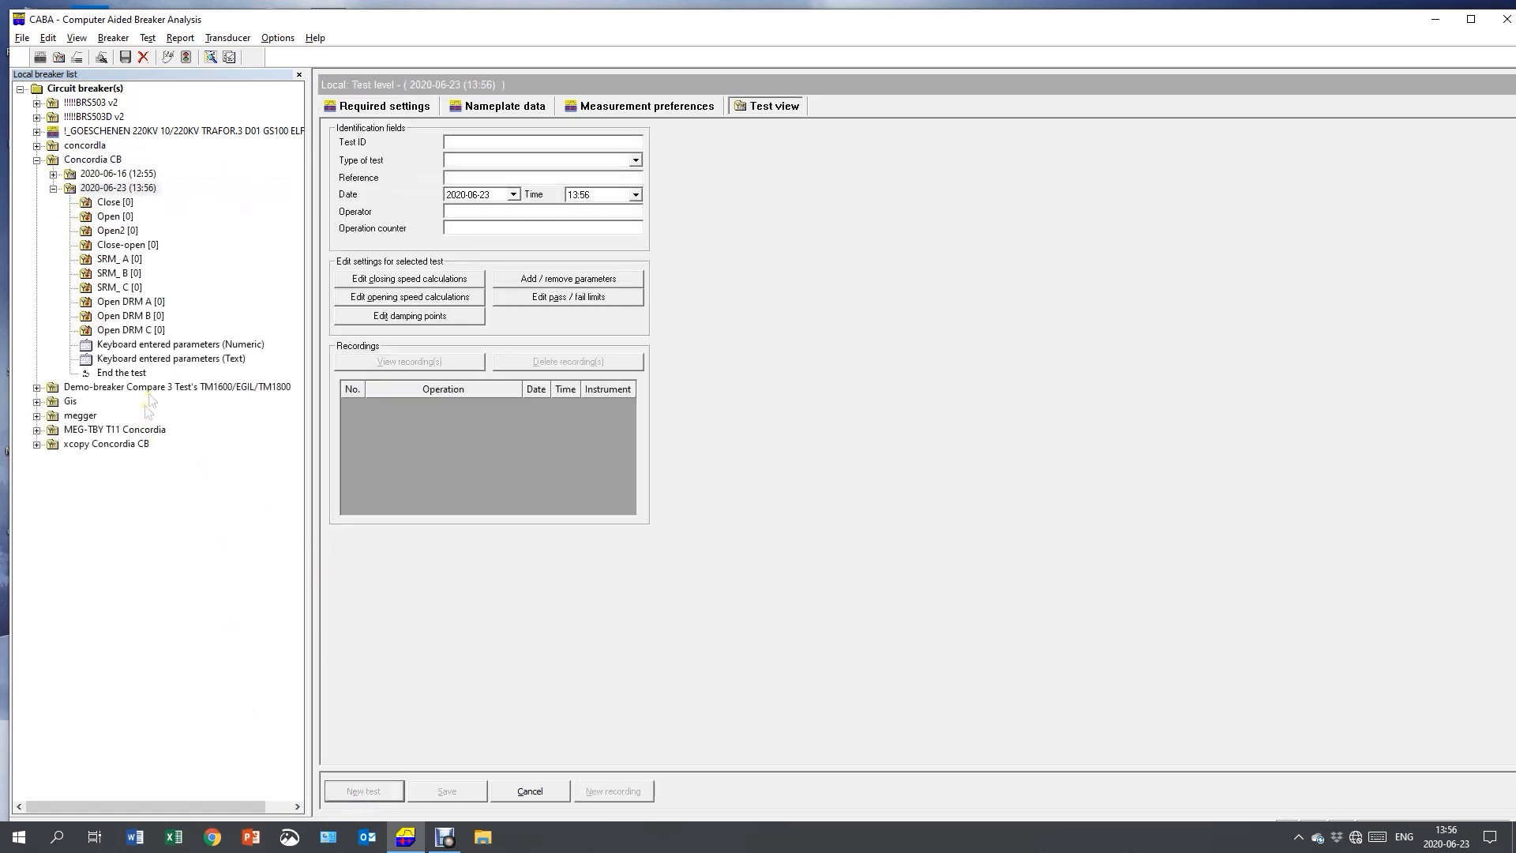
{"action": "mouse_move", "coordinate": [128, 265]}
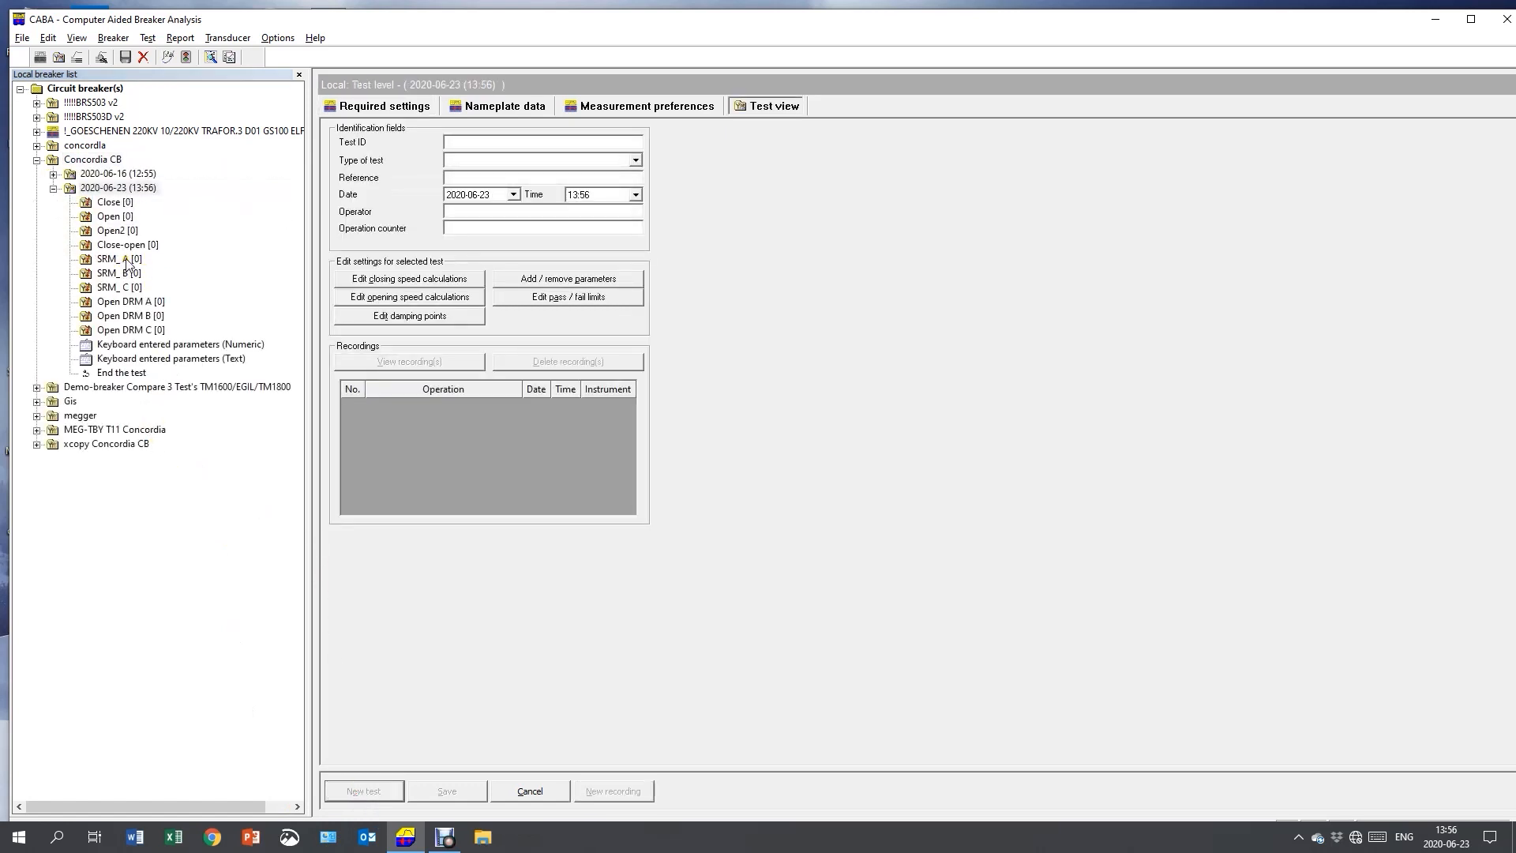
{"action": "left_click", "coordinate": [117, 259]}
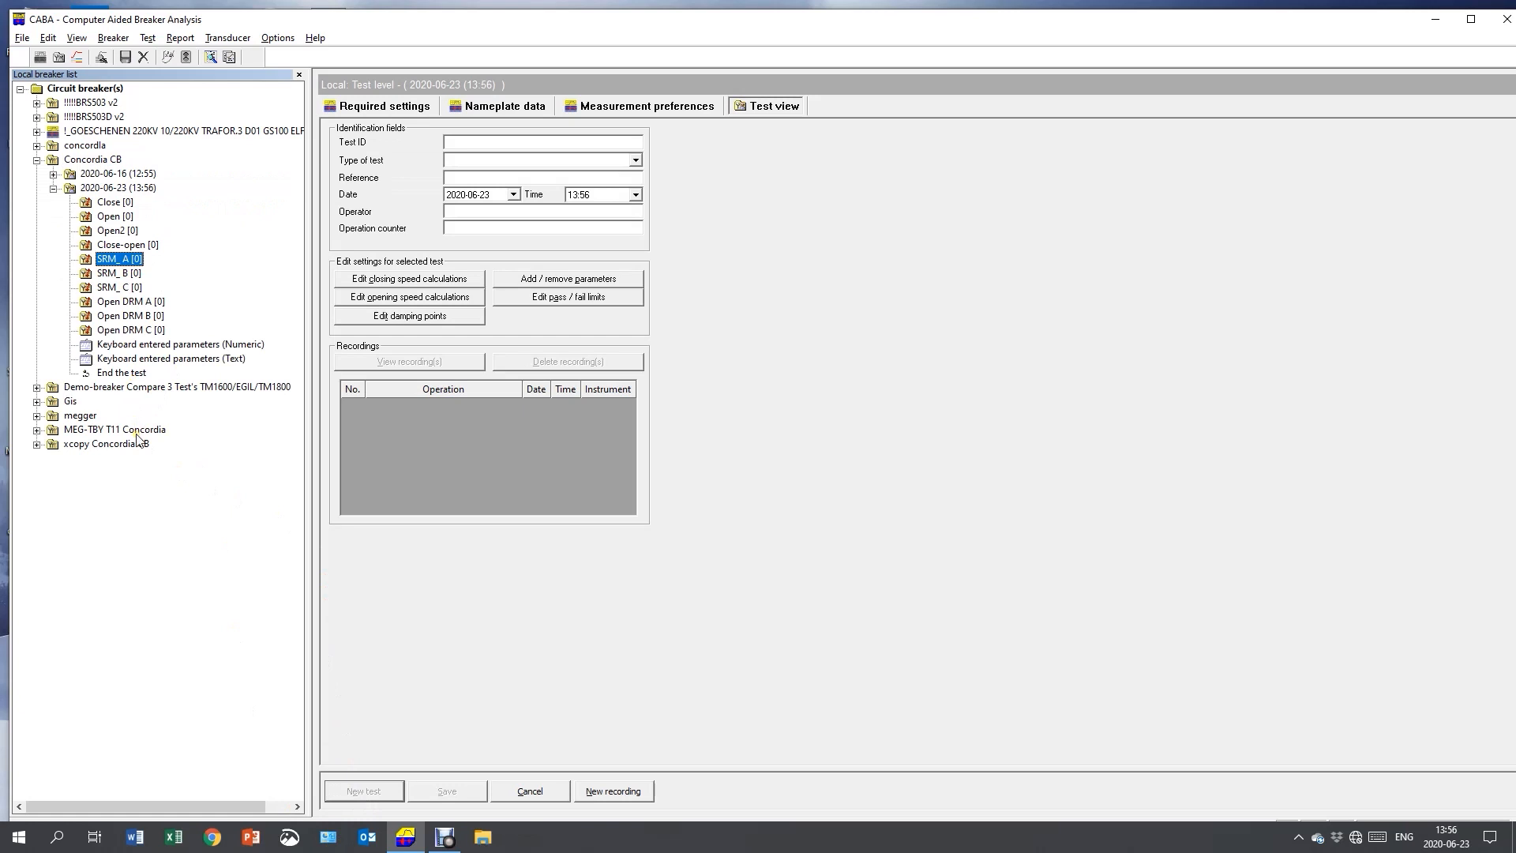
{"action": "mouse_move", "coordinate": [540, 632]}
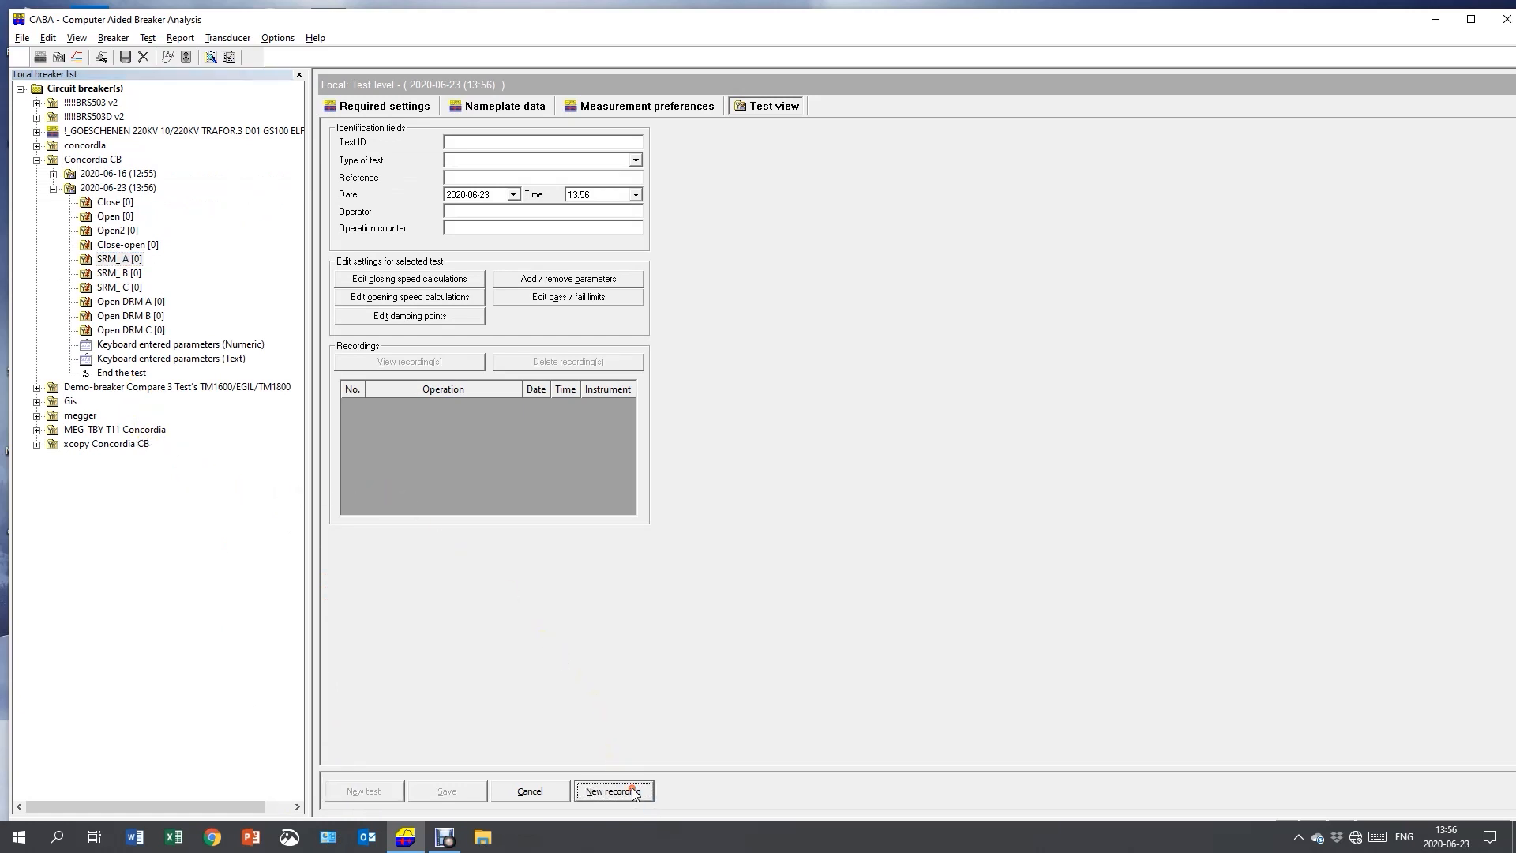
Step: Start a new SRM_A recording and assign the SDRM202k1 transducer to the CA 01M current channel
{"action": "left_click", "coordinate": [612, 789]}
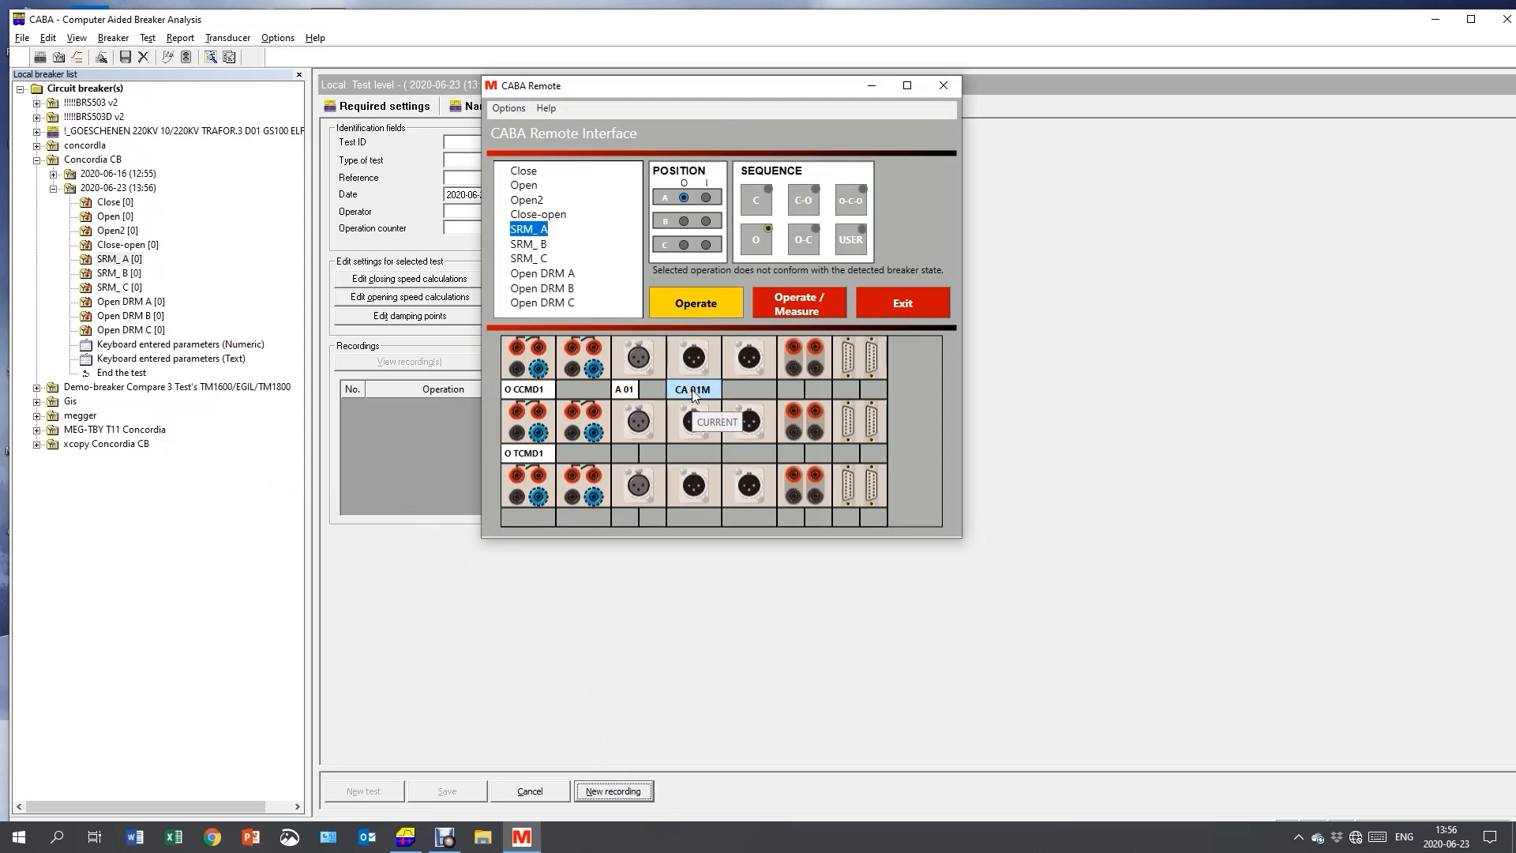
{"action": "left_click", "coordinate": [715, 421]}
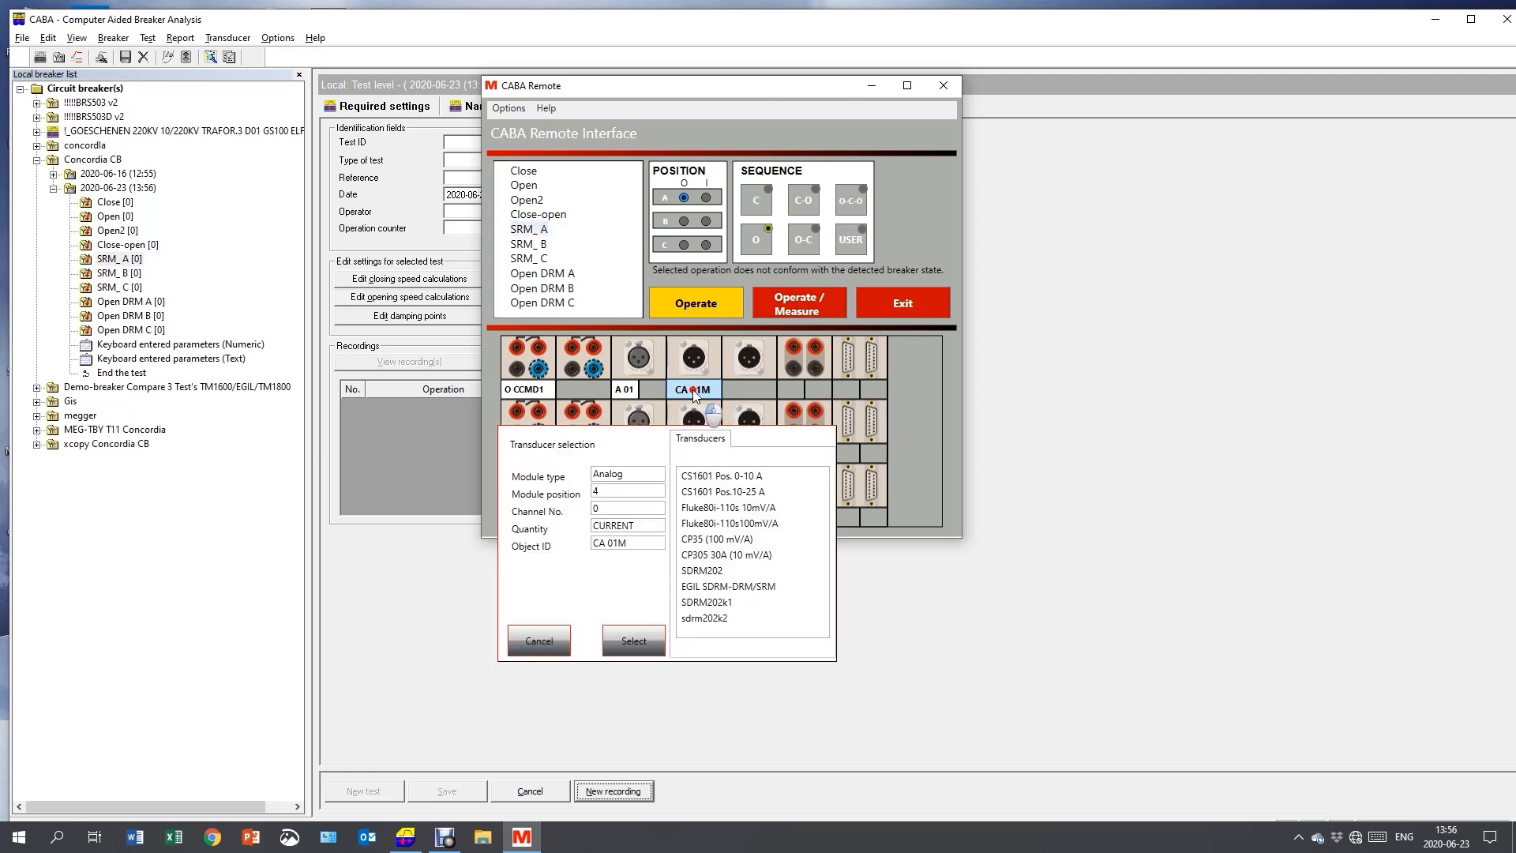
{"action": "left_click", "coordinate": [720, 617]}
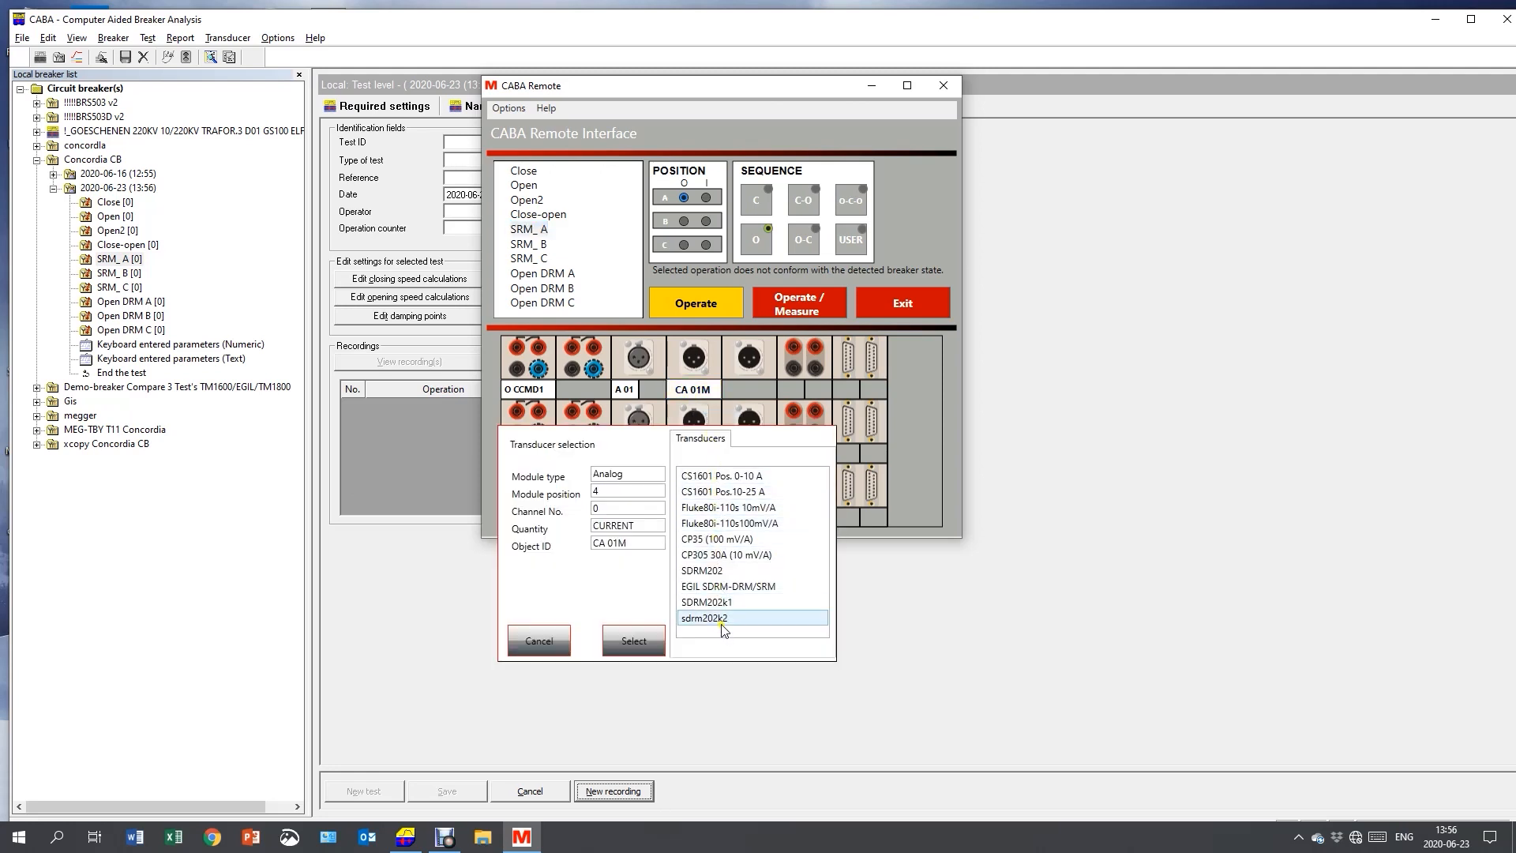
{"action": "left_click", "coordinate": [720, 602]}
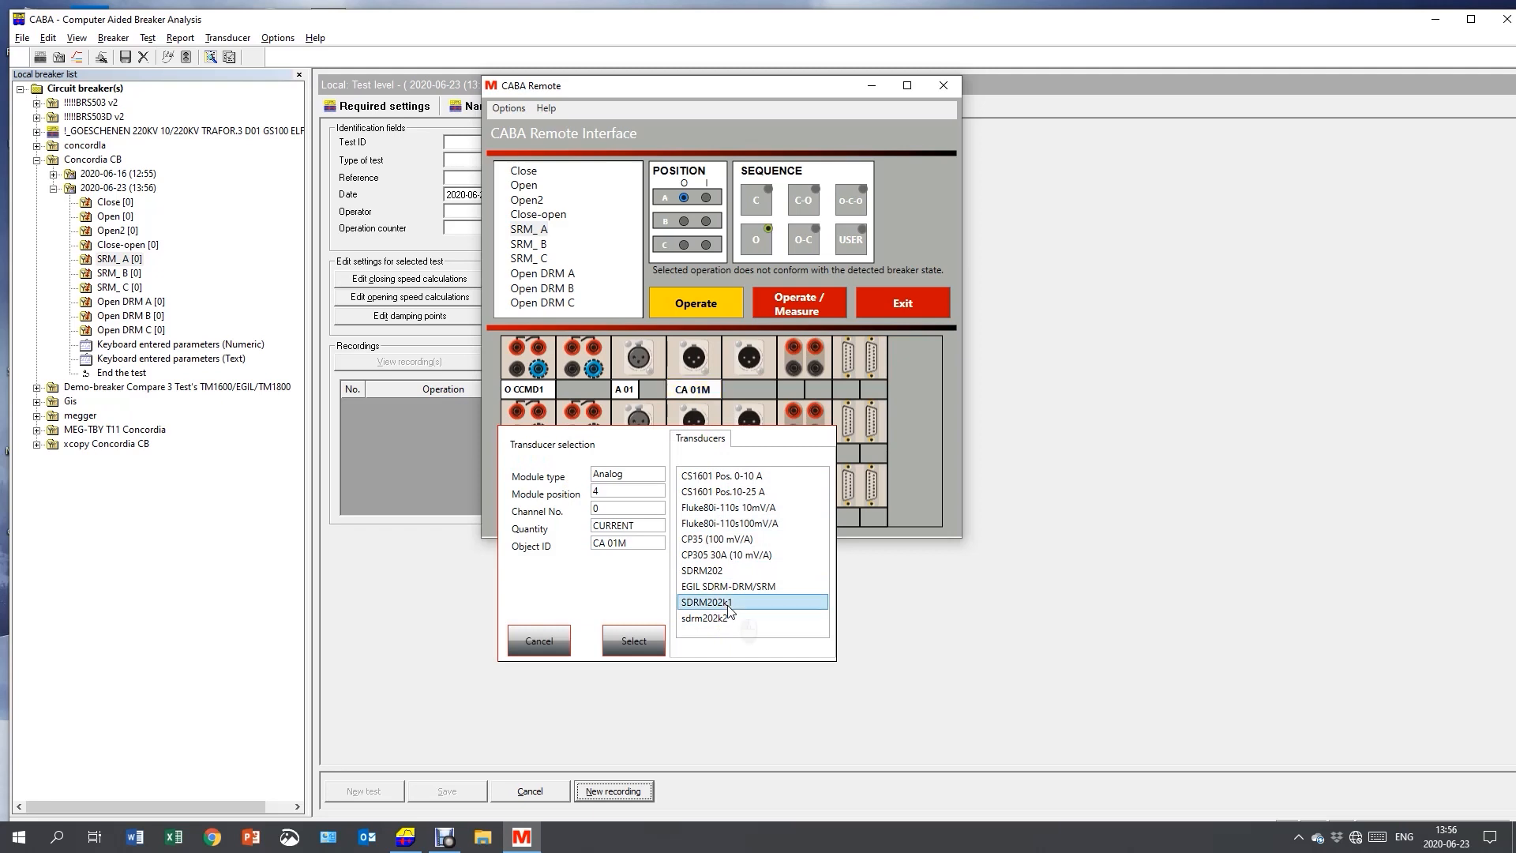
{"action": "left_click", "coordinate": [632, 639]}
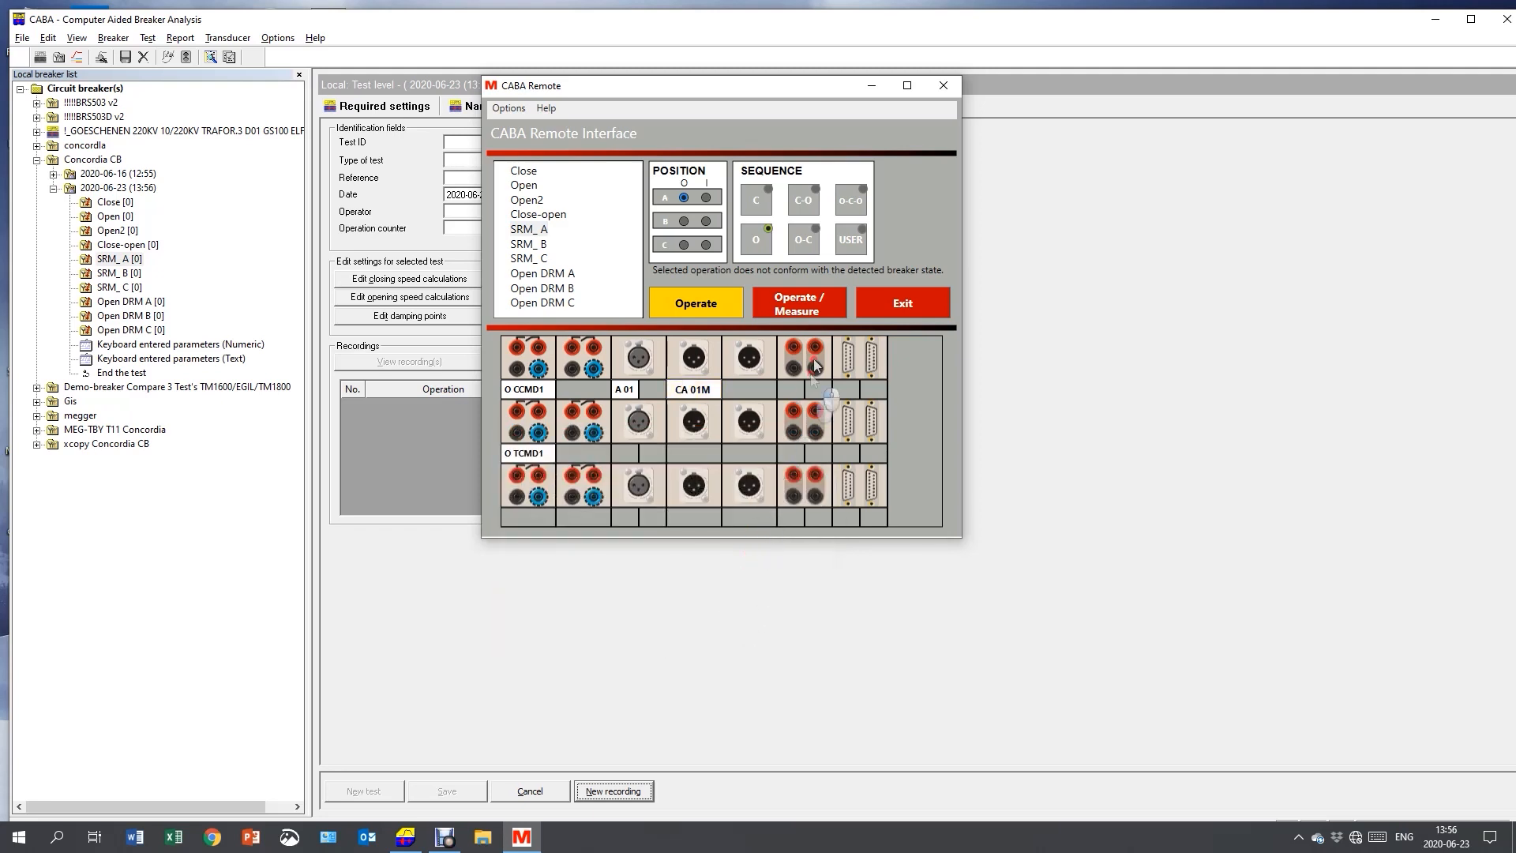
{"action": "mouse_move", "coordinate": [941, 398]}
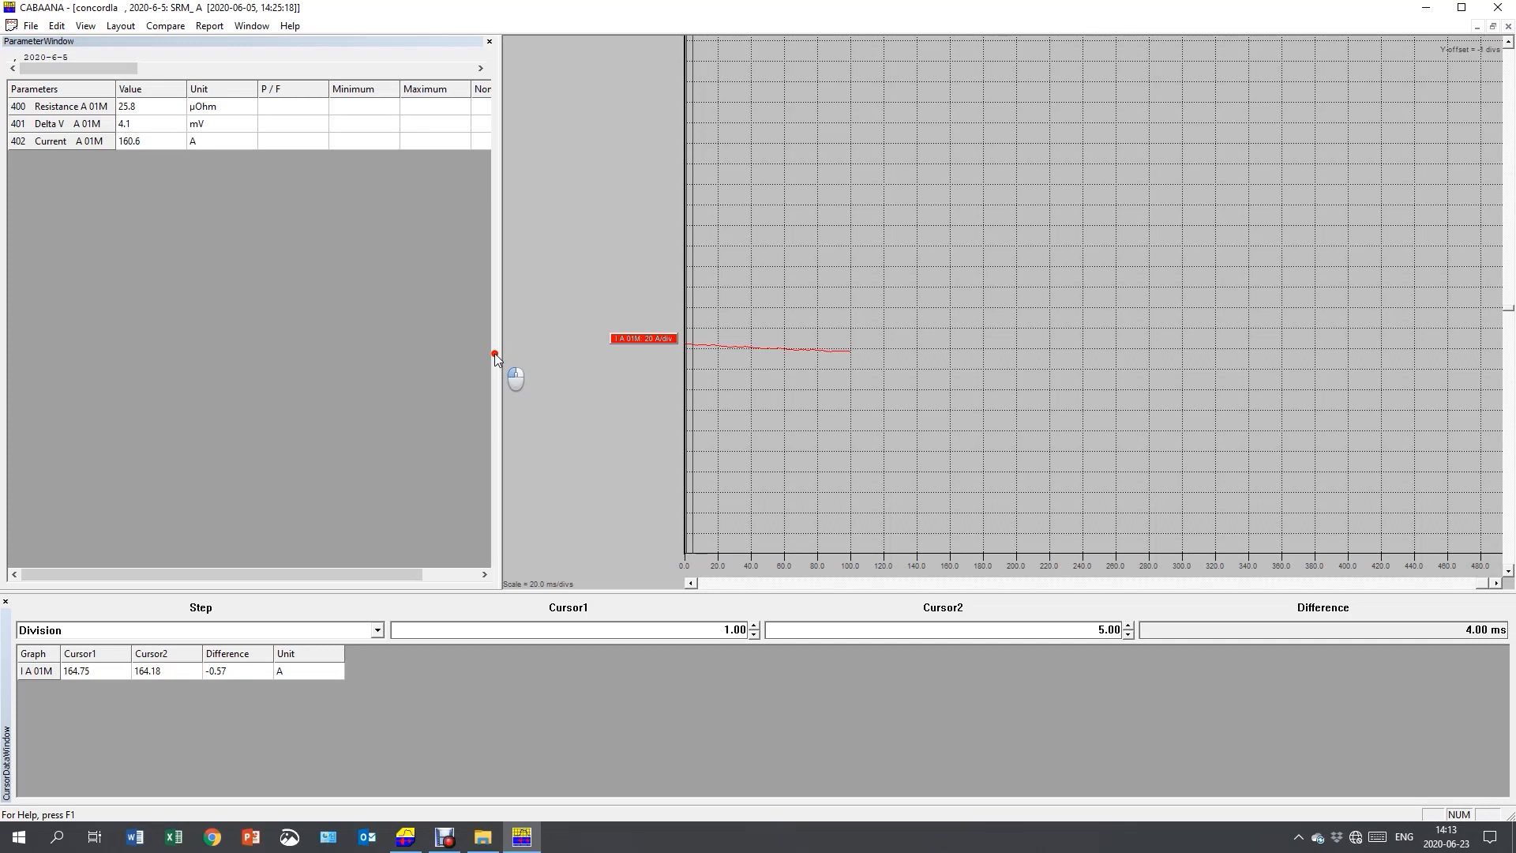
{"action": "mouse_move", "coordinate": [331, 284]}
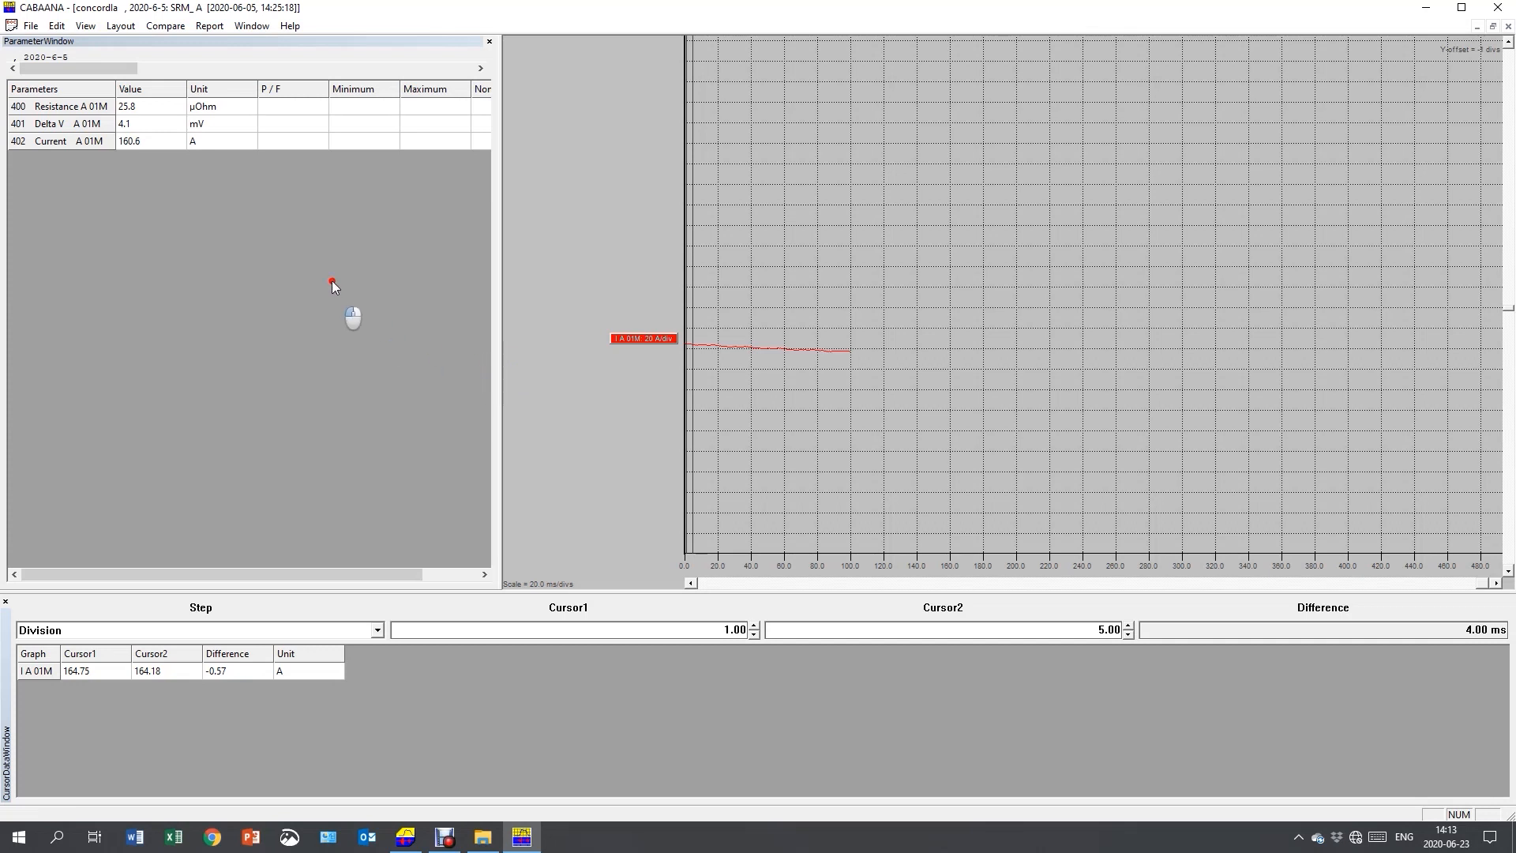
{"action": "left_click", "coordinate": [126, 106]}
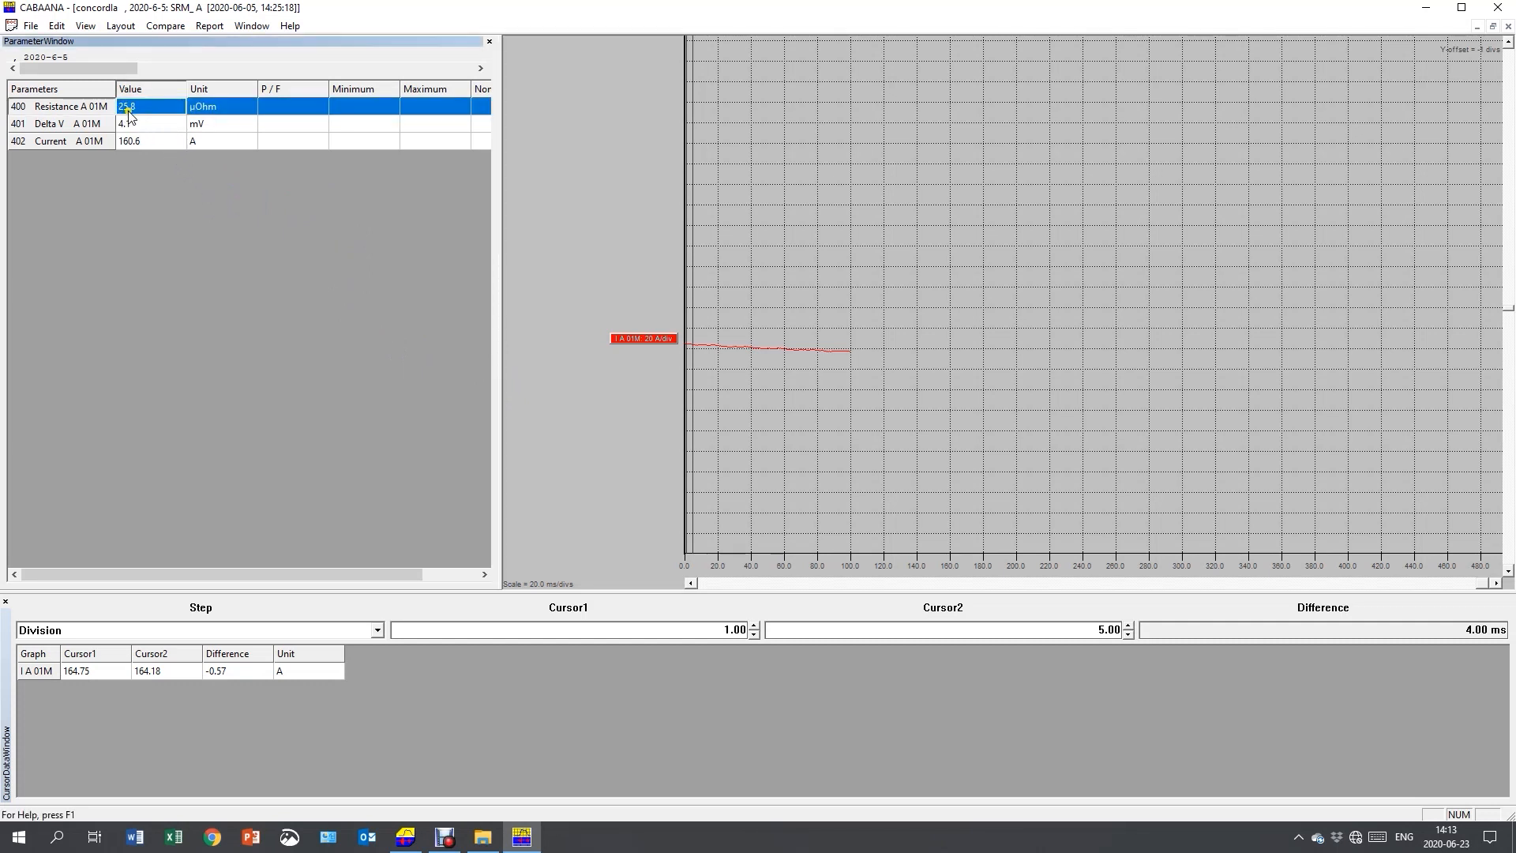
{"action": "mouse_move", "coordinate": [191, 123]}
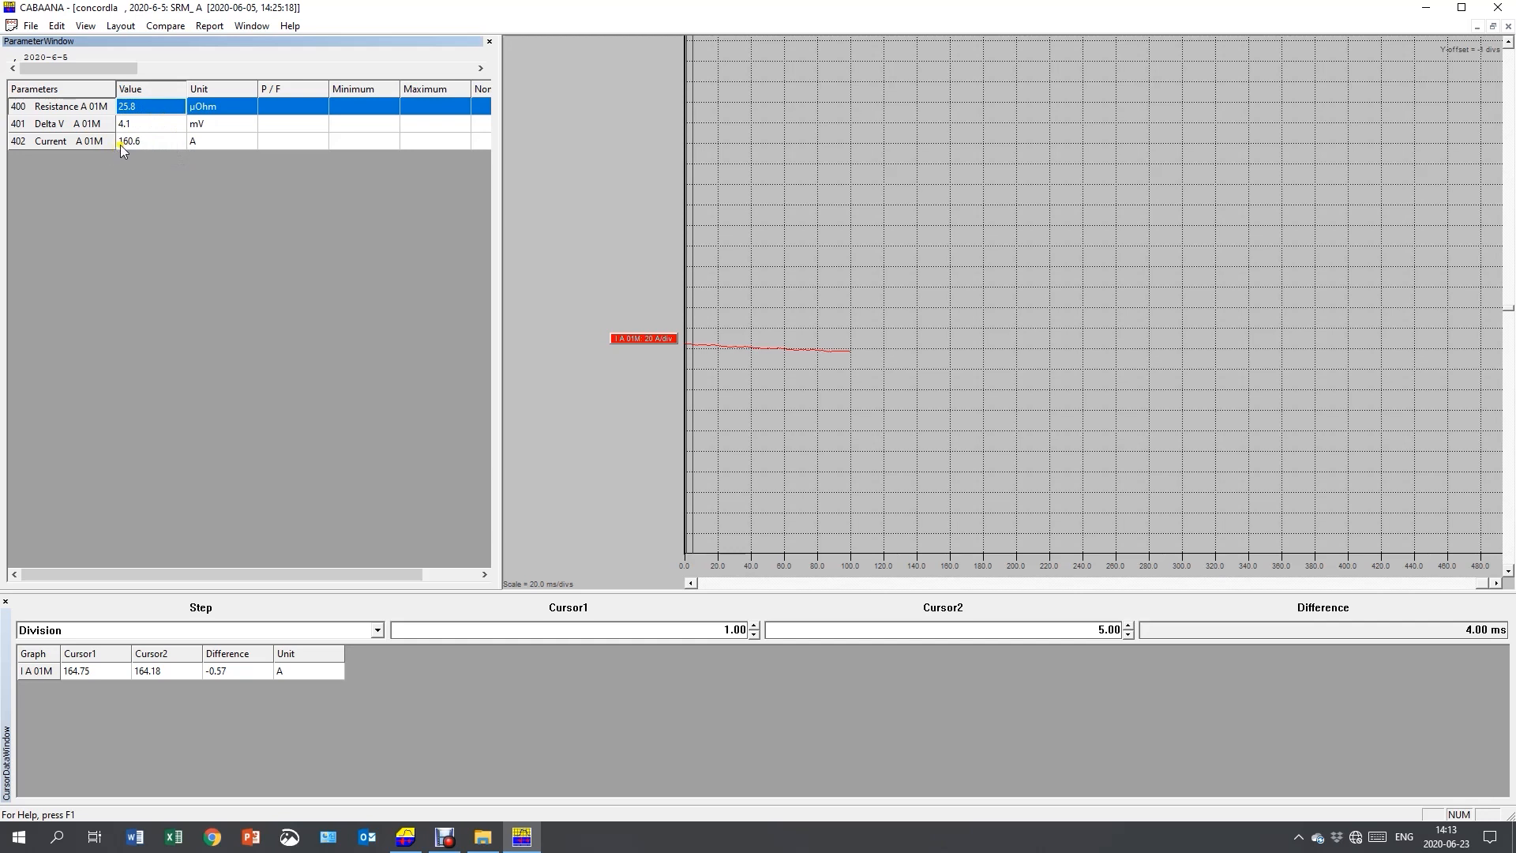
{"action": "mouse_move", "coordinate": [140, 155]}
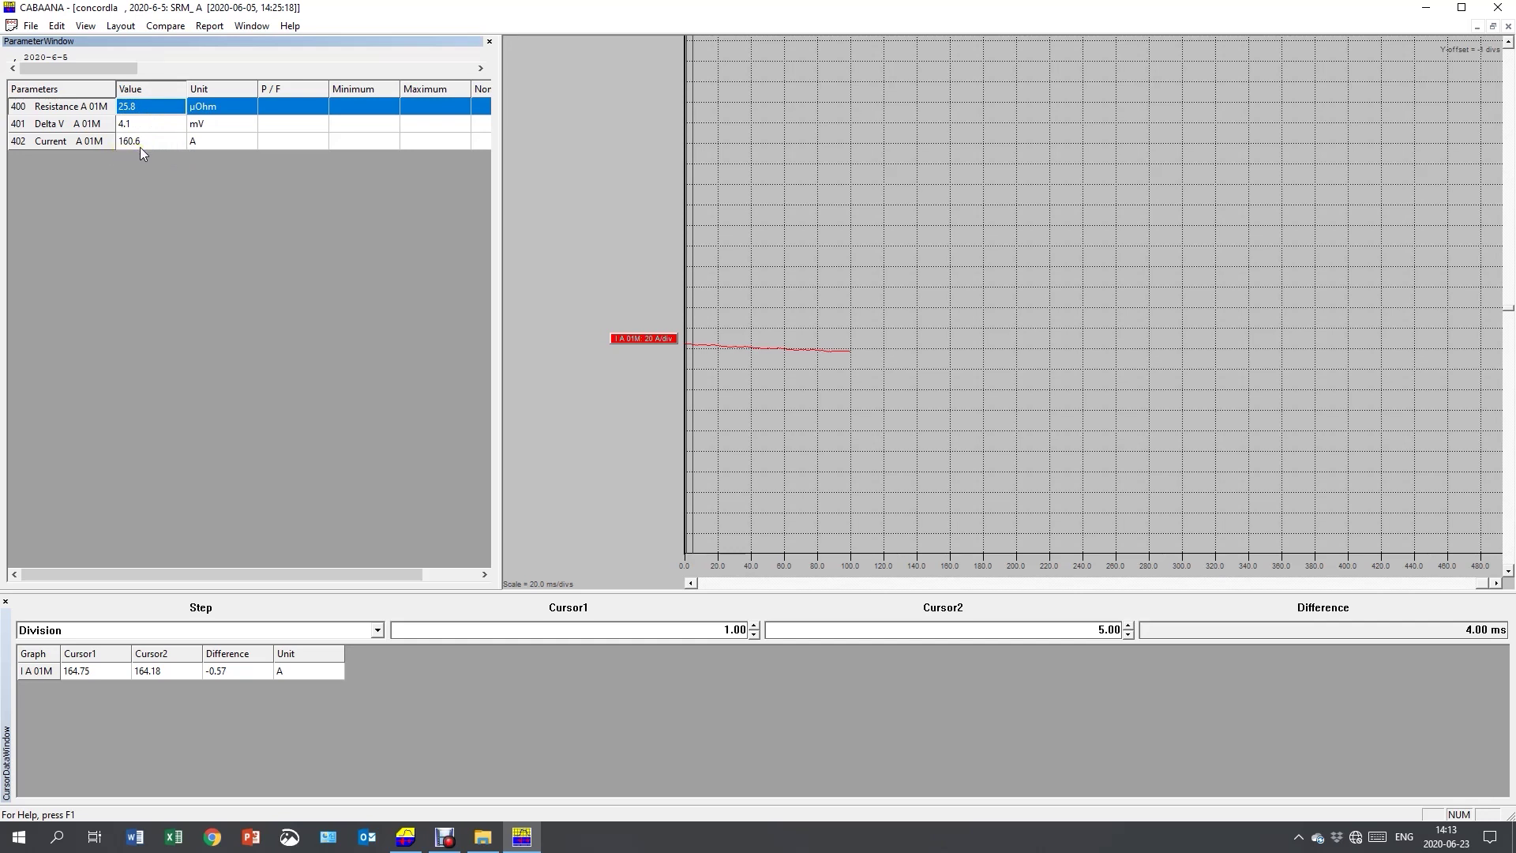
{"action": "mouse_move", "coordinate": [140, 150]}
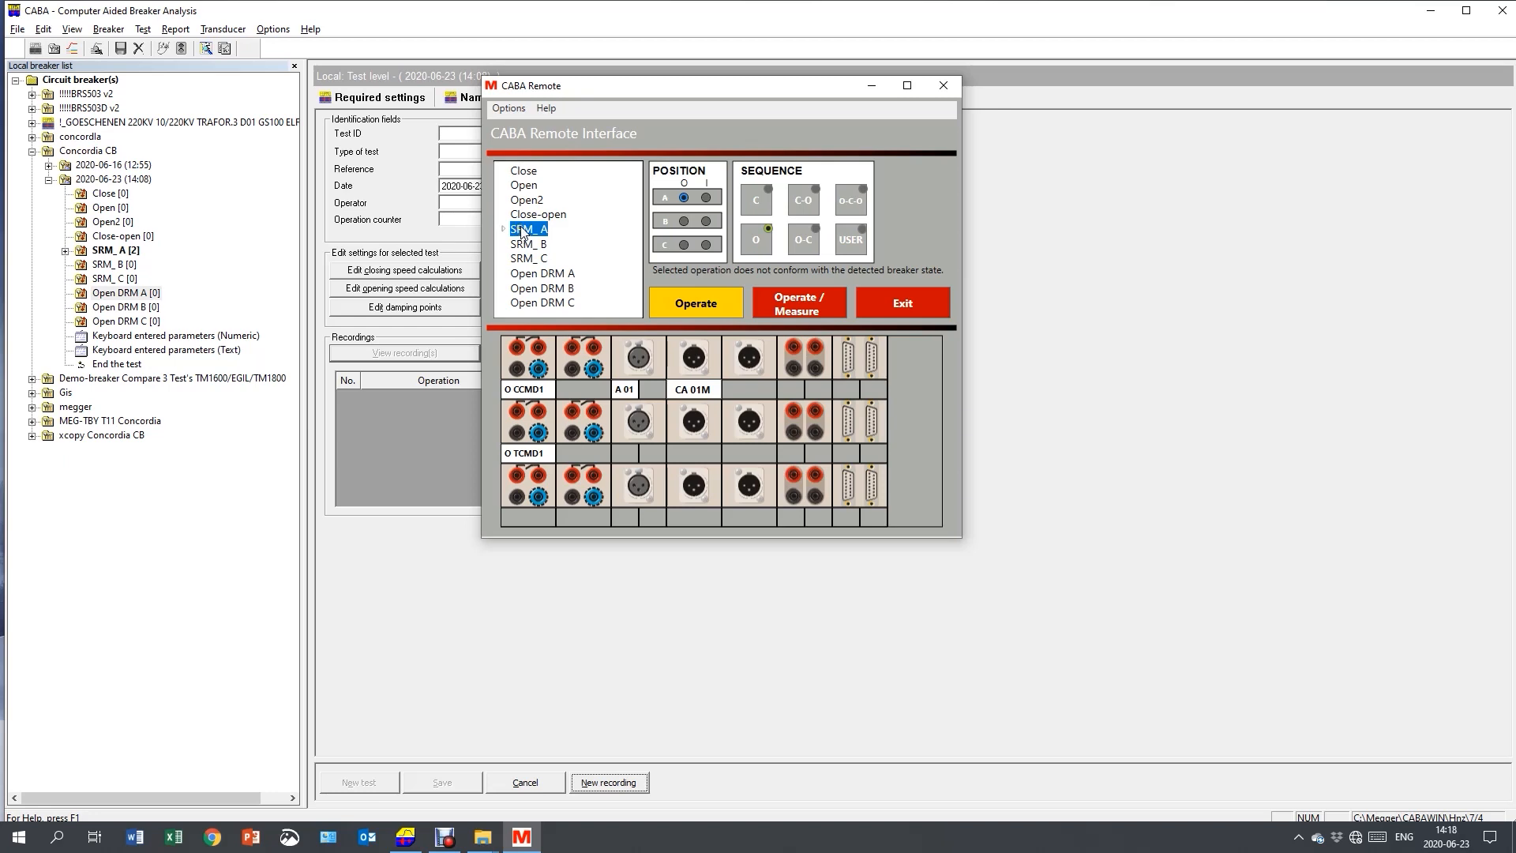
{"action": "mouse_move", "coordinate": [557, 281]}
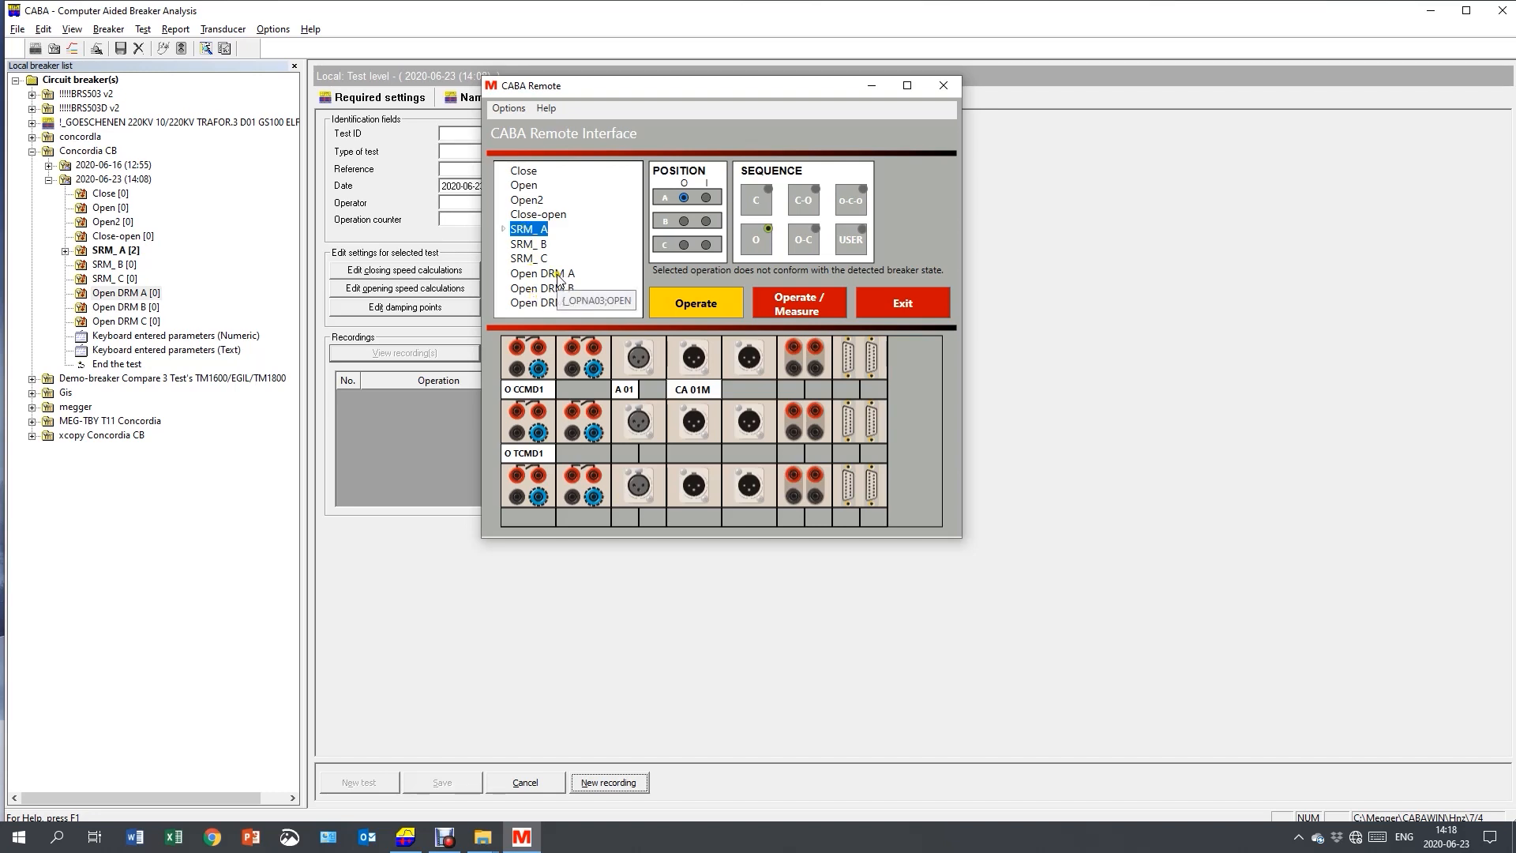
Step: Pick the next operation in the CABA Remote operation list
{"action": "left_click", "coordinate": [541, 273]}
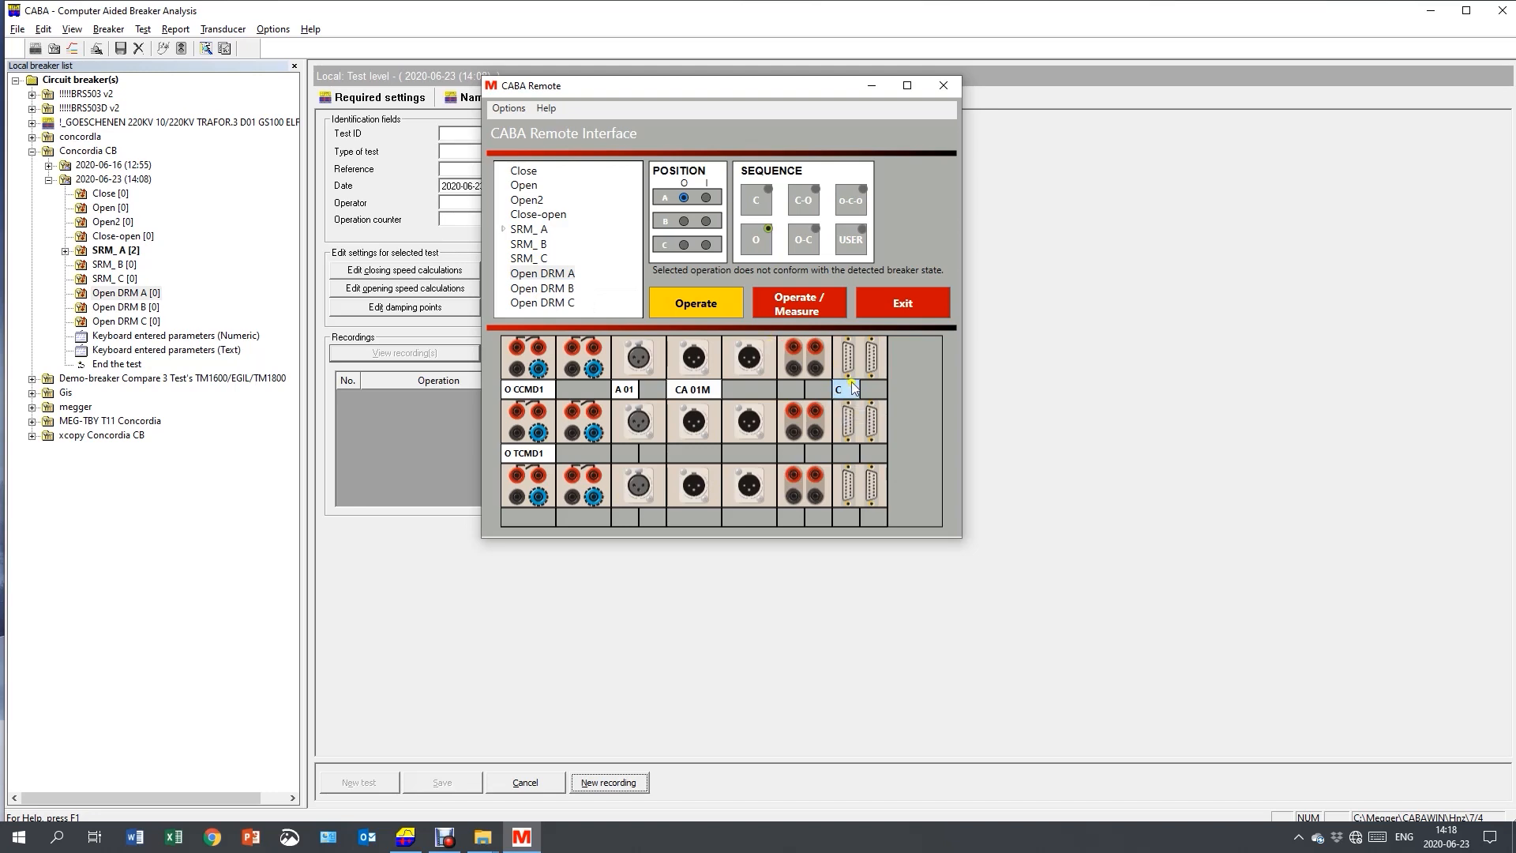
{"action": "mouse_move", "coordinate": [843, 393]}
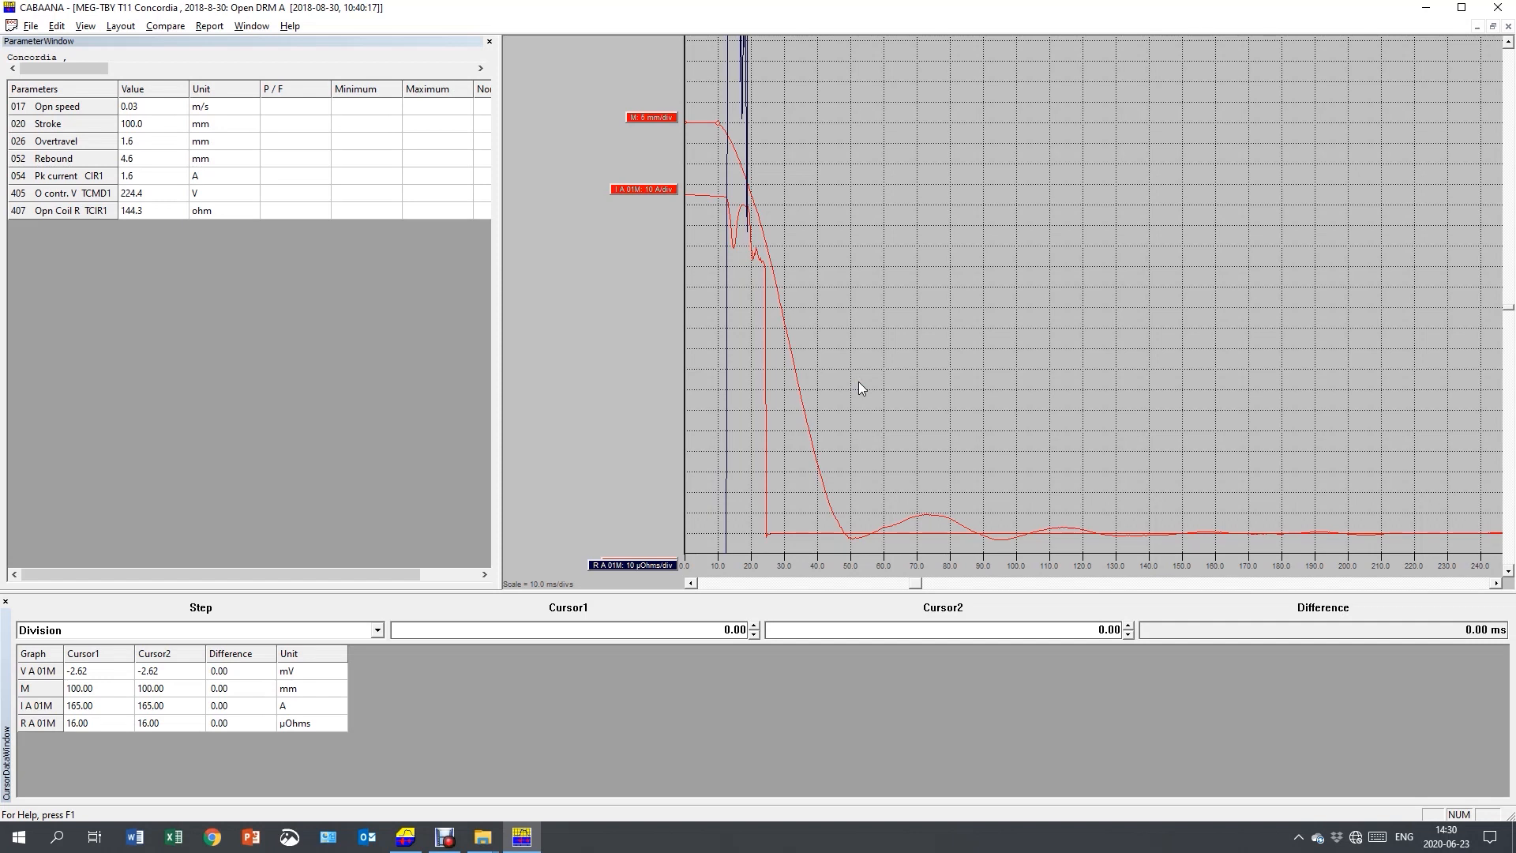
{"action": "mouse_move", "coordinate": [815, 346]}
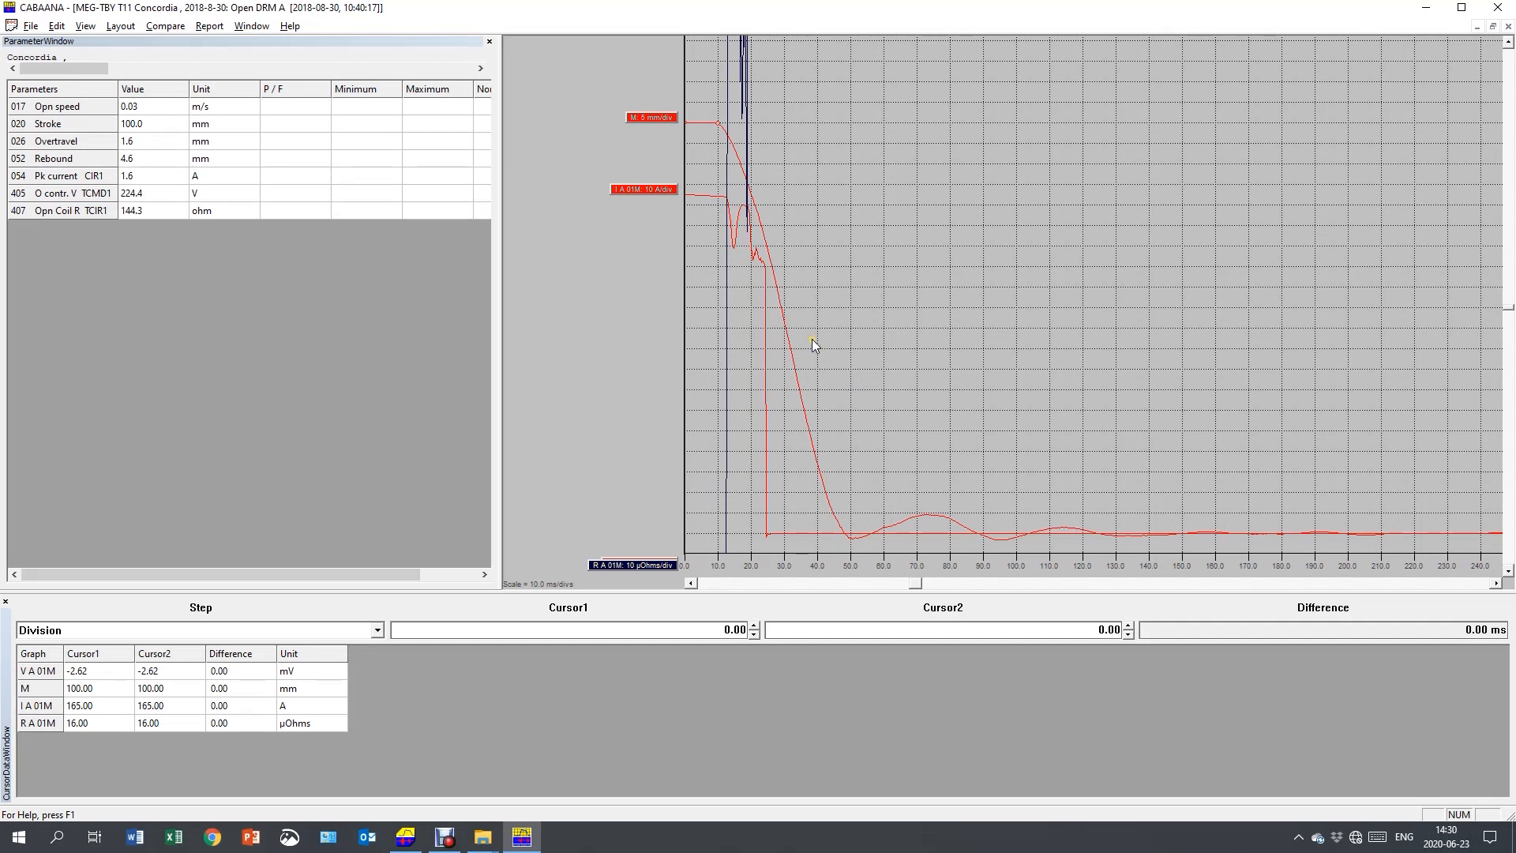
{"action": "mouse_move", "coordinate": [549, 158]}
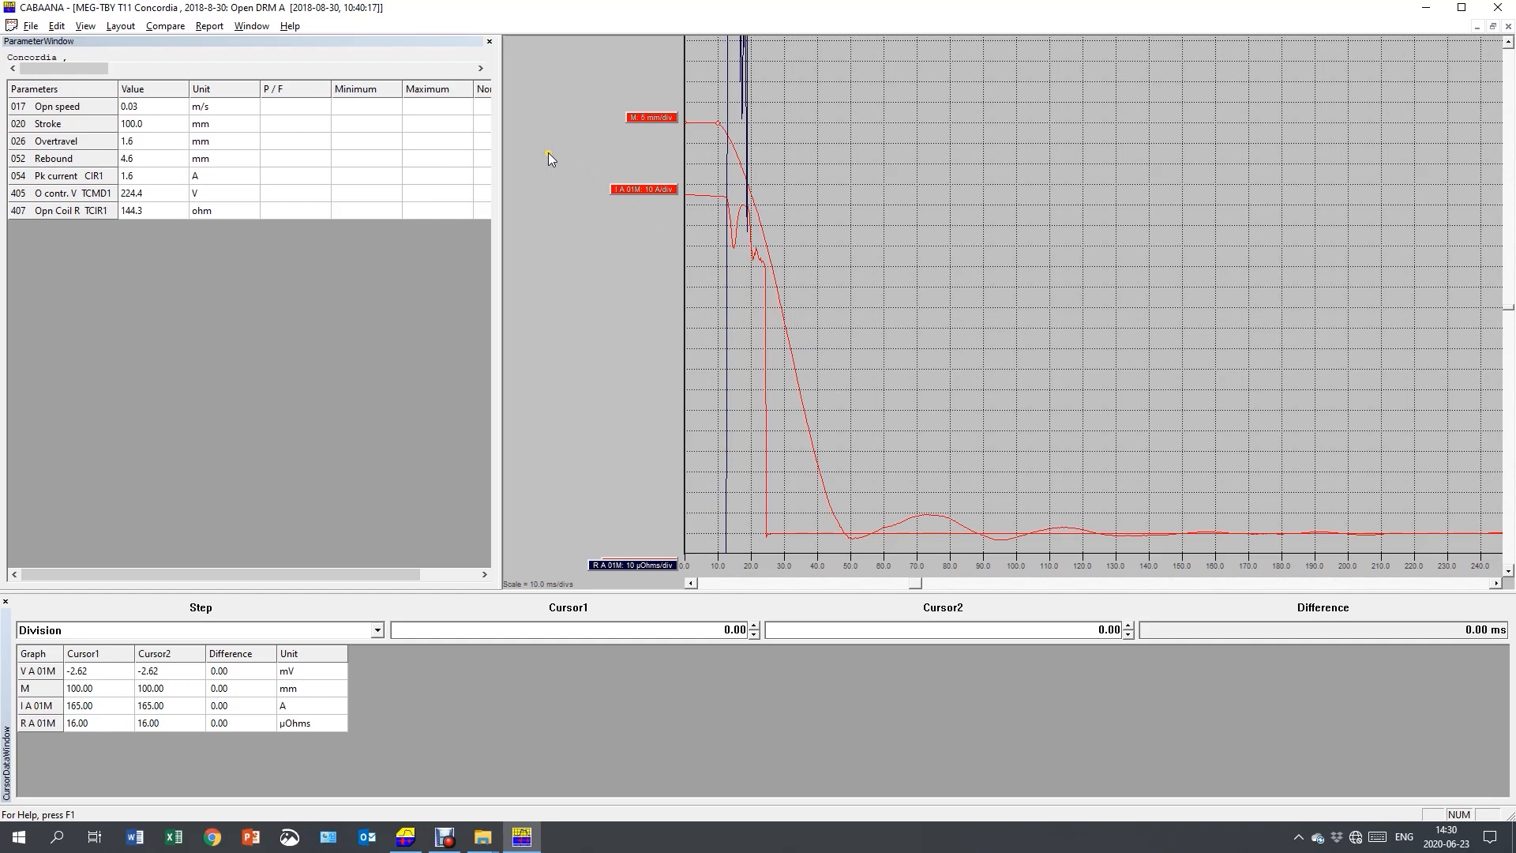
Step: Bring up the Layout menu for the Open DRM A recording
{"action": "left_click", "coordinate": [120, 25]}
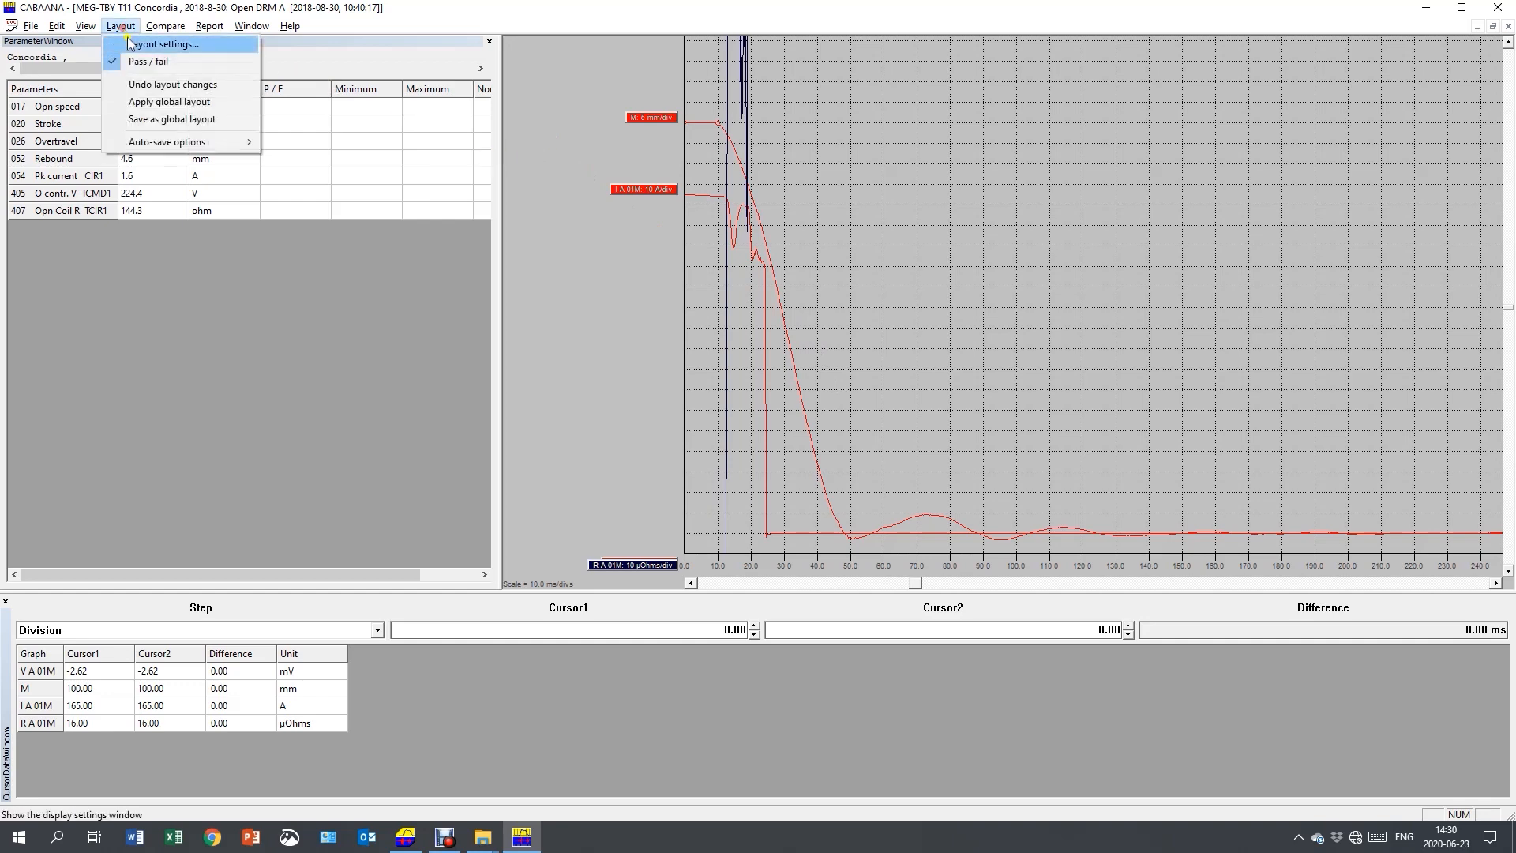
Step: Hide the V A 01M voltage trace, show motion and resistance traces with motion at 20 mm per division, and apply
{"action": "left_click", "coordinate": [164, 44]}
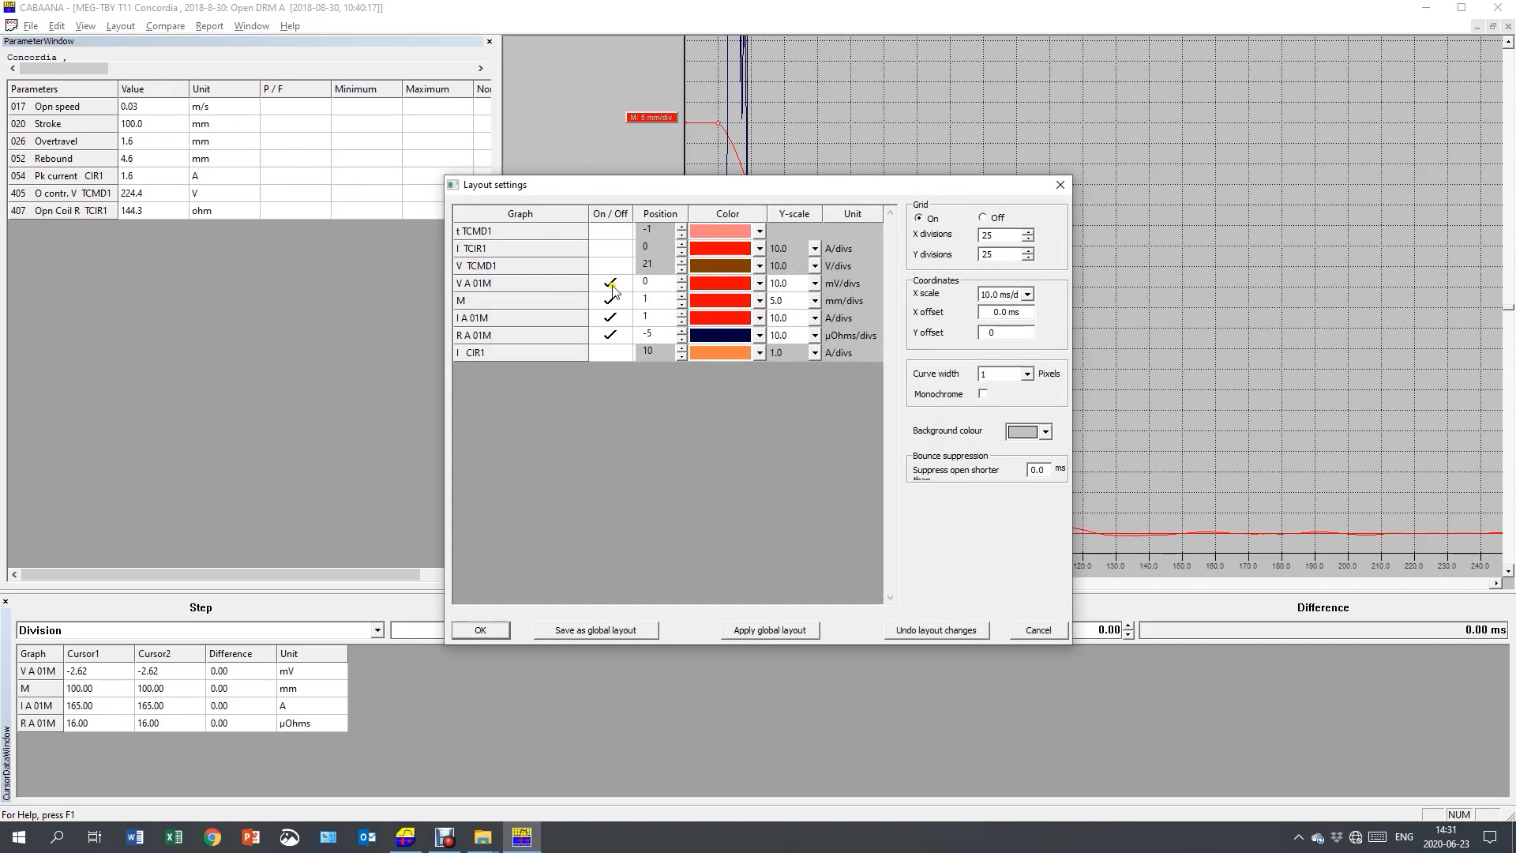
{"action": "left_click", "coordinate": [609, 282]}
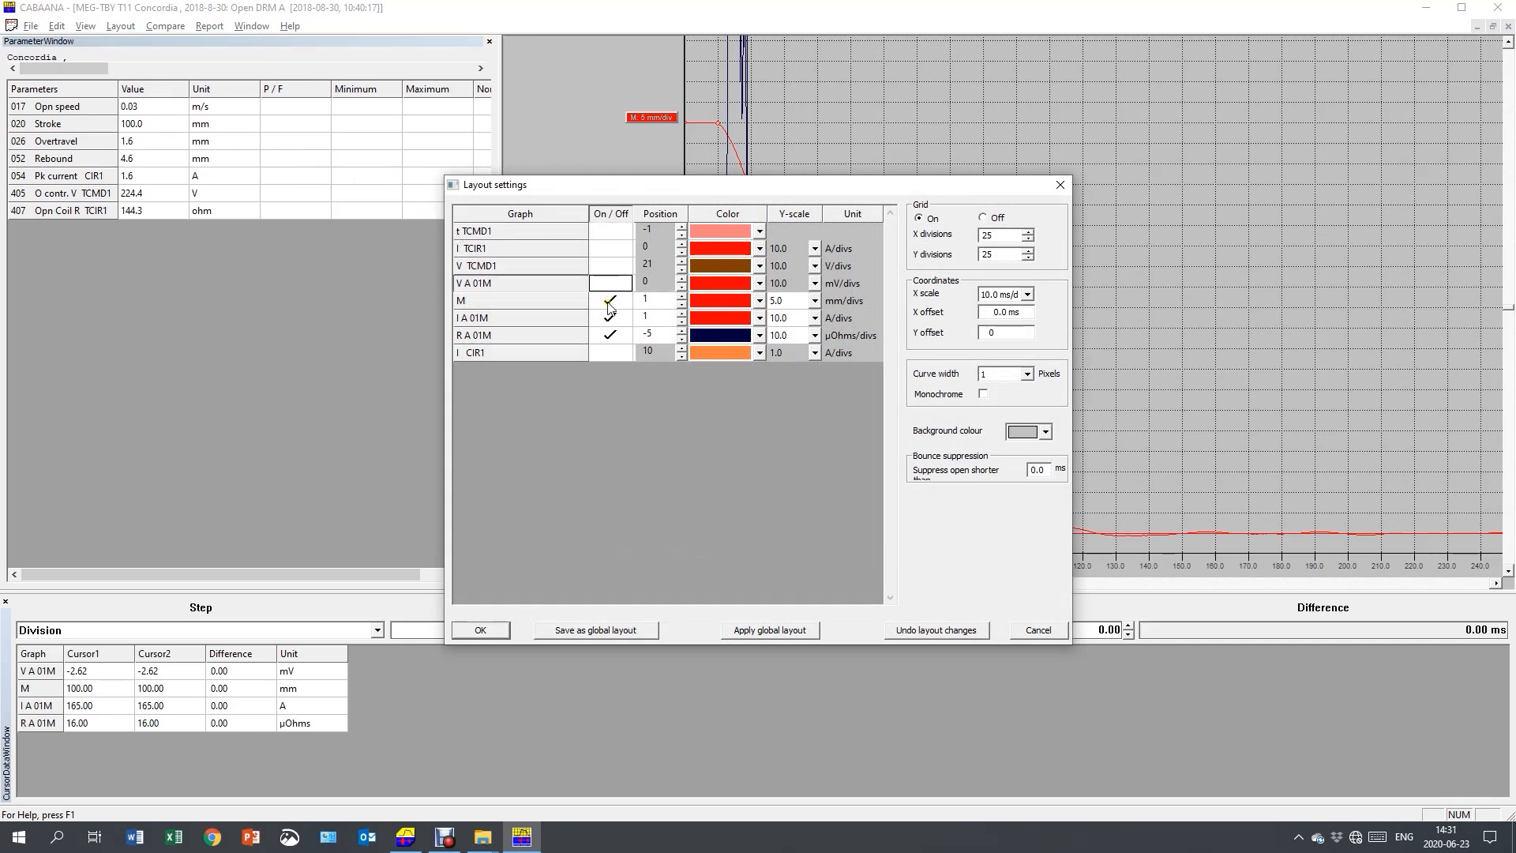
{"action": "left_click", "coordinate": [609, 300]}
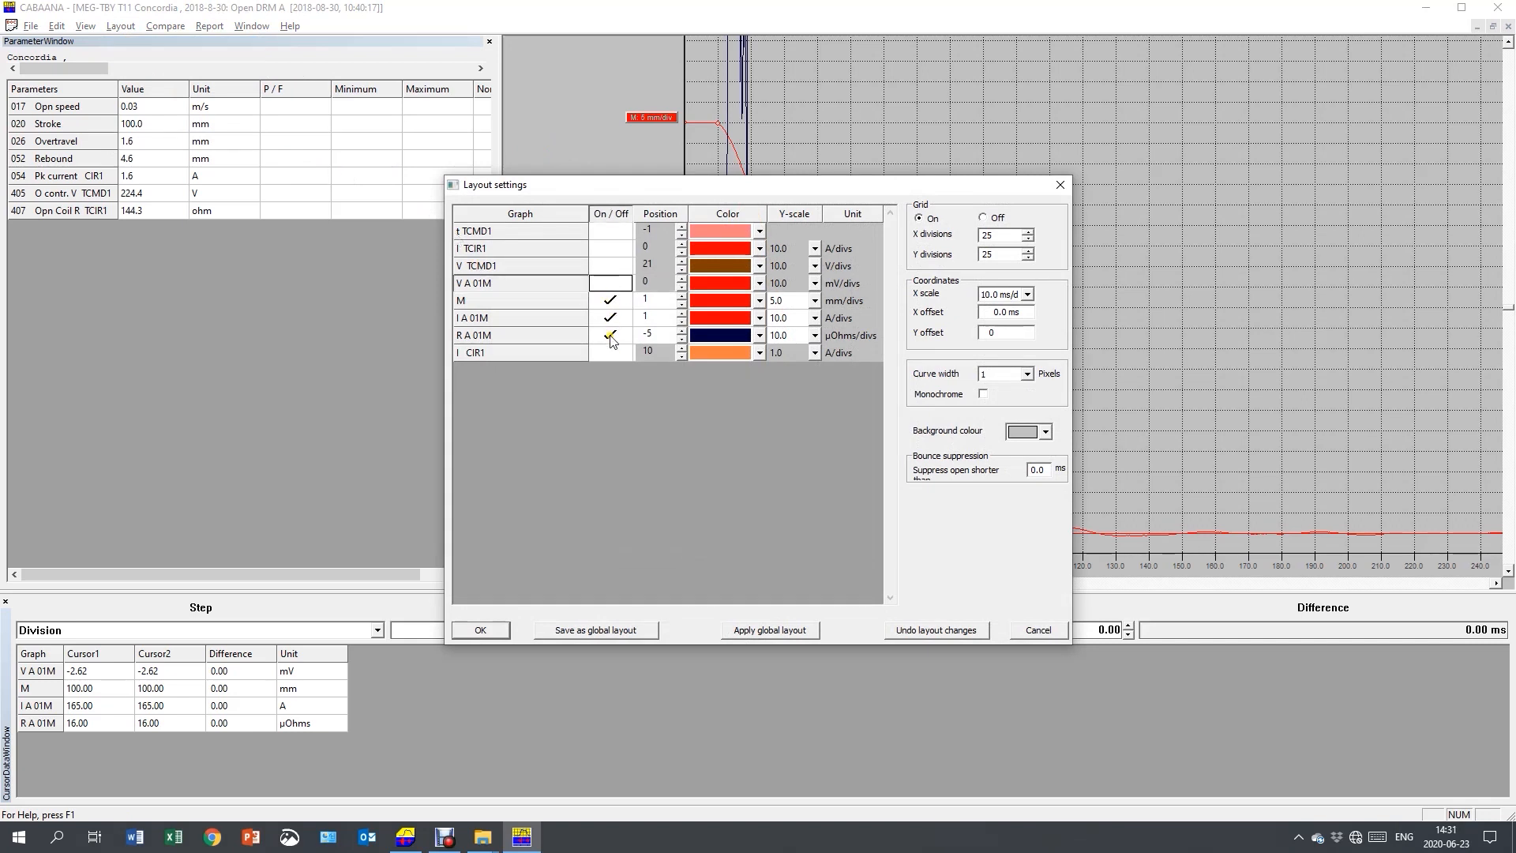
{"action": "left_click", "coordinate": [609, 335]}
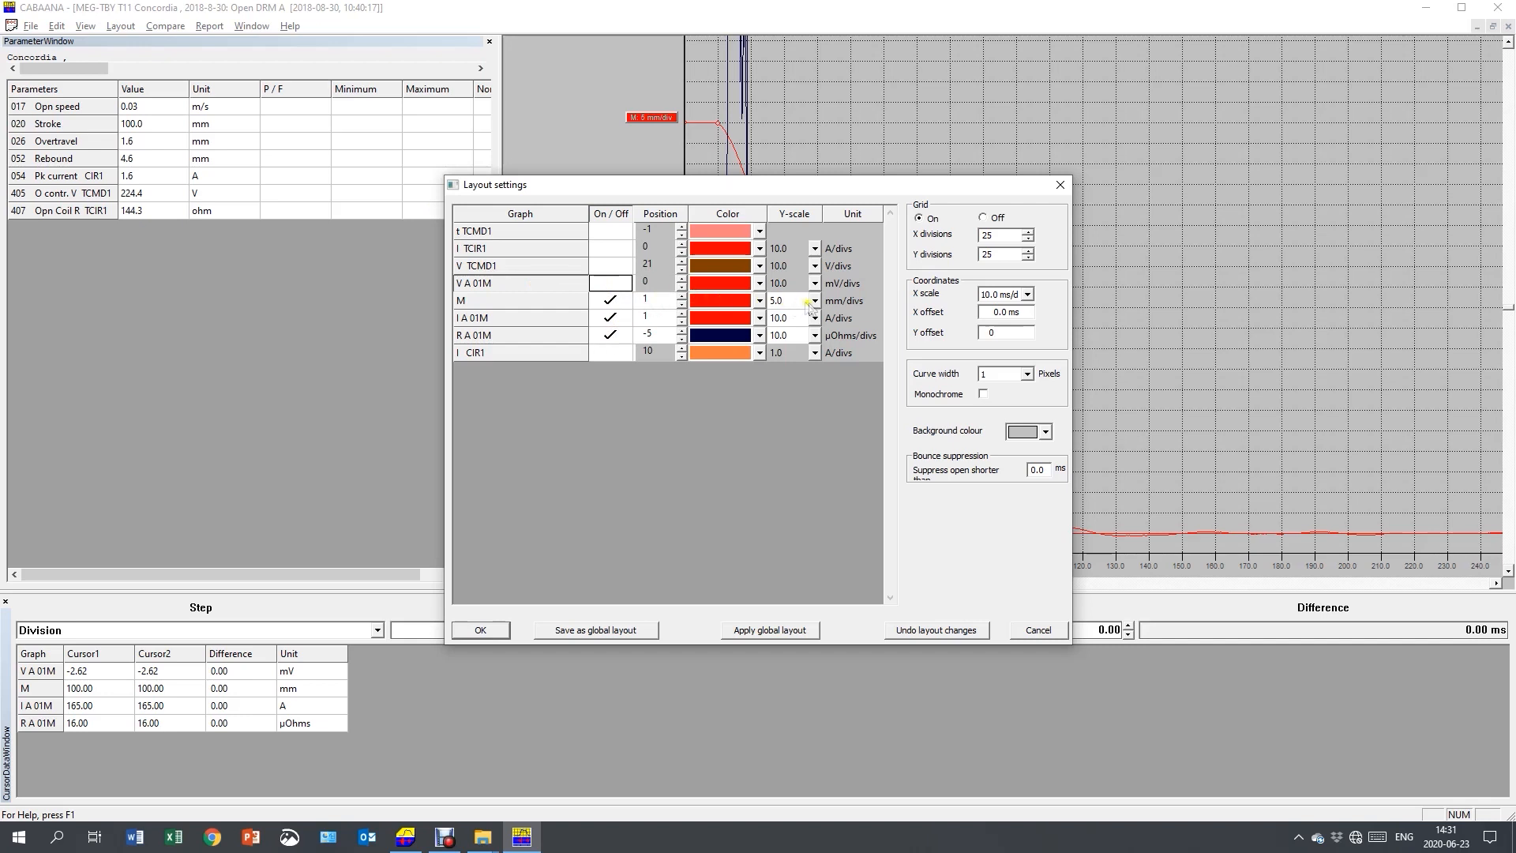
{"action": "left_click", "coordinate": [815, 300]}
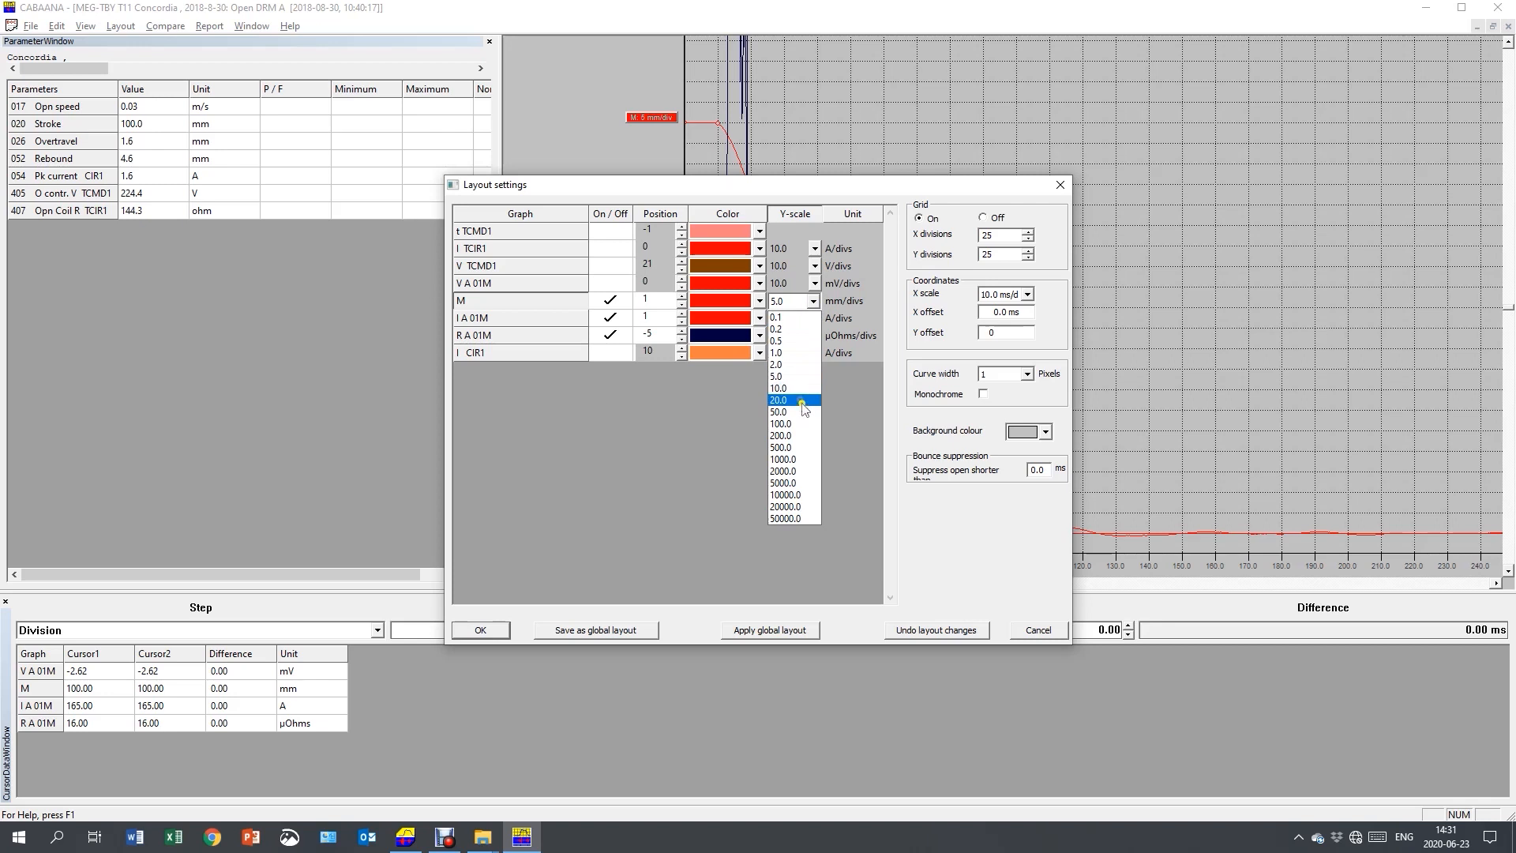
{"action": "left_click", "coordinate": [783, 399]}
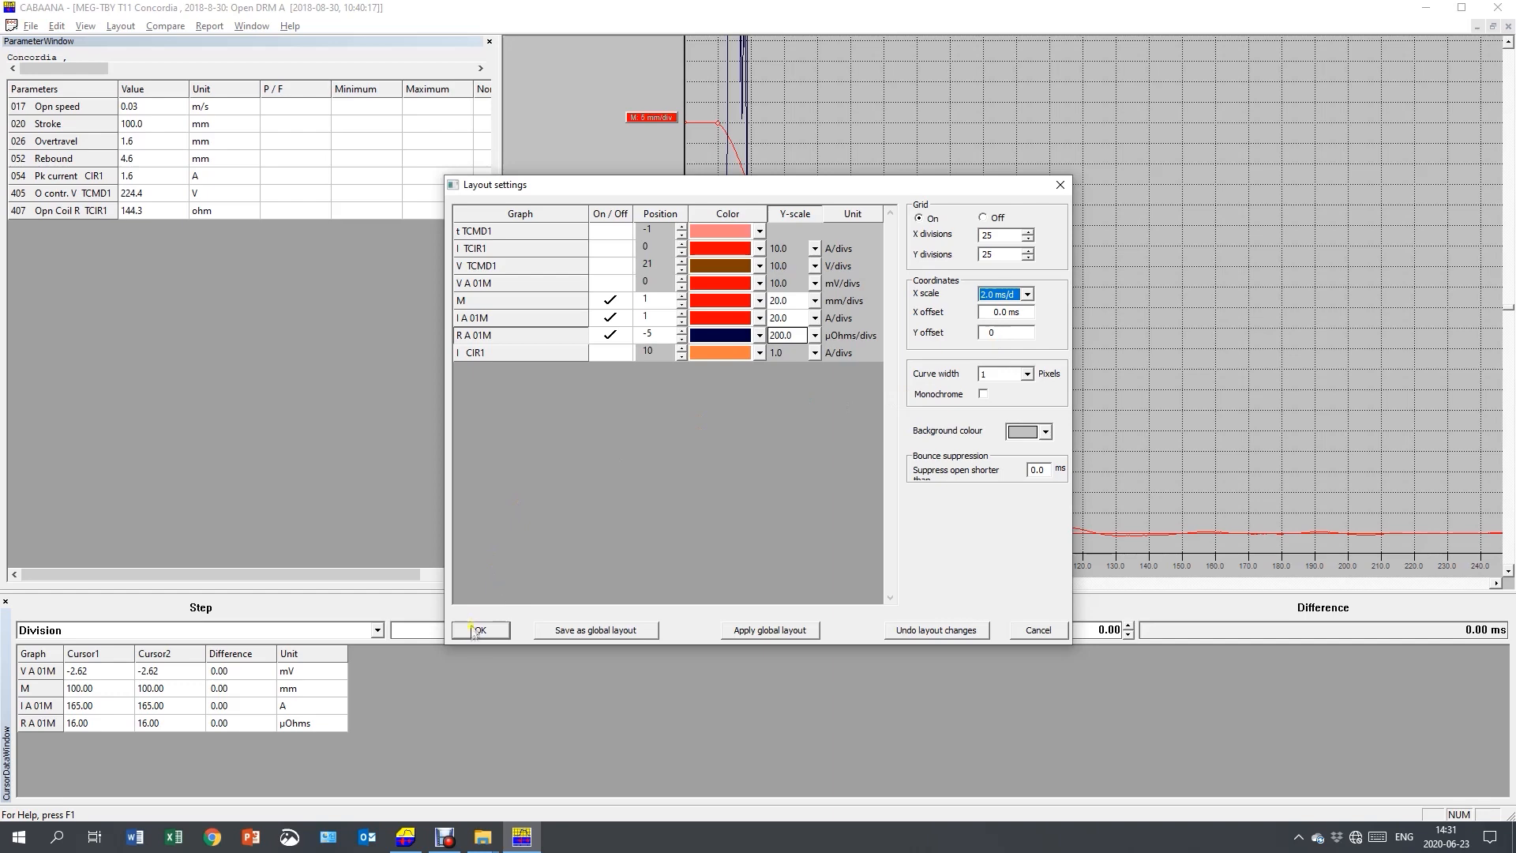
{"action": "left_click", "coordinate": [478, 630]}
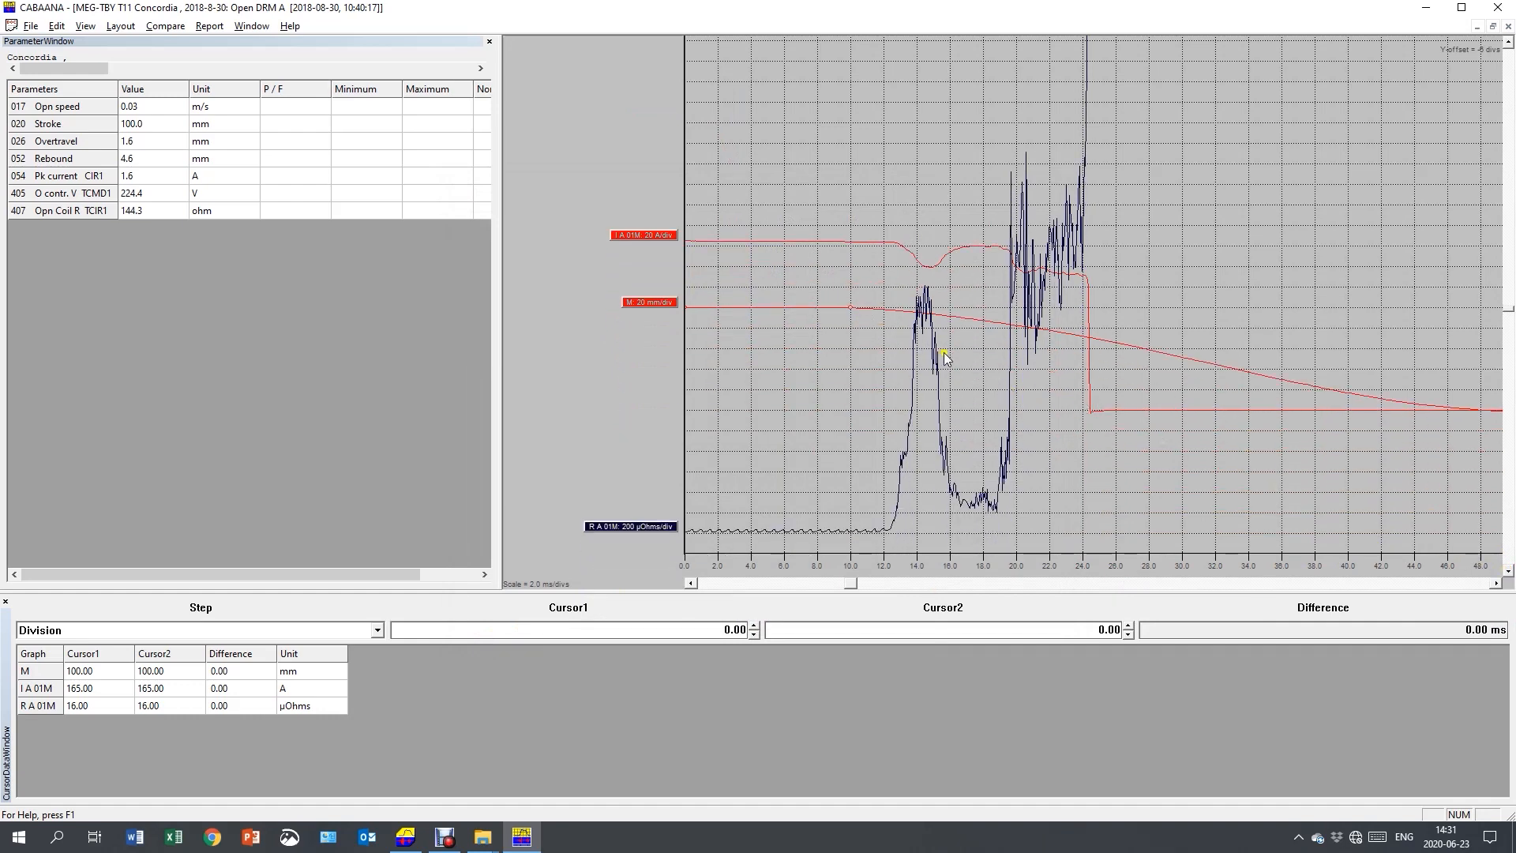
{"action": "mouse_move", "coordinate": [705, 246]}
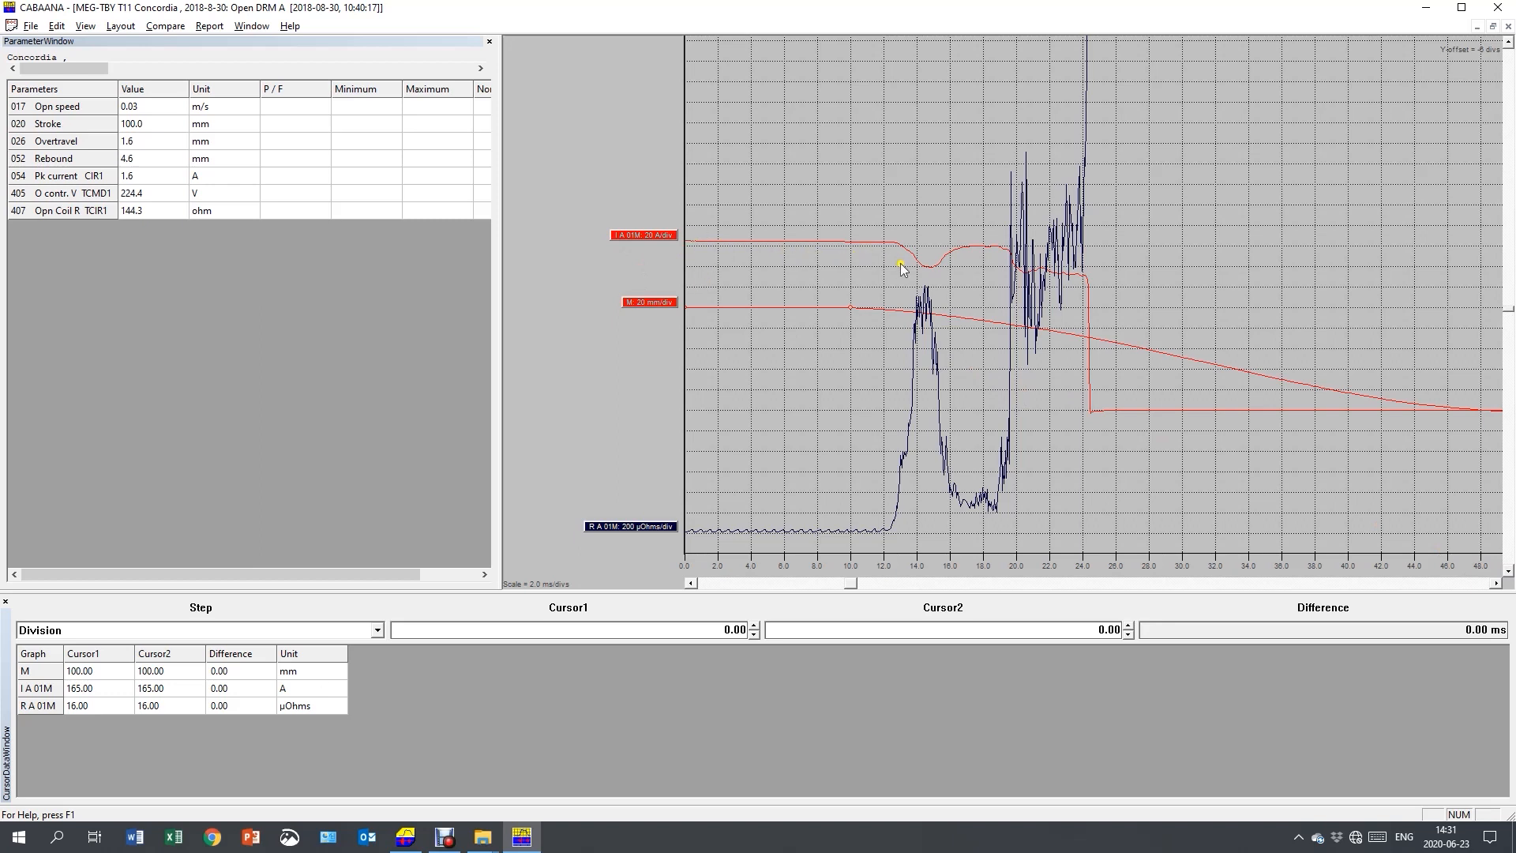
{"action": "mouse_move", "coordinate": [781, 318]}
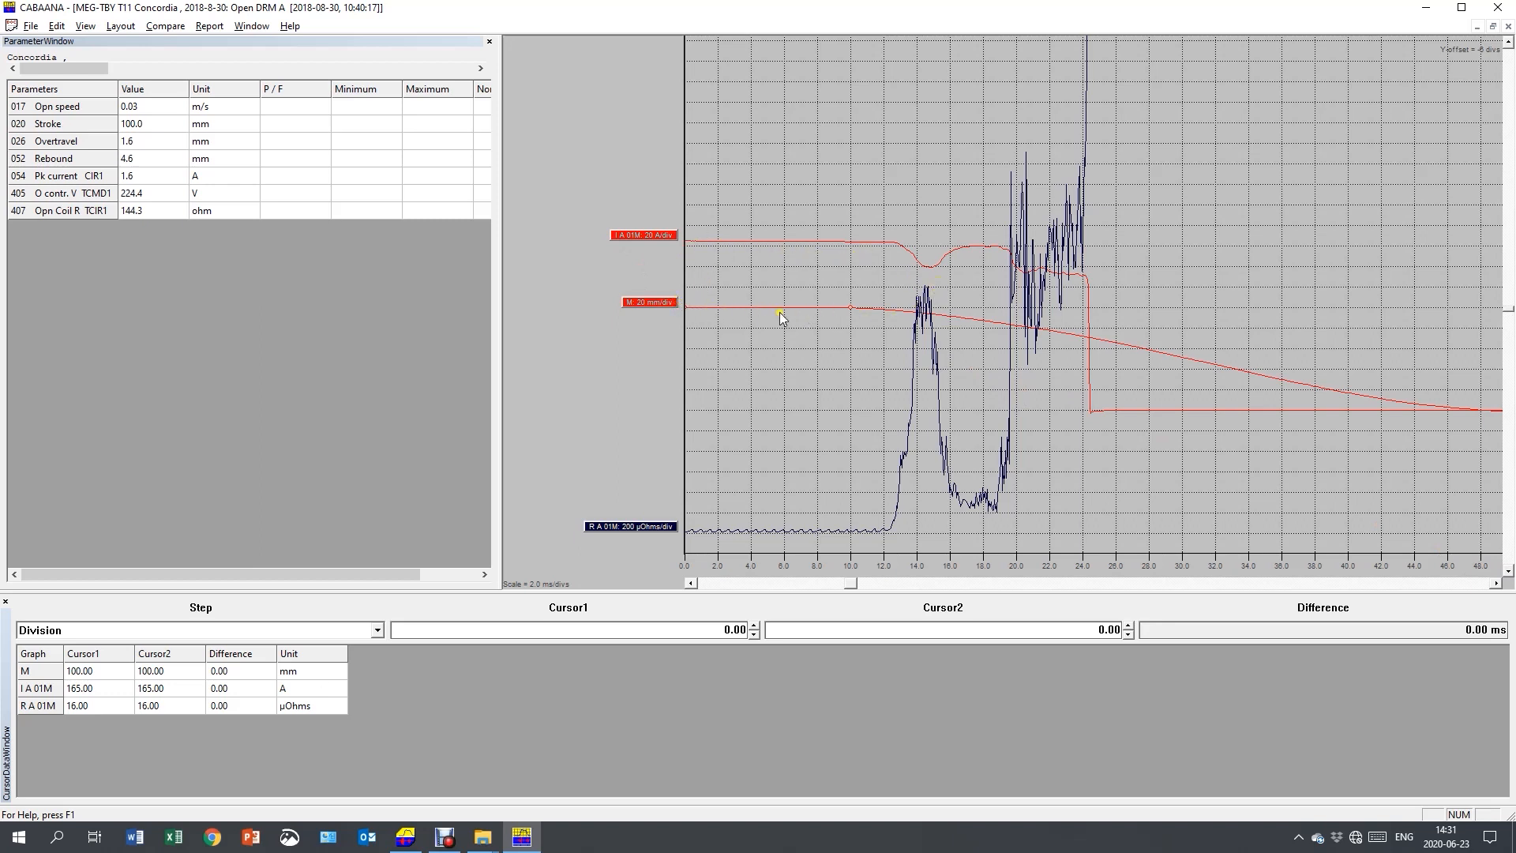
{"action": "mouse_move", "coordinate": [924, 359]}
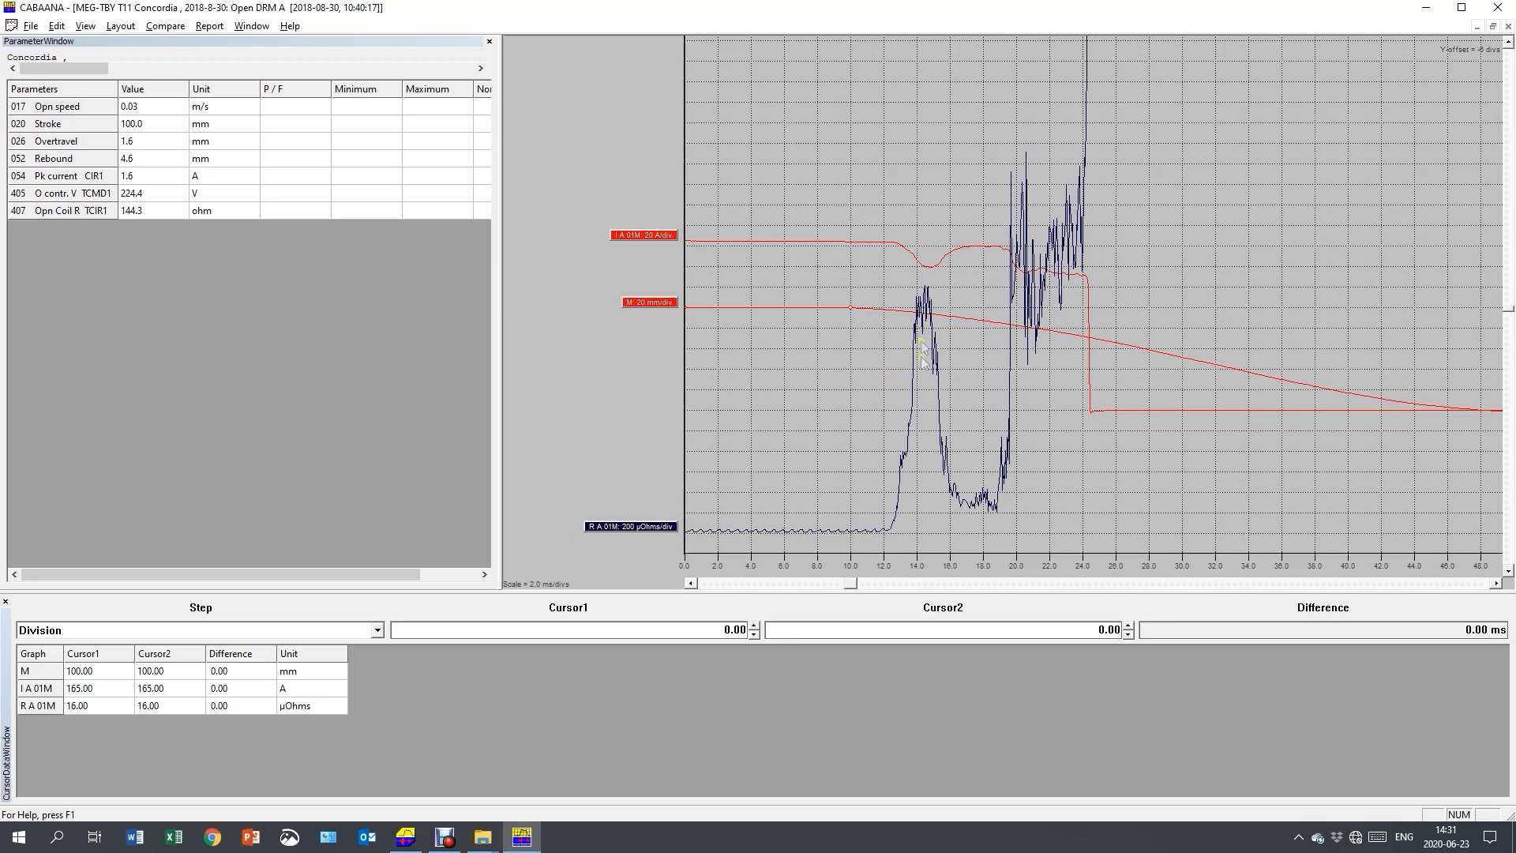
{"action": "mouse_move", "coordinate": [1029, 286]}
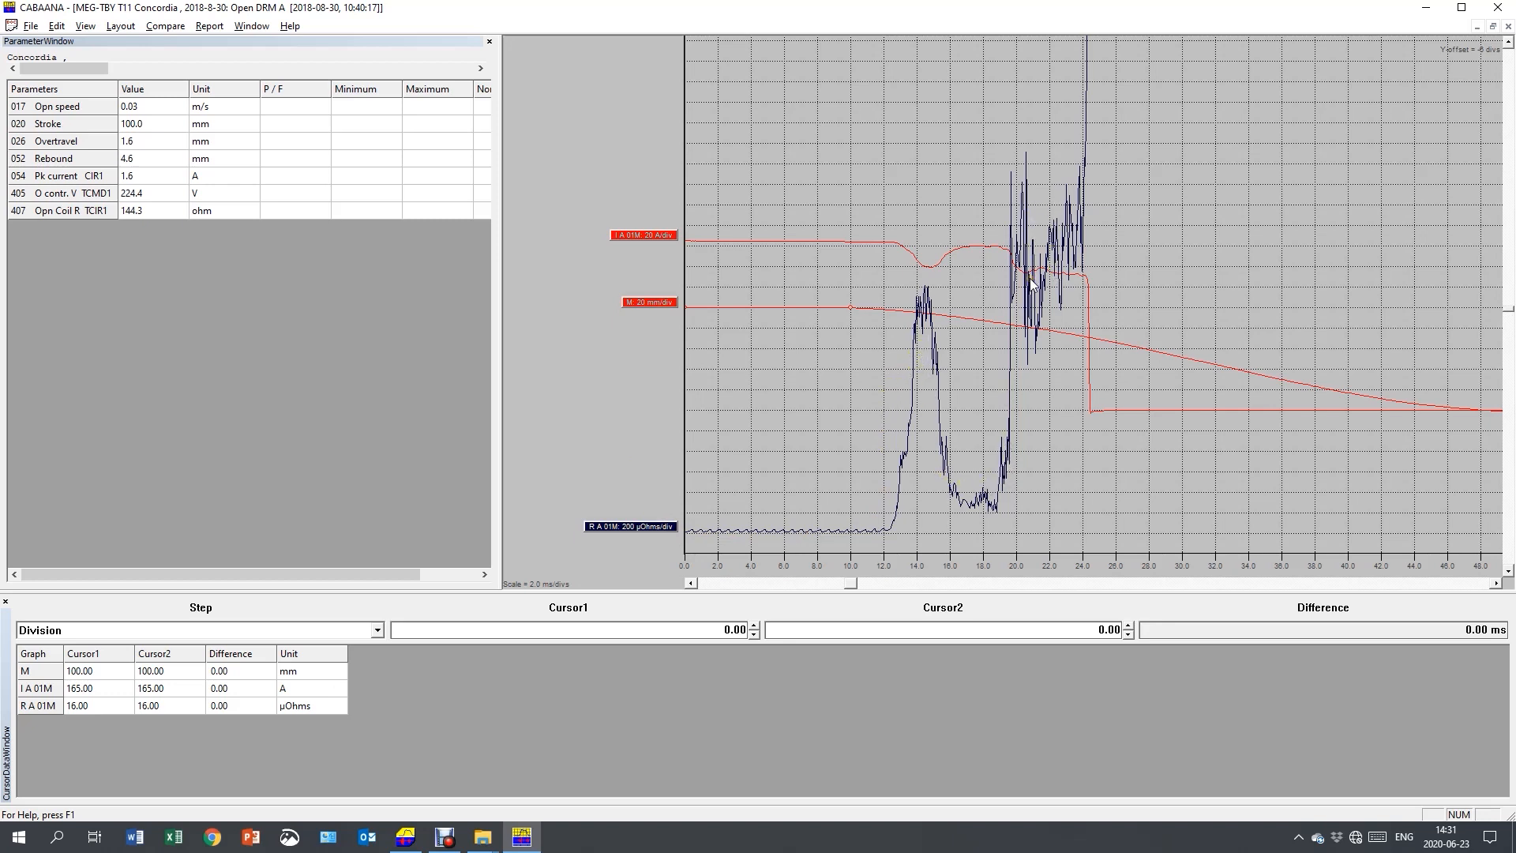
{"action": "mouse_move", "coordinate": [764, 619]}
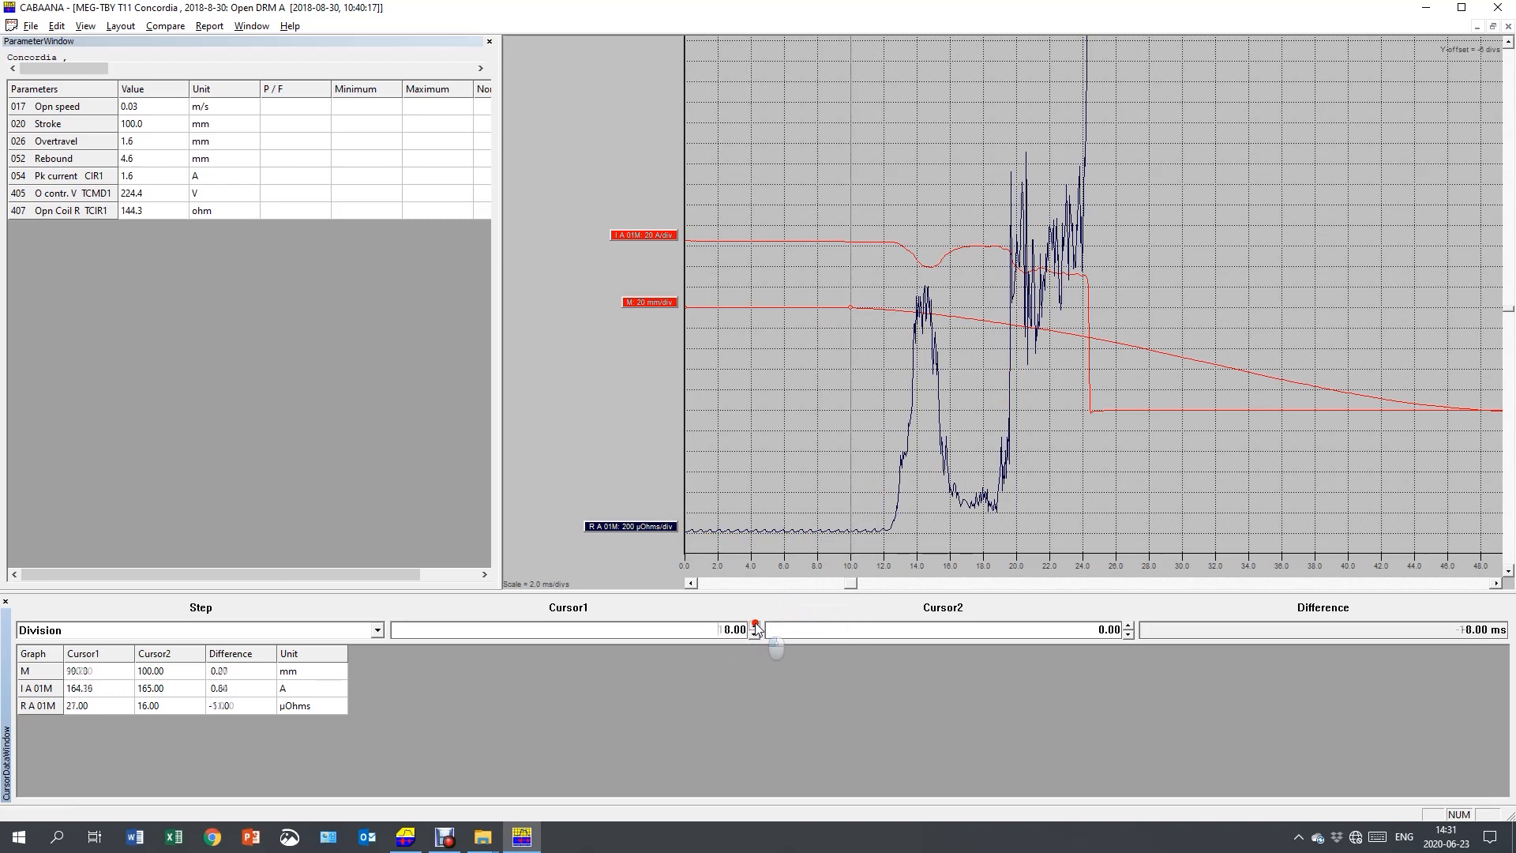
Step: Advance Cursor1 from 0 ms out past 20 ms toward the current drop
{"action": "left_click", "coordinate": [757, 625]}
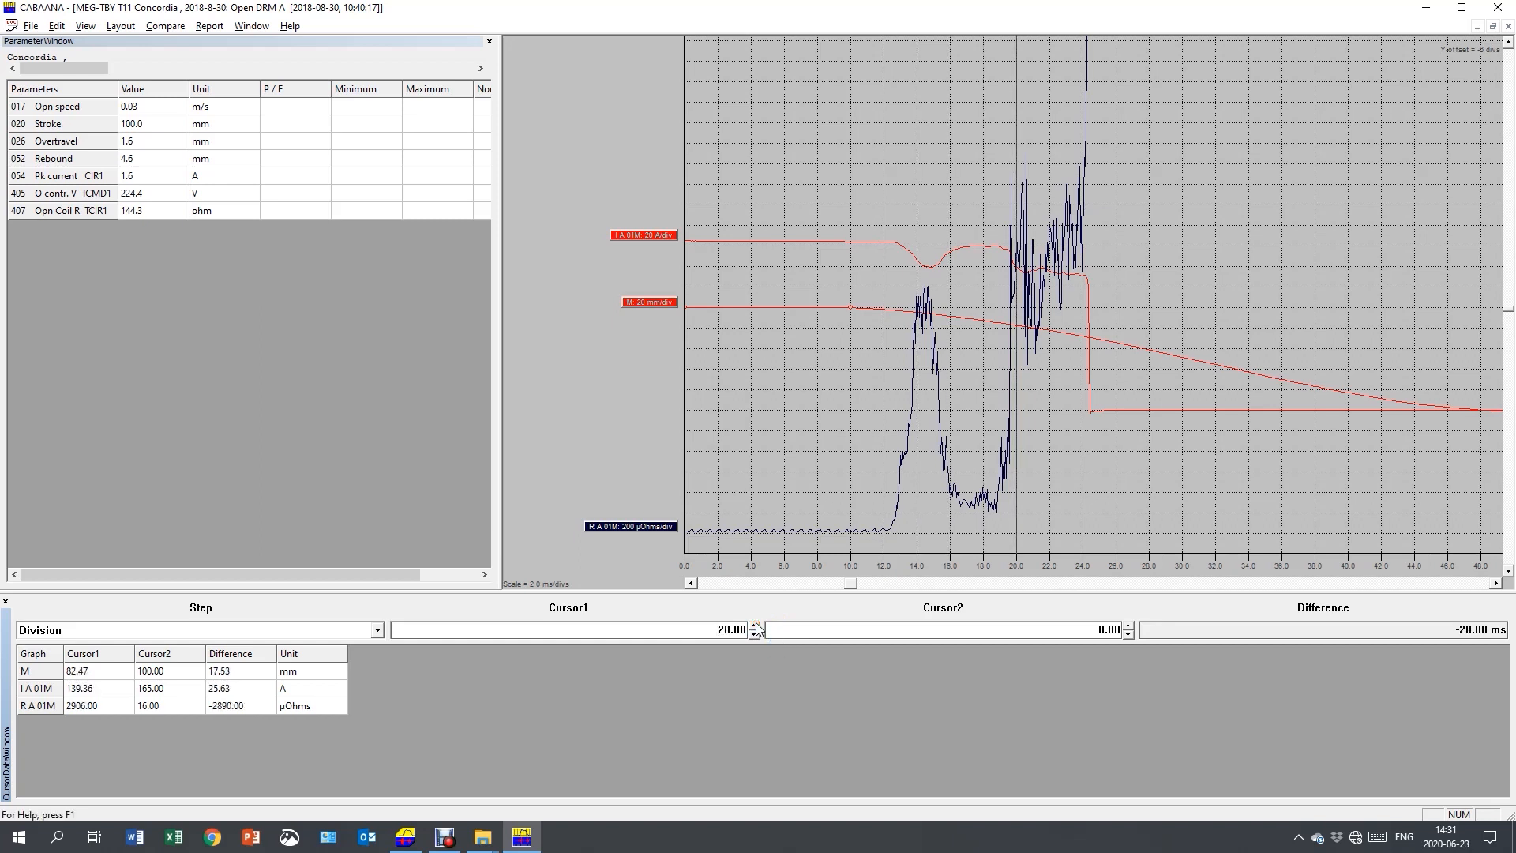
{"action": "left_click", "coordinate": [754, 627]}
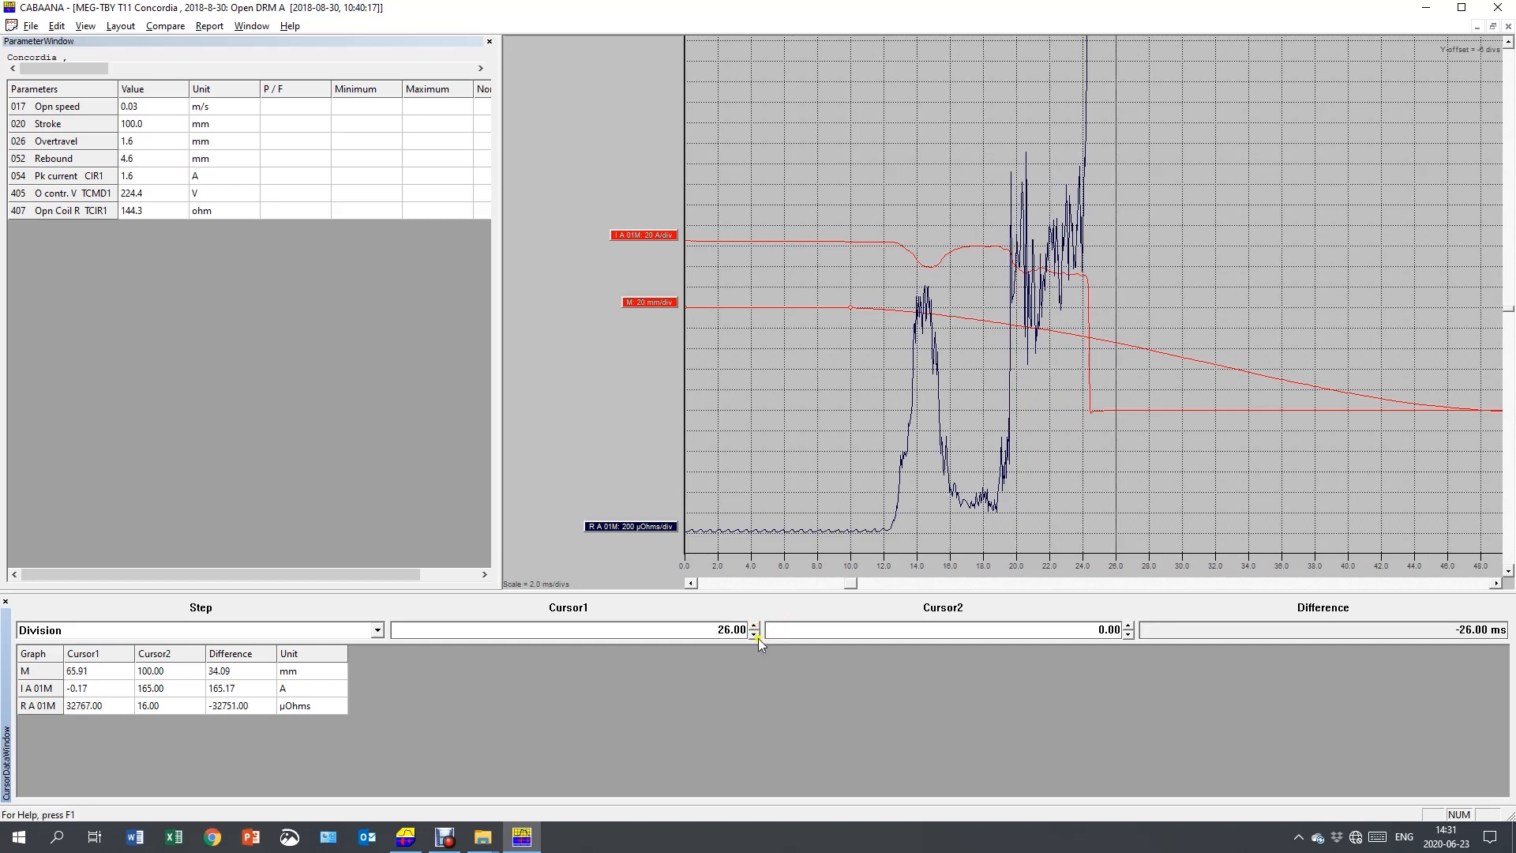
{"action": "left_click", "coordinate": [755, 633]}
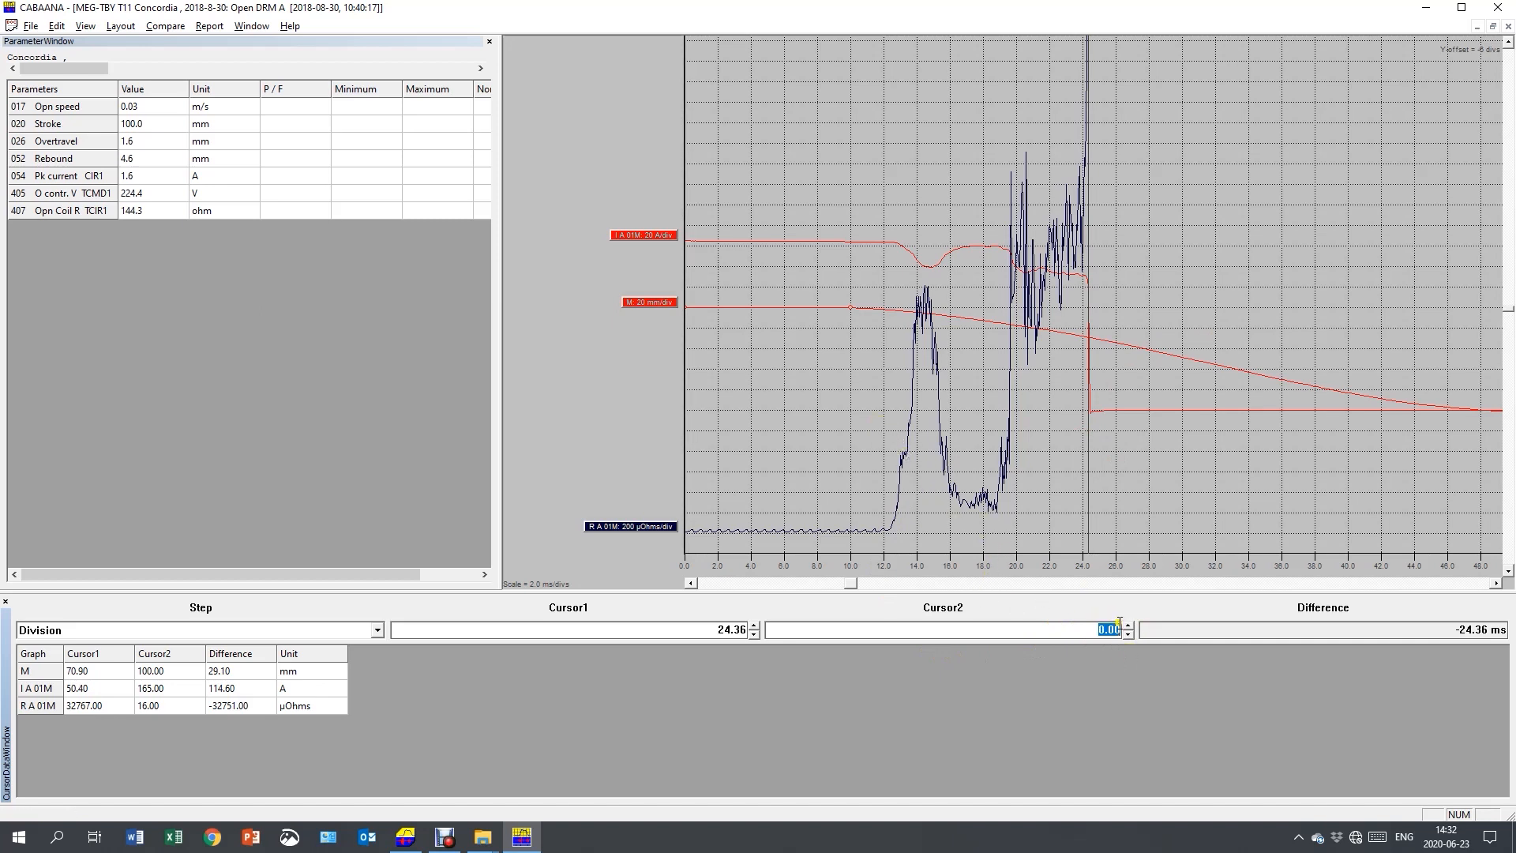
Step: Move the second cursor to 19.51 ms, reading 83.73 mm, 156 A and 1126 µOhm
{"action": "left_click", "coordinate": [1124, 627]}
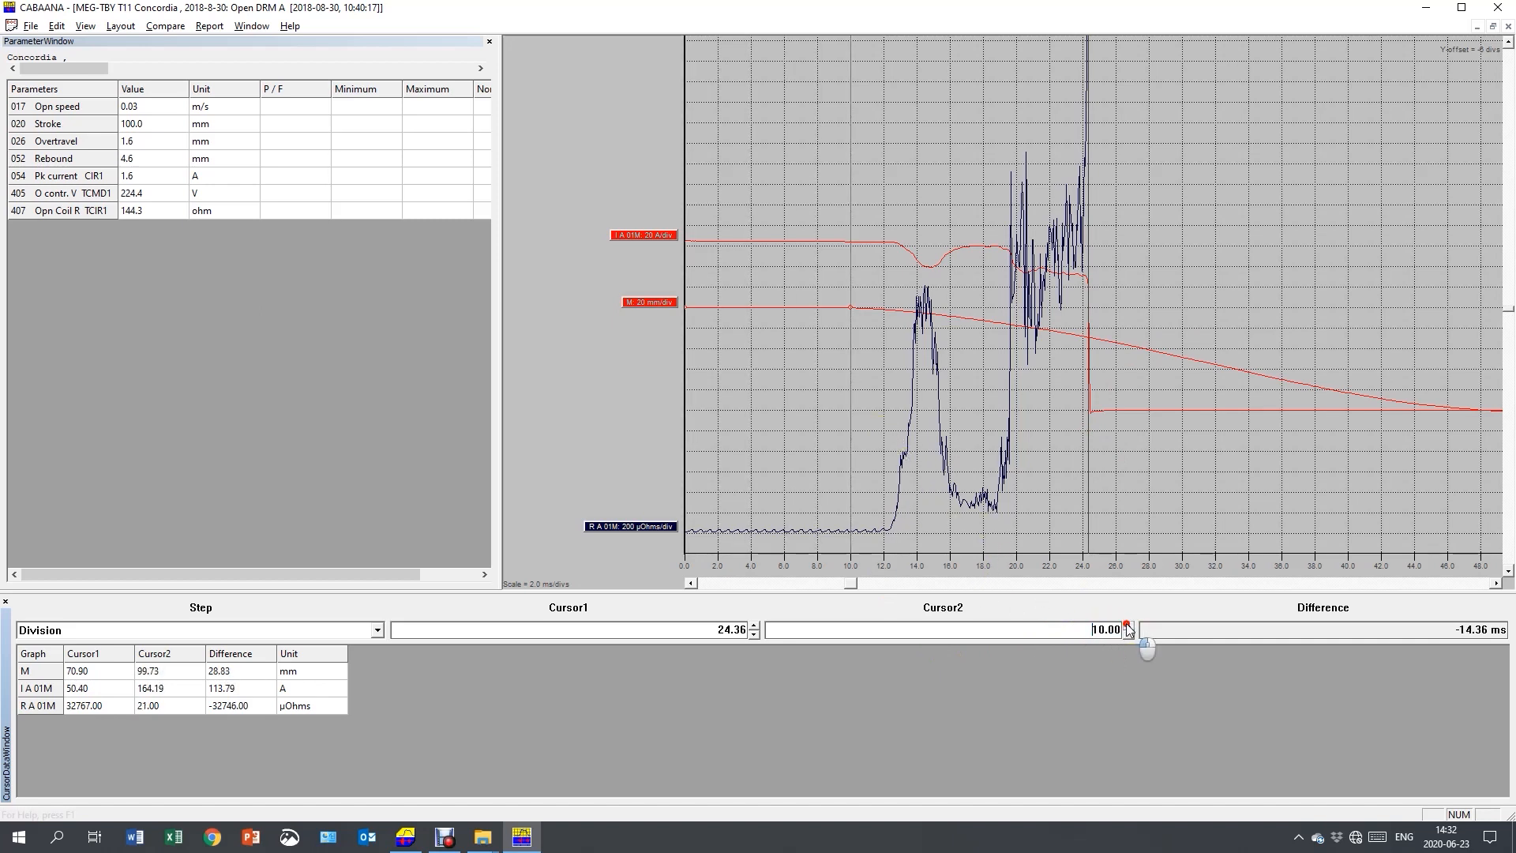
{"action": "left_click", "coordinate": [1125, 625]}
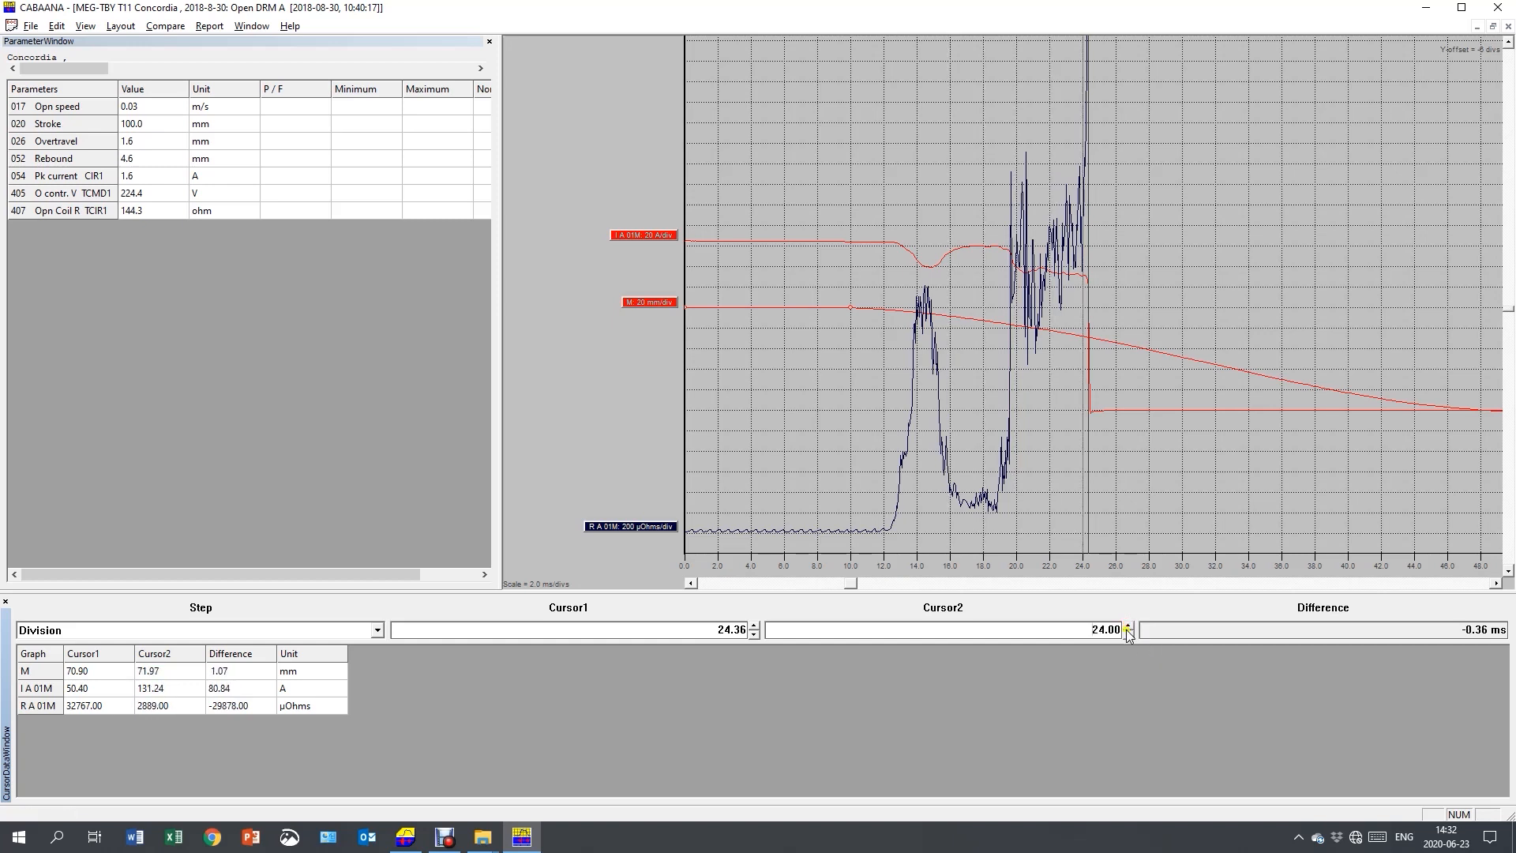
{"action": "left_click", "coordinate": [1127, 633]}
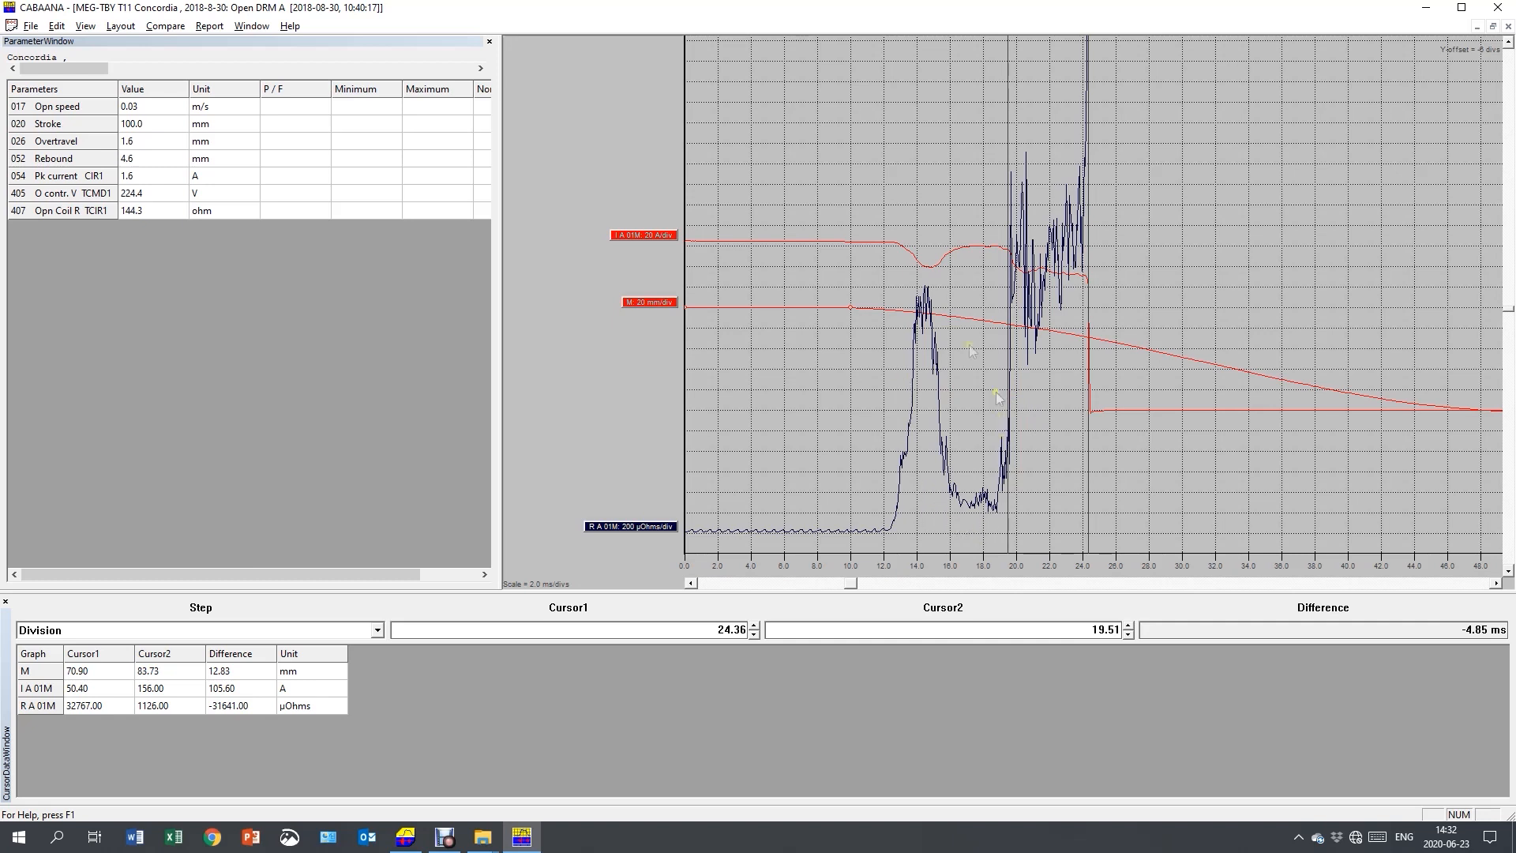
{"action": "mouse_move", "coordinate": [929, 512]}
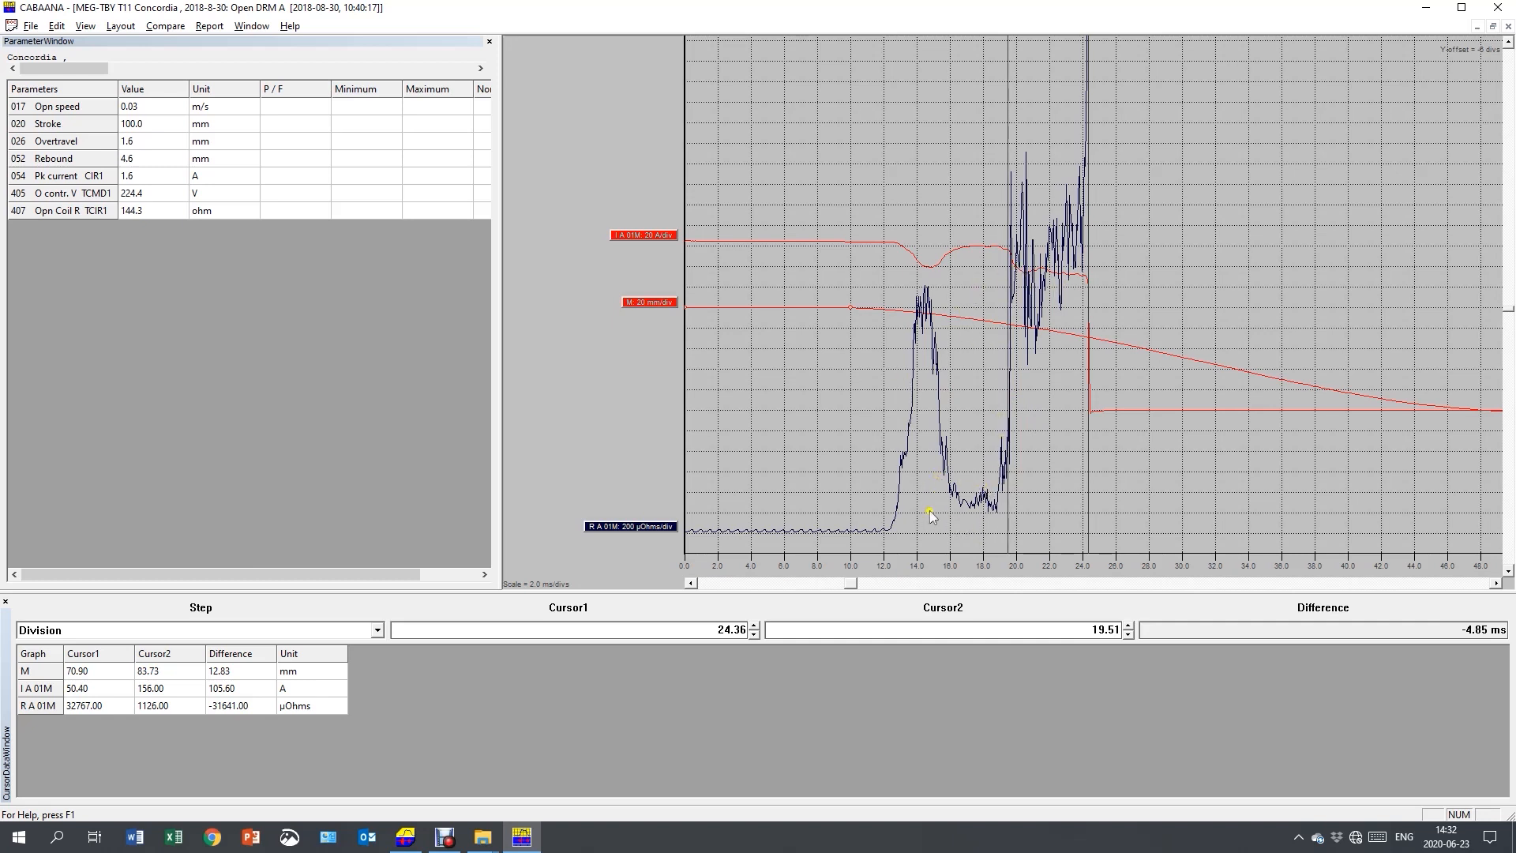
{"action": "mouse_move", "coordinate": [249, 695]}
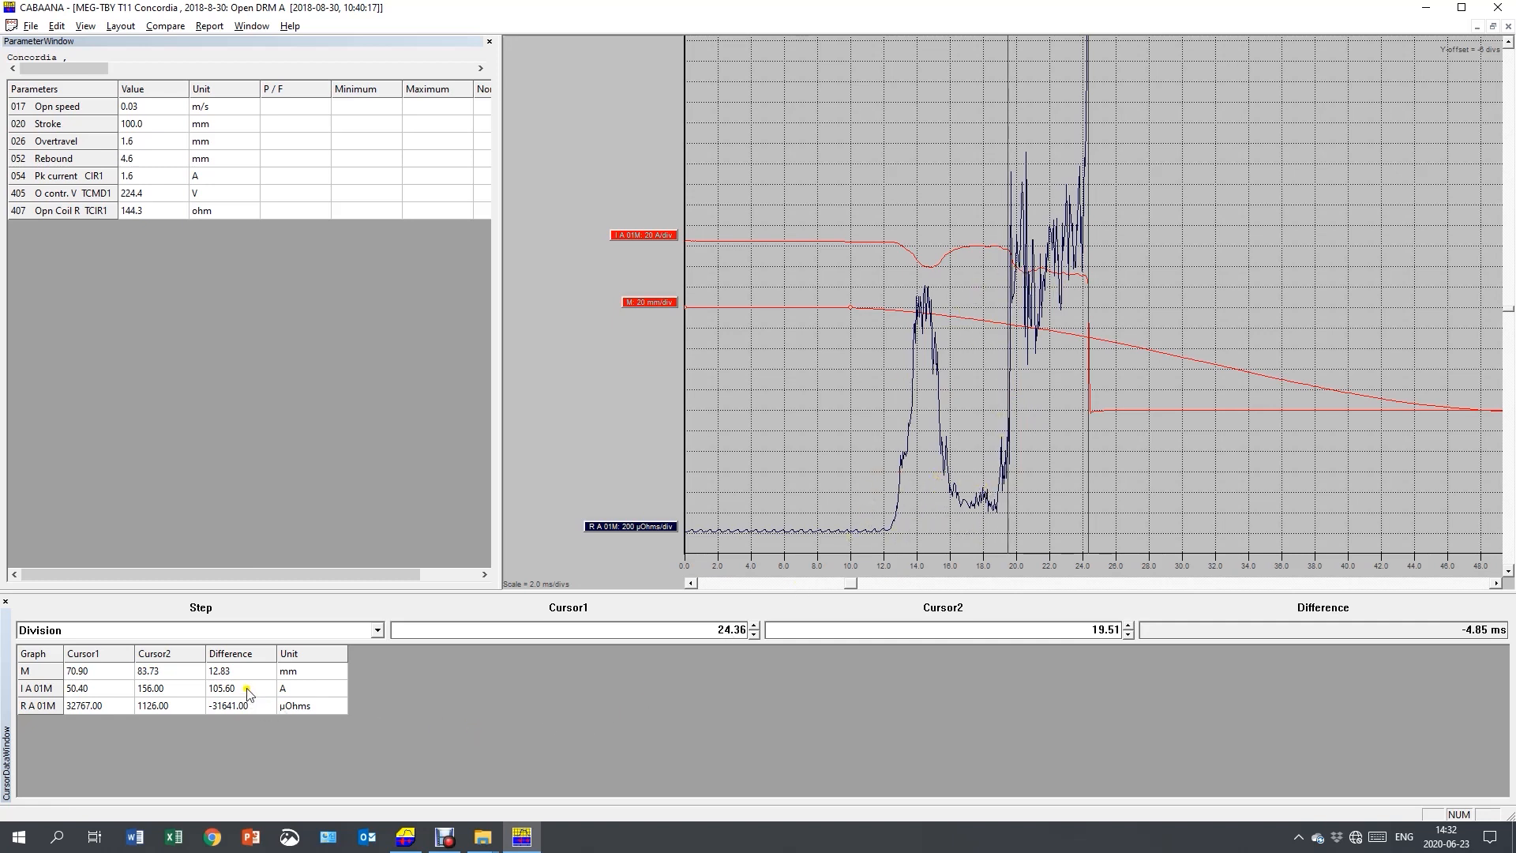
{"action": "left_click", "coordinate": [222, 669]}
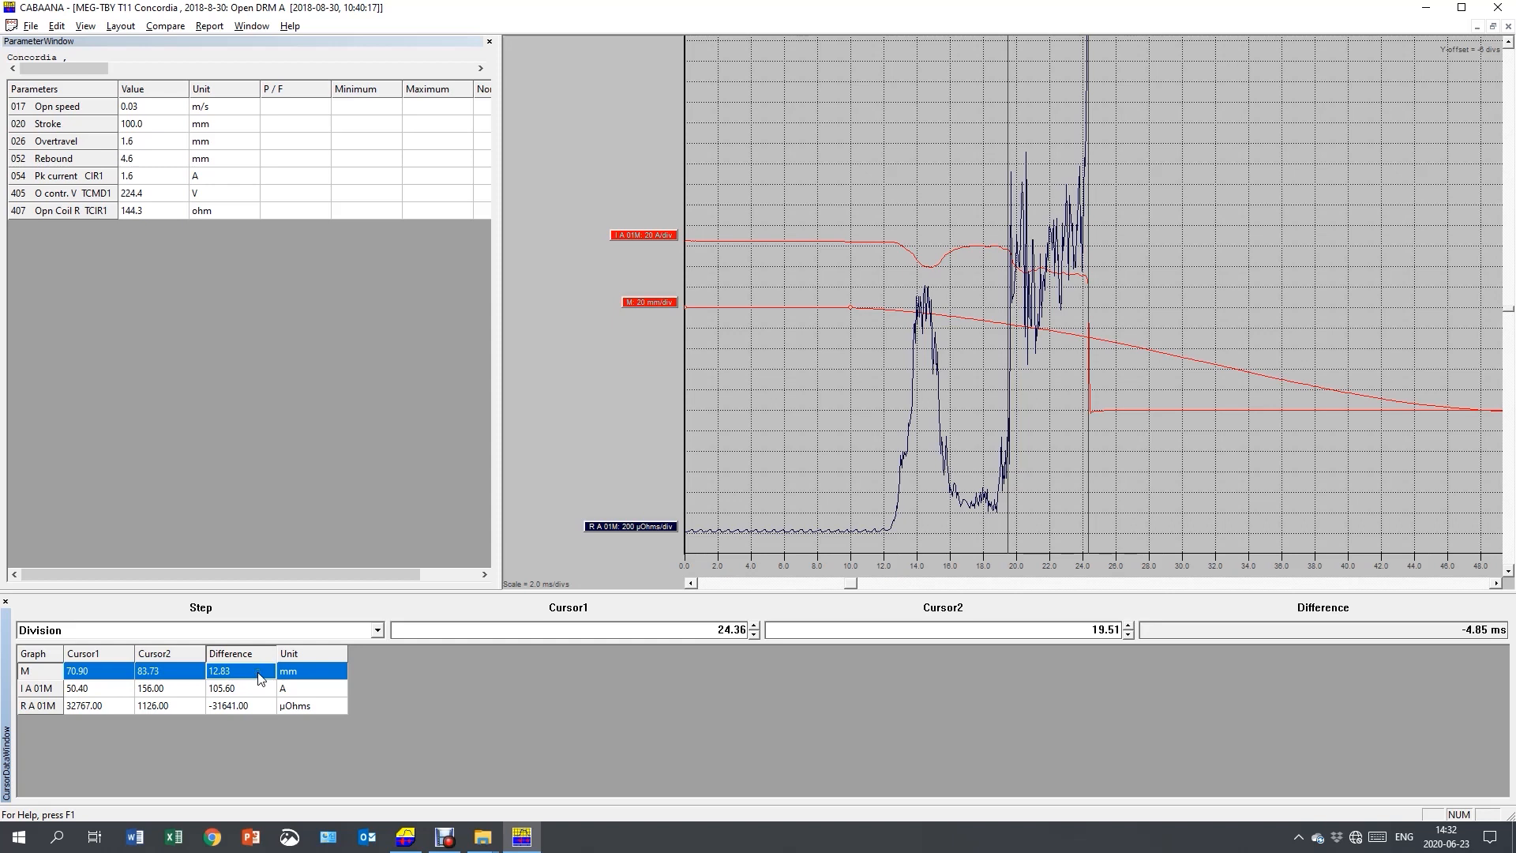
{"action": "mouse_move", "coordinate": [276, 682]}
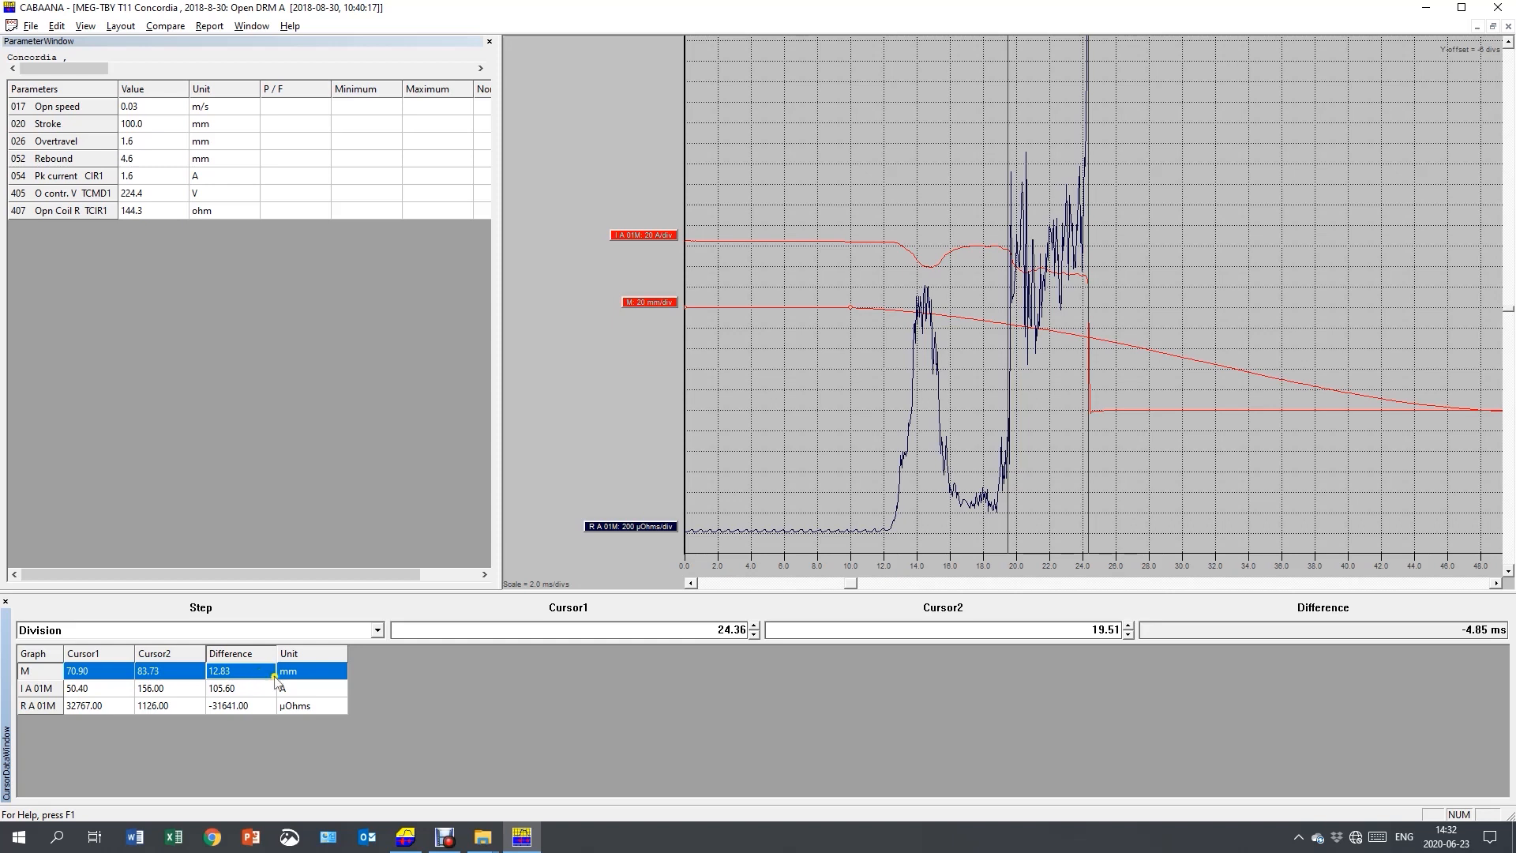
{"action": "mouse_move", "coordinate": [292, 682]}
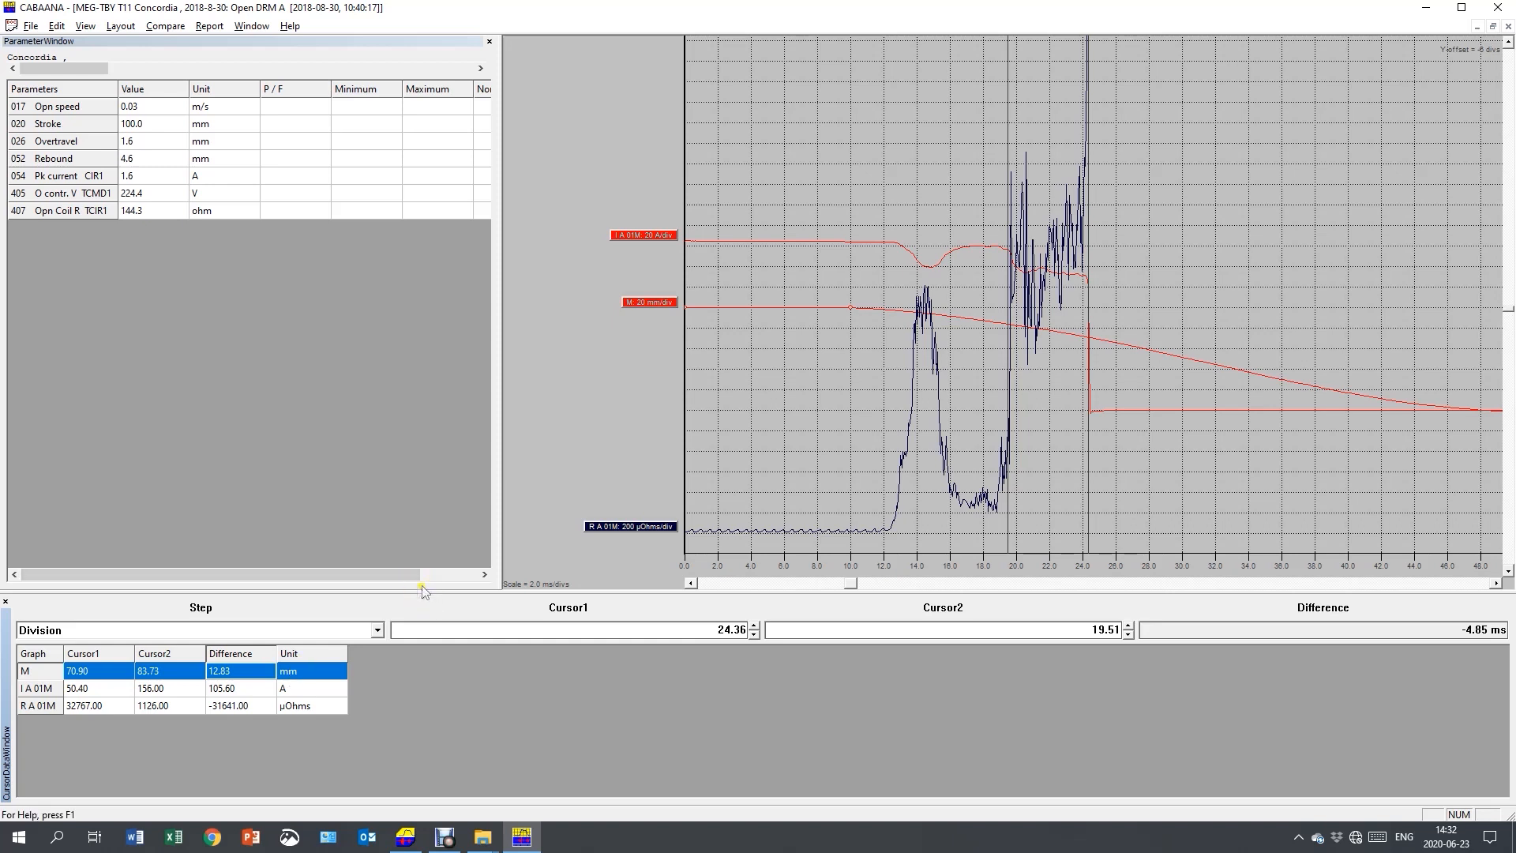
{"action": "mouse_move", "coordinate": [311, 747]}
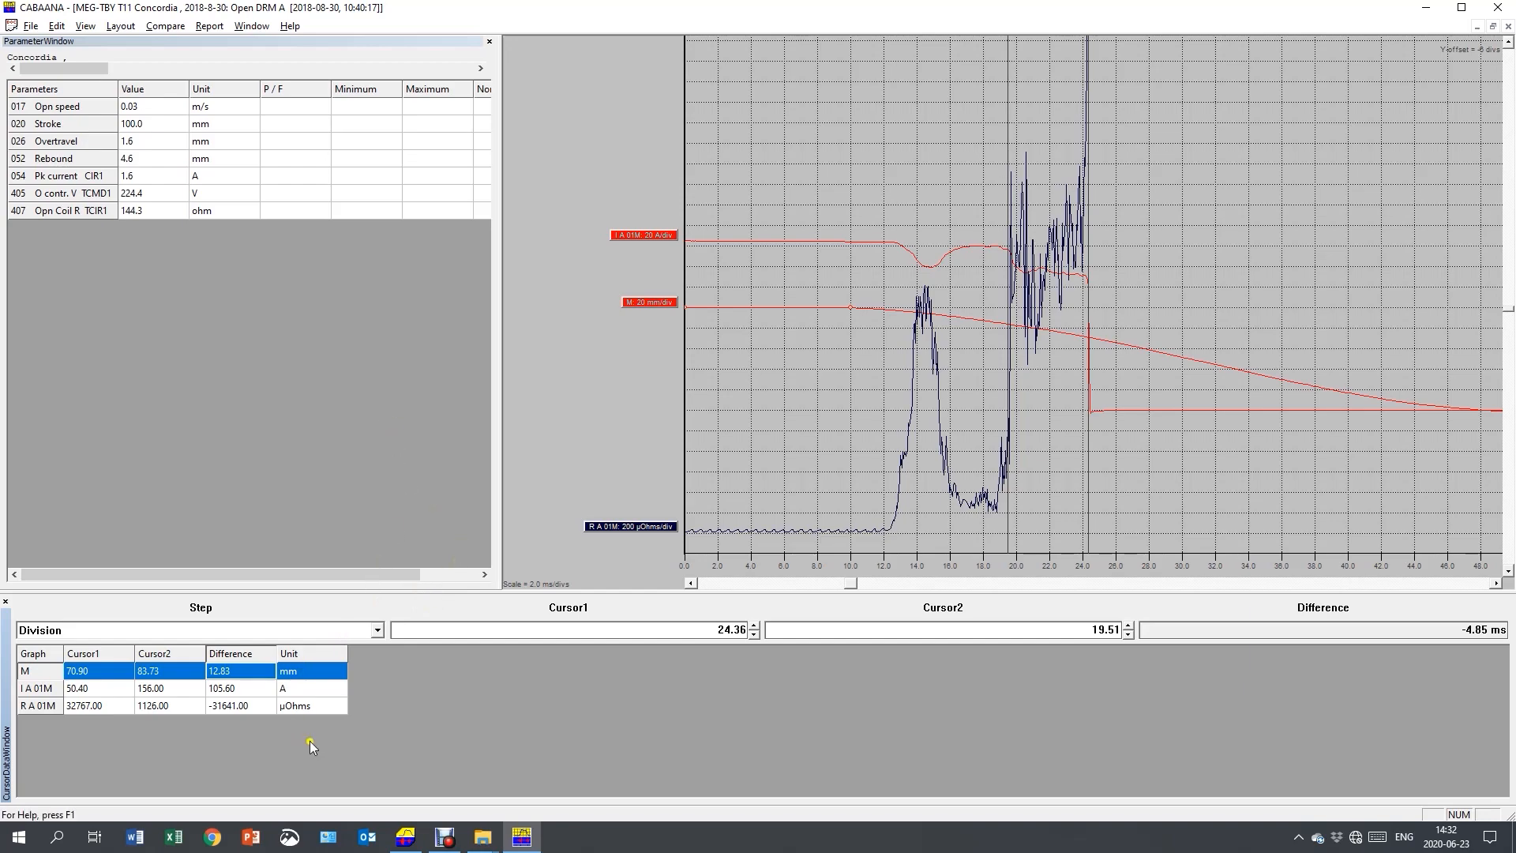